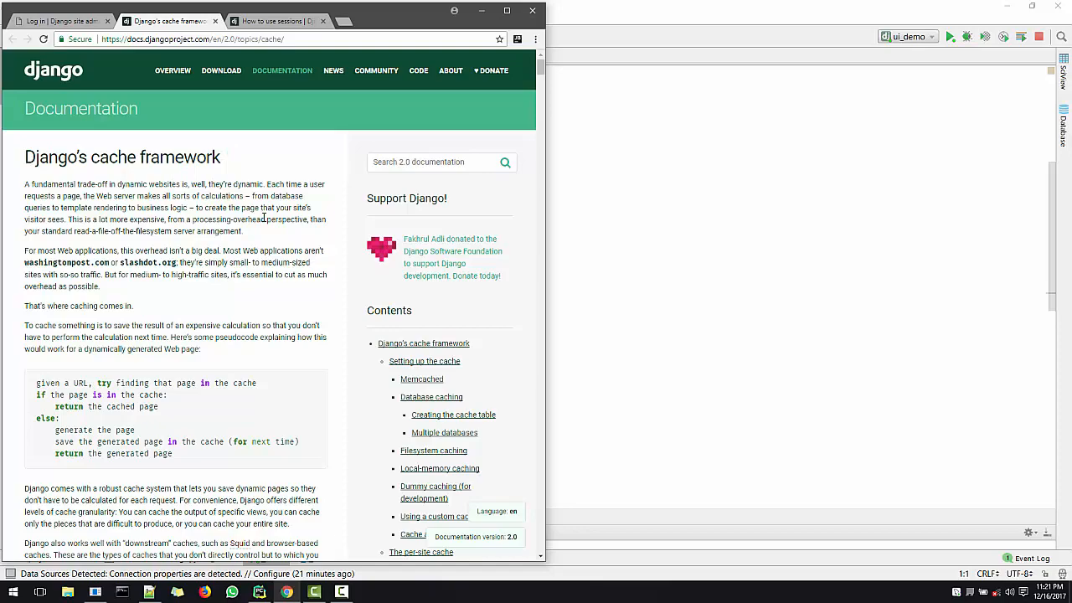
- Scroll down through the Django cache framework documentation page
scroll(down, 3)
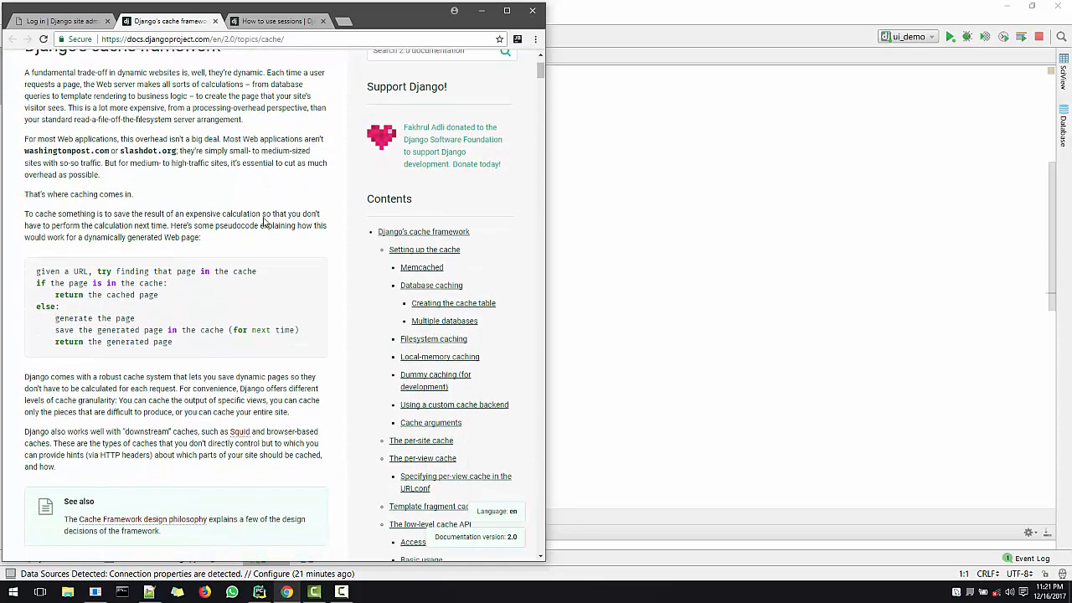
scroll(down, 3)
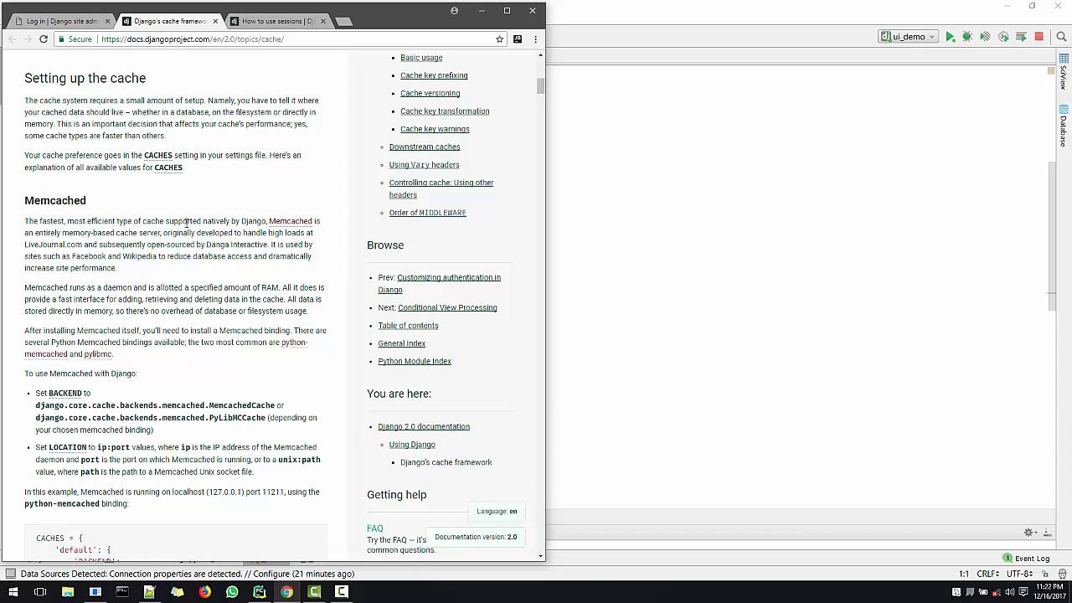
mouse_move(253, 233)
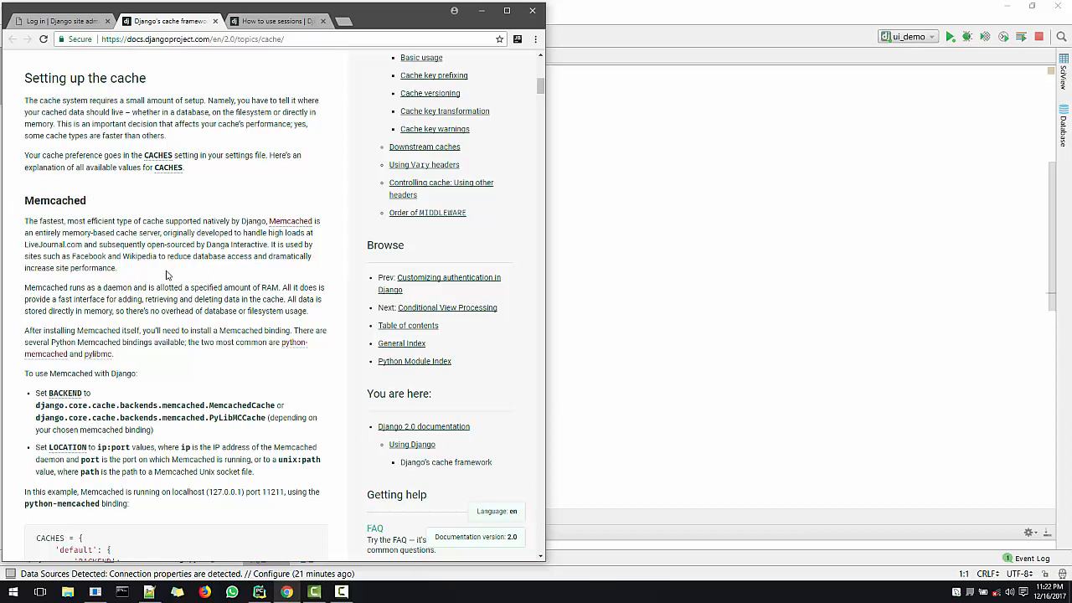
scroll(down, 3)
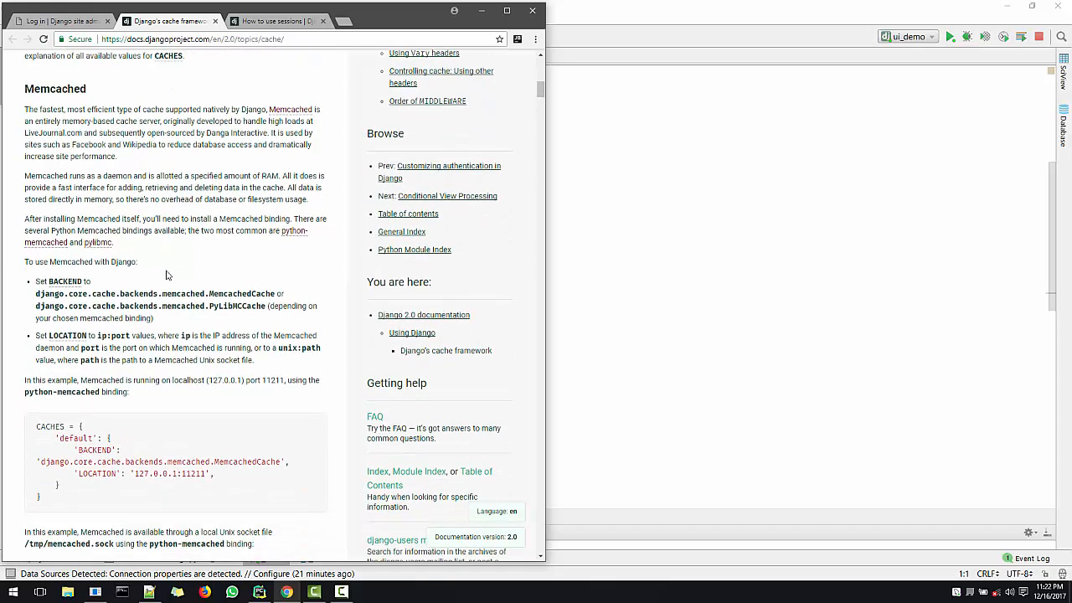
scroll(down, 3)
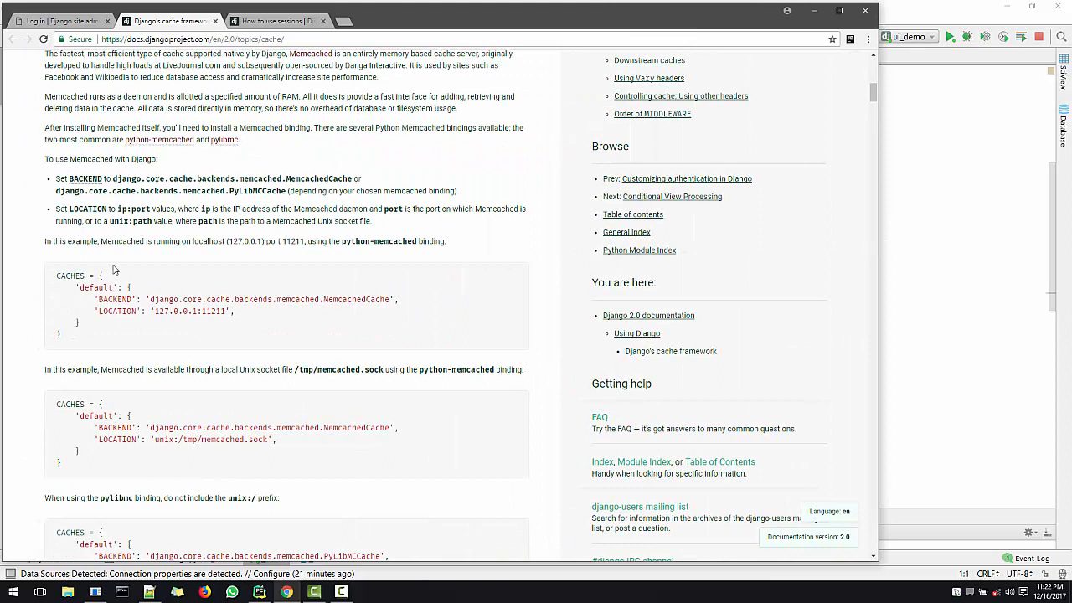
mouse_move(55, 280)
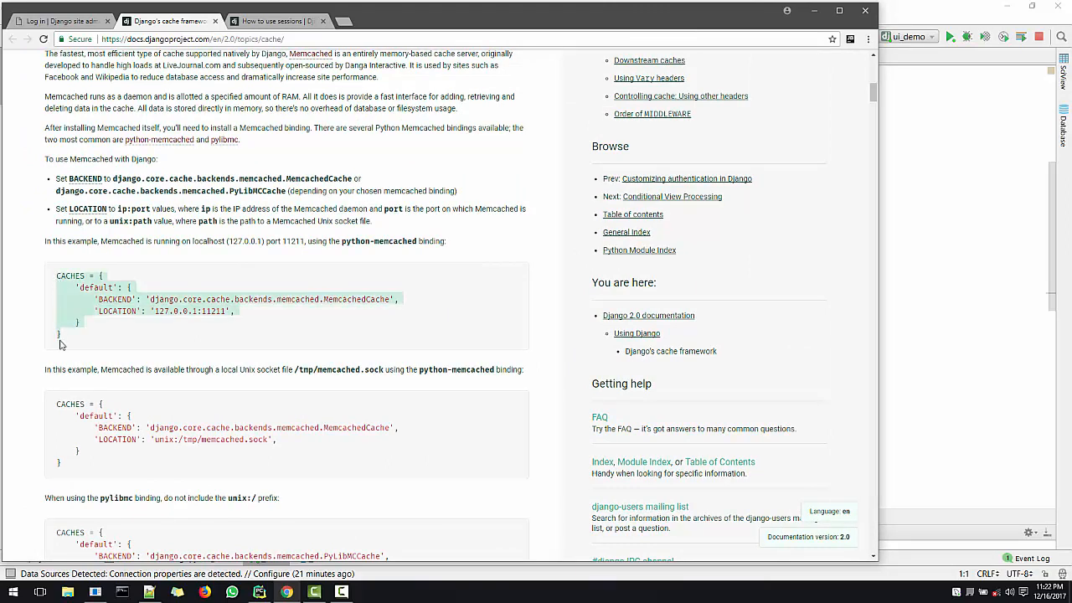
mouse_move(410, 335)
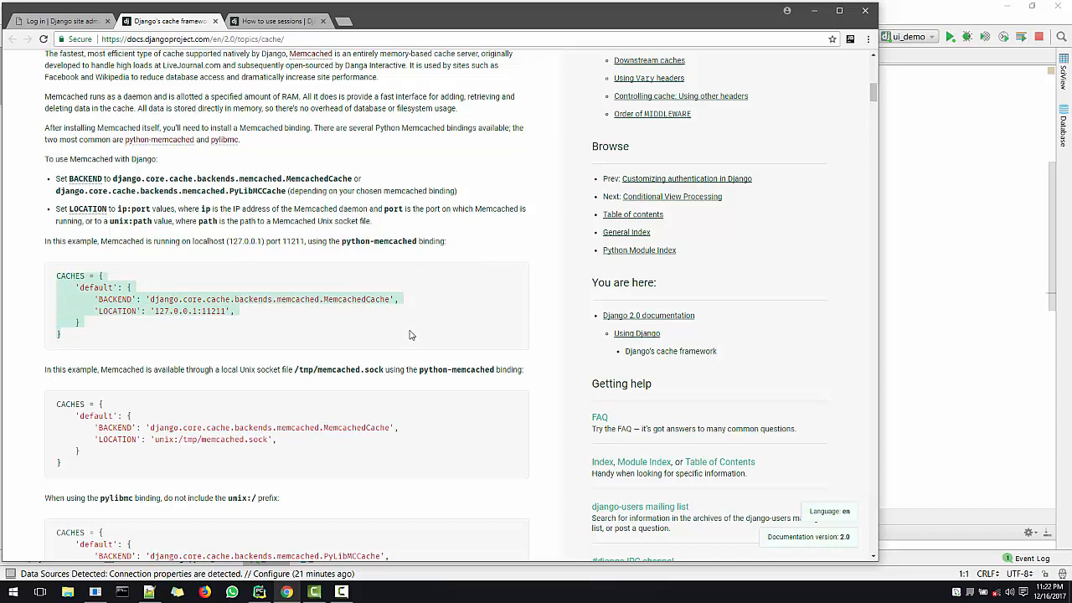
mouse_move(188, 309)
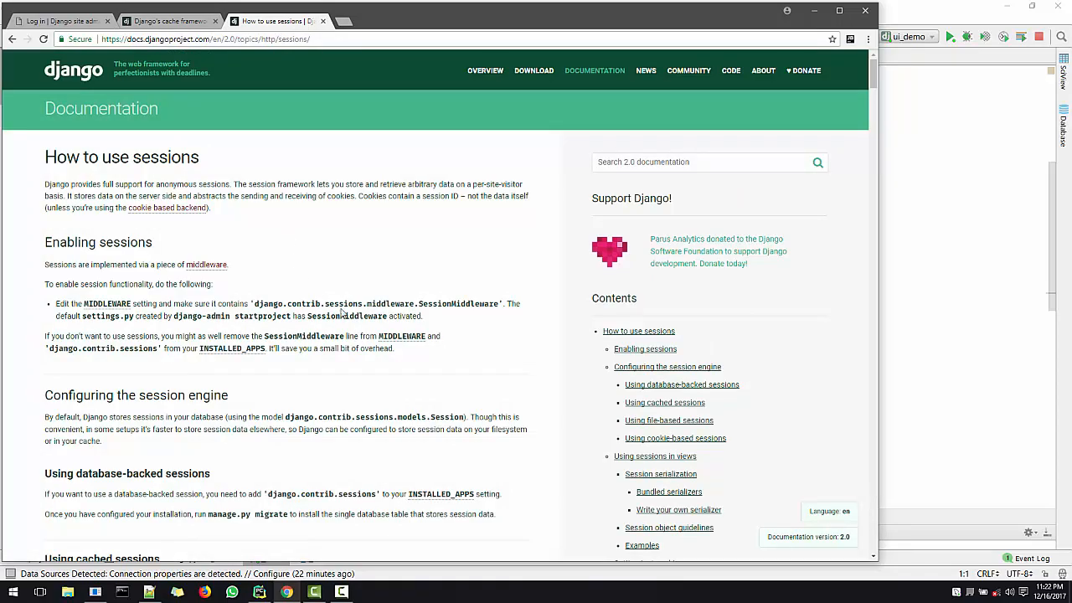
scroll(down, 3)
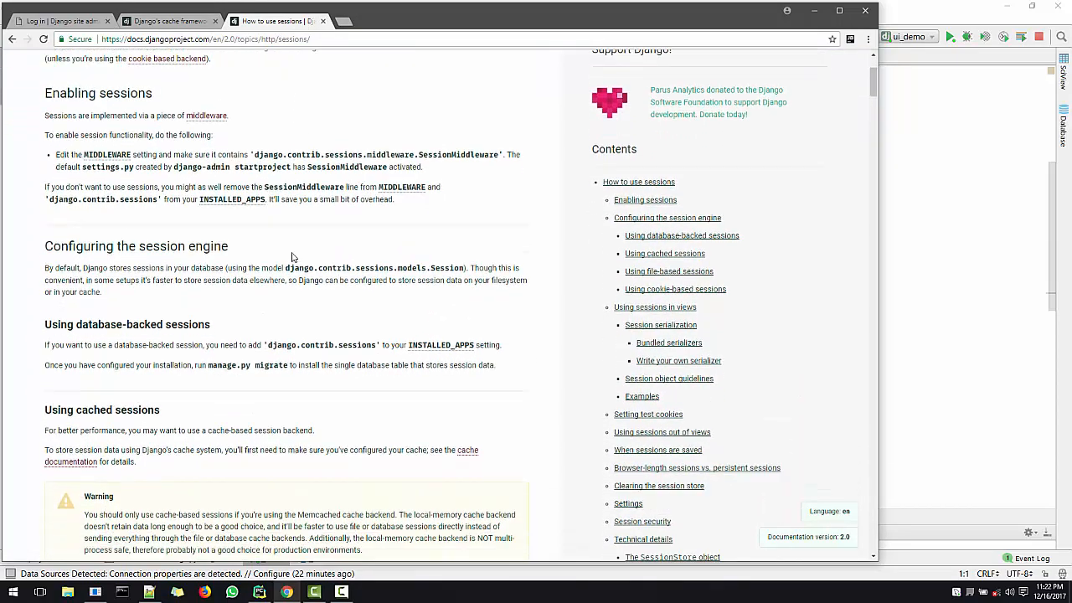
scroll(down, 3)
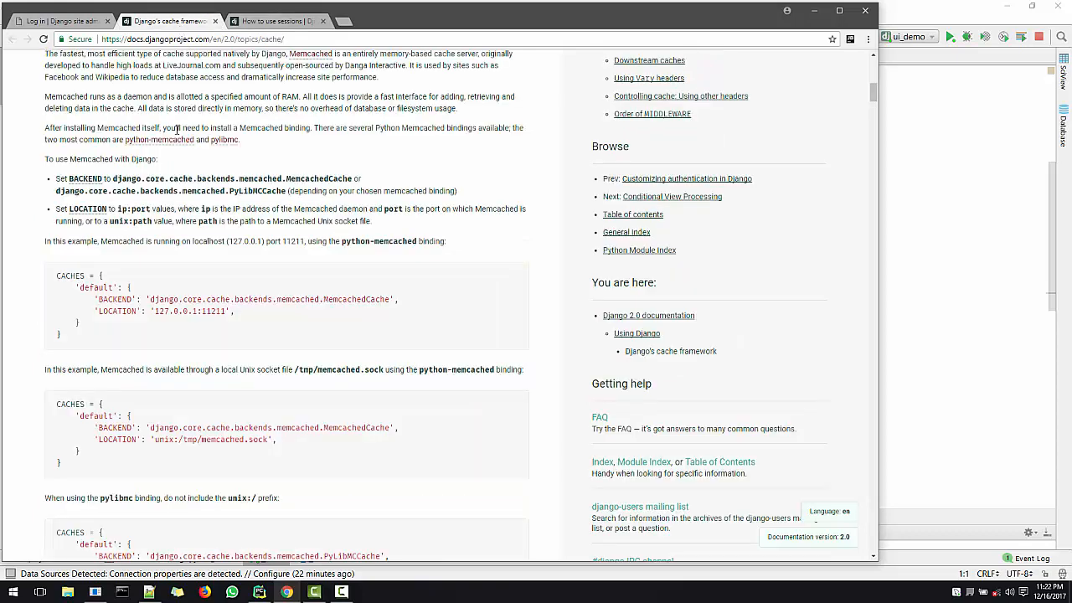
mouse_move(163, 250)
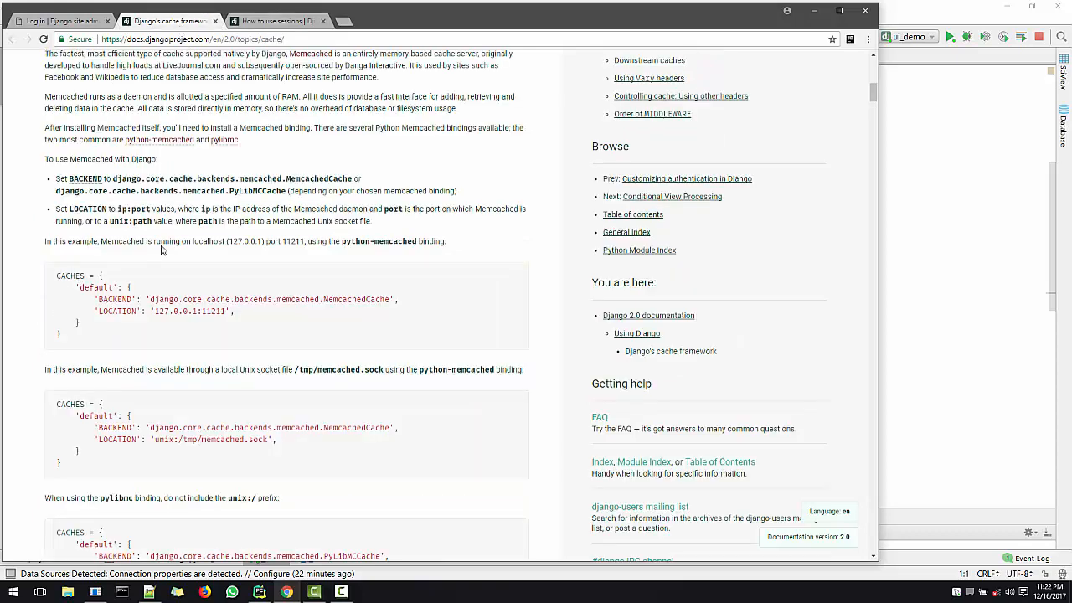
- Return to the 'How to use sessions' tab and select the cache SESSION_ENGINE value under Using cached sessions
click(277, 20)
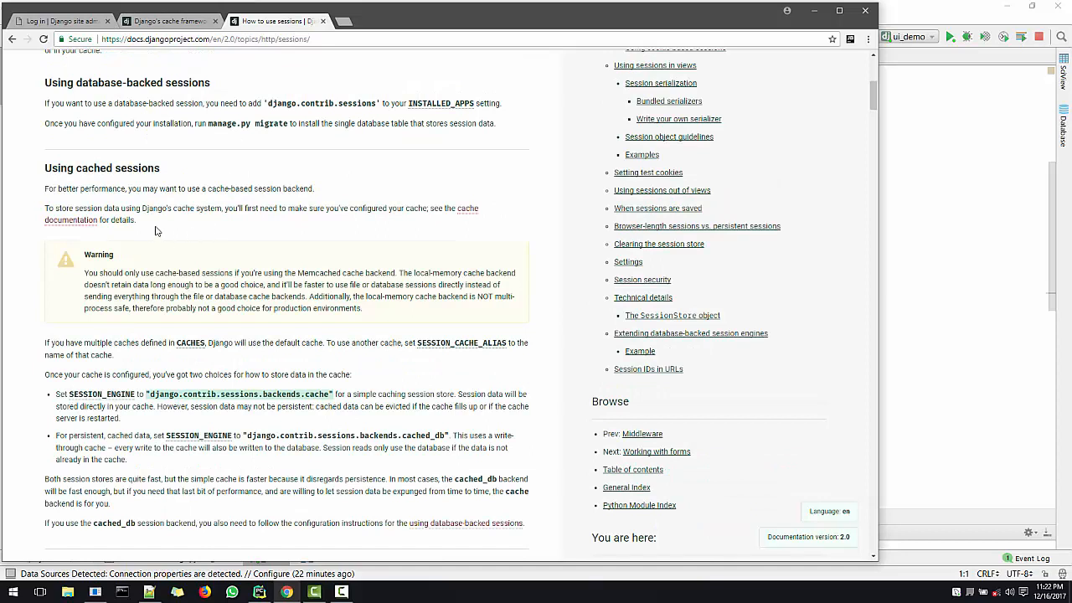
mouse_move(235, 235)
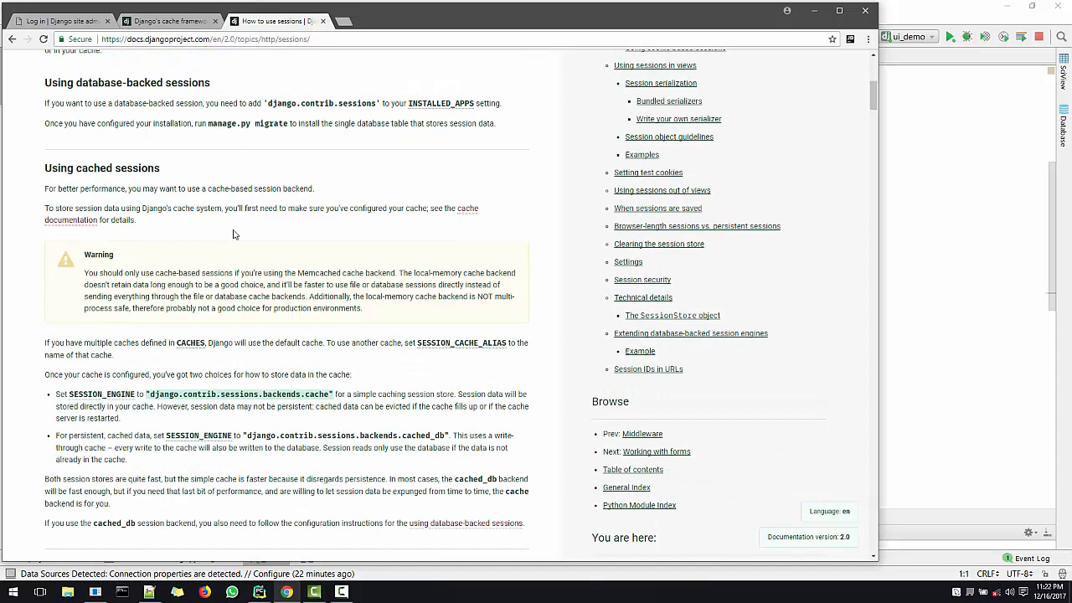
mouse_move(257, 168)
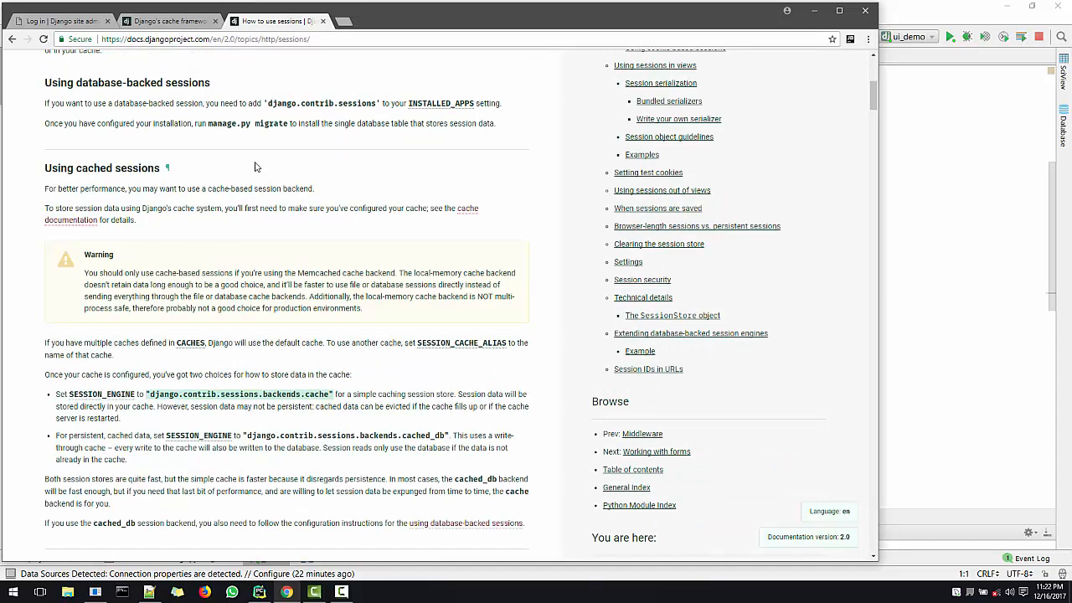
mouse_move(482, 181)
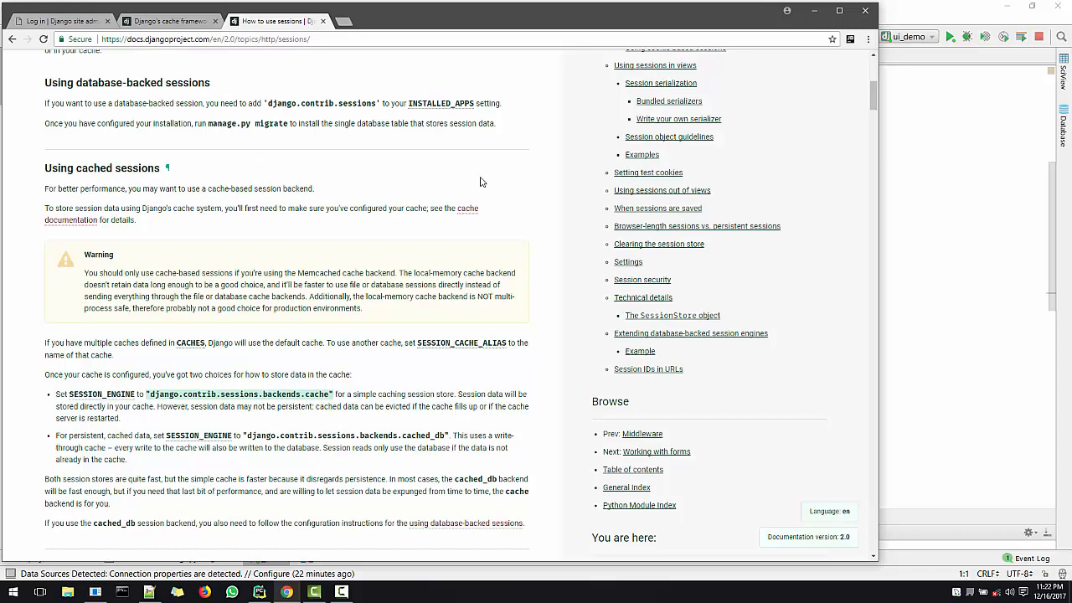
mouse_move(258, 239)
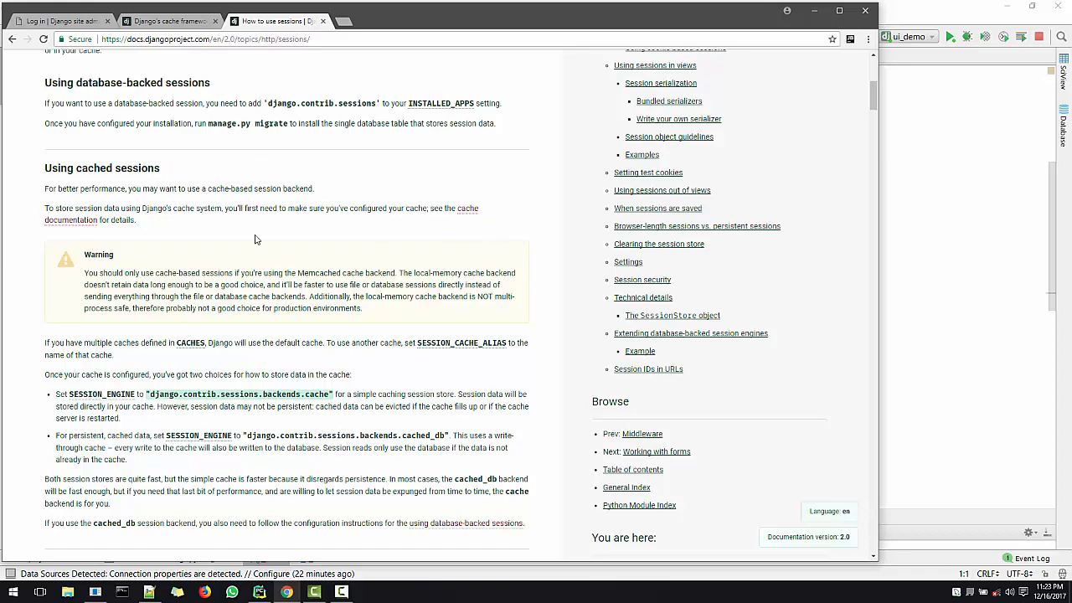
scroll(down, 3)
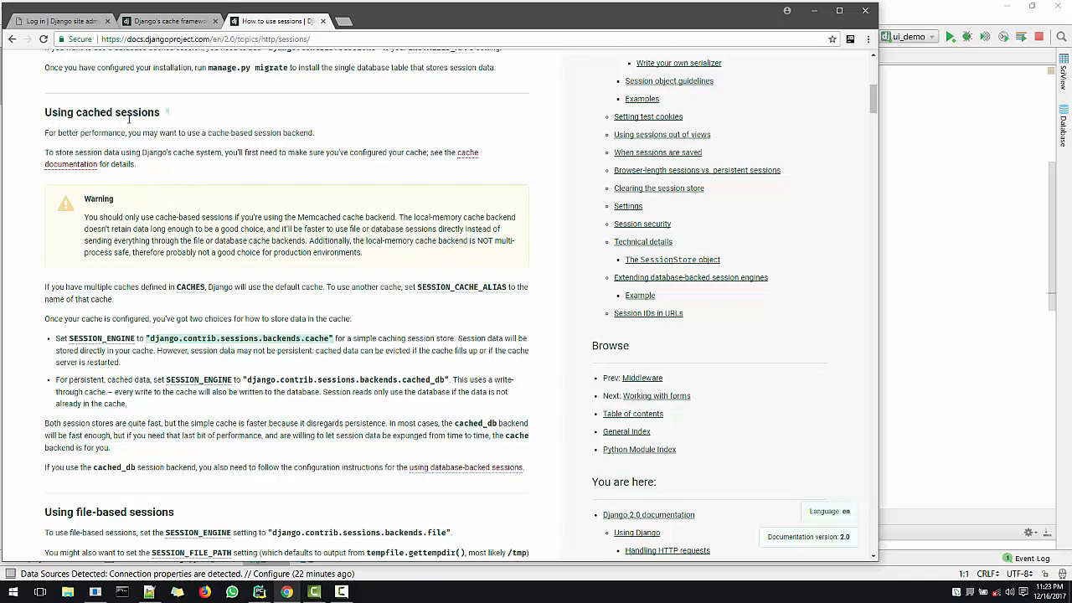
scroll(down, 3)
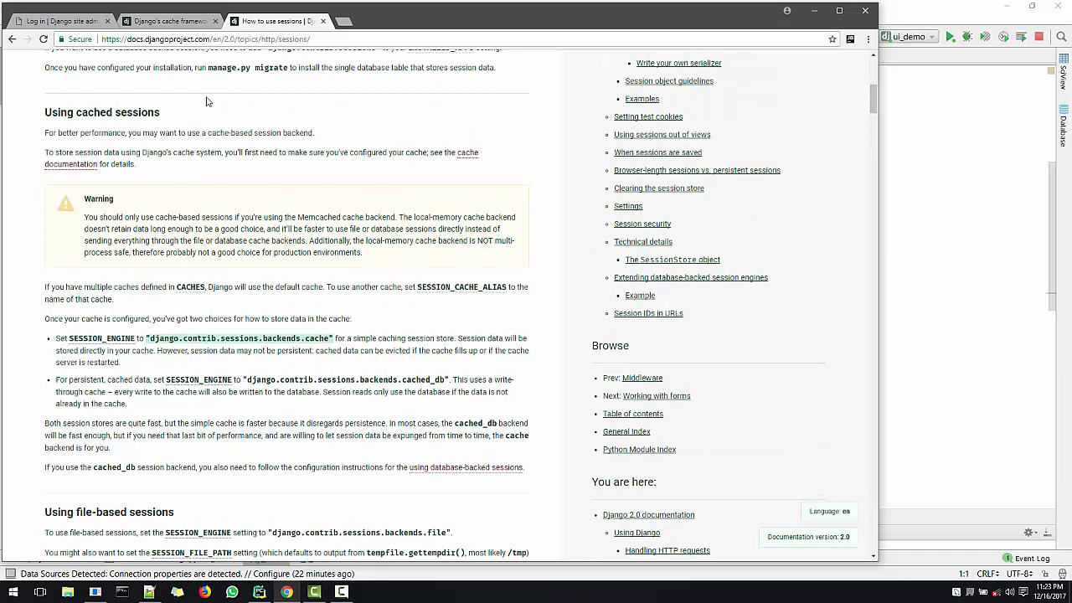
mouse_move(77, 345)
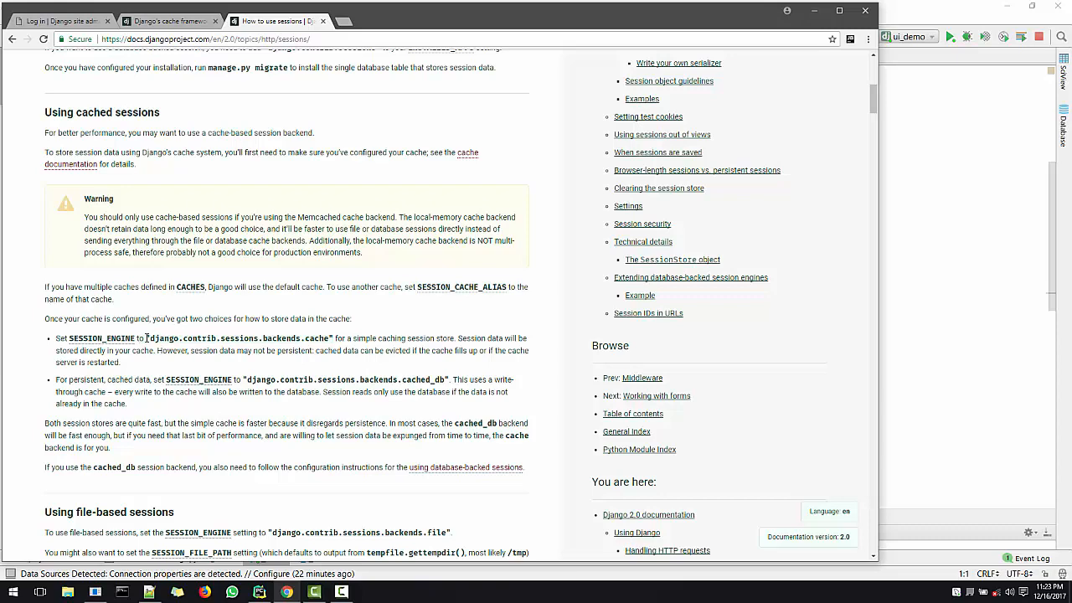
double_click(238, 339)
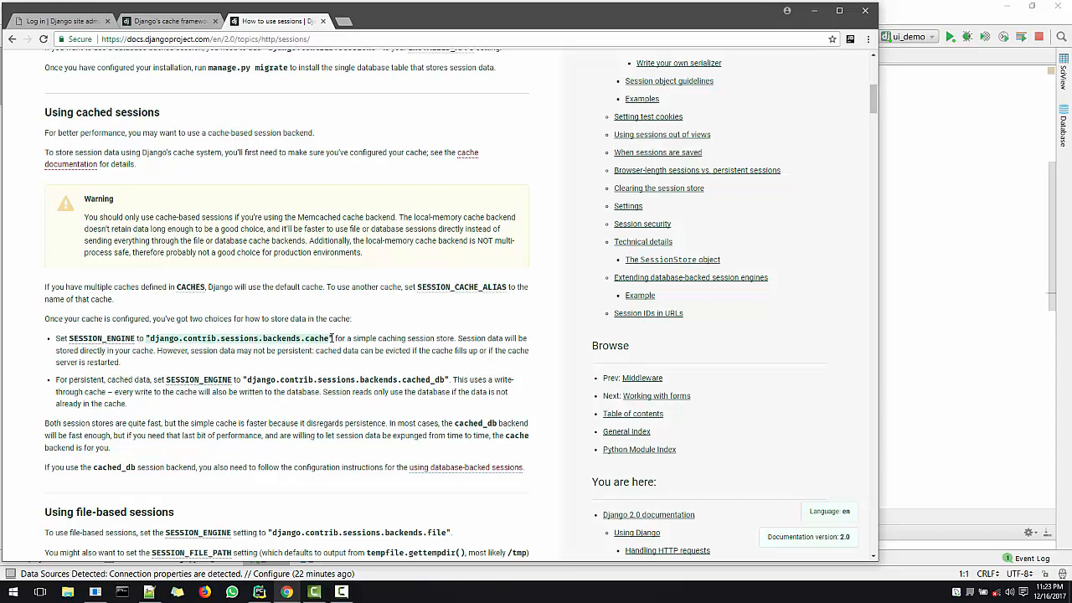
mouse_move(940, 292)
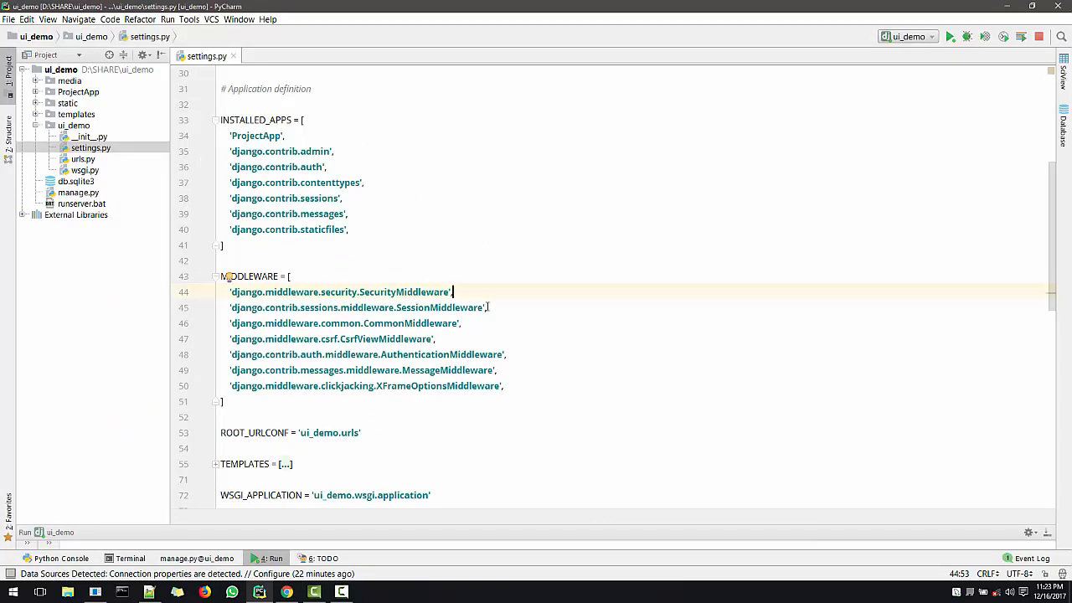
- Add SESSION_ENGINE = "django.contrib.sessions.backends.cache" at the bottom of settings.py
scroll(down, 3)
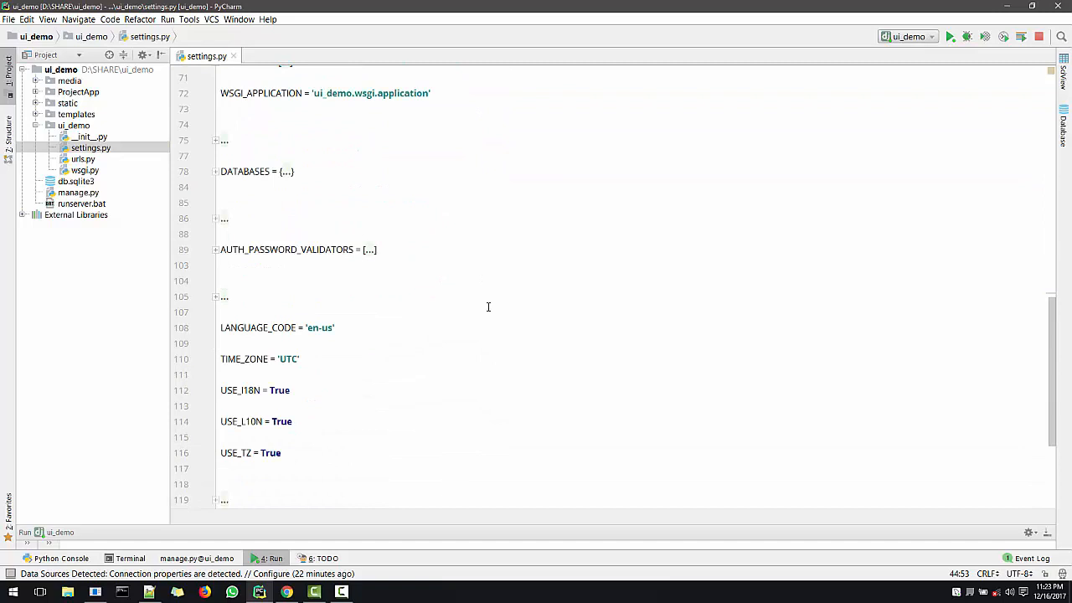
scroll(down, 3)
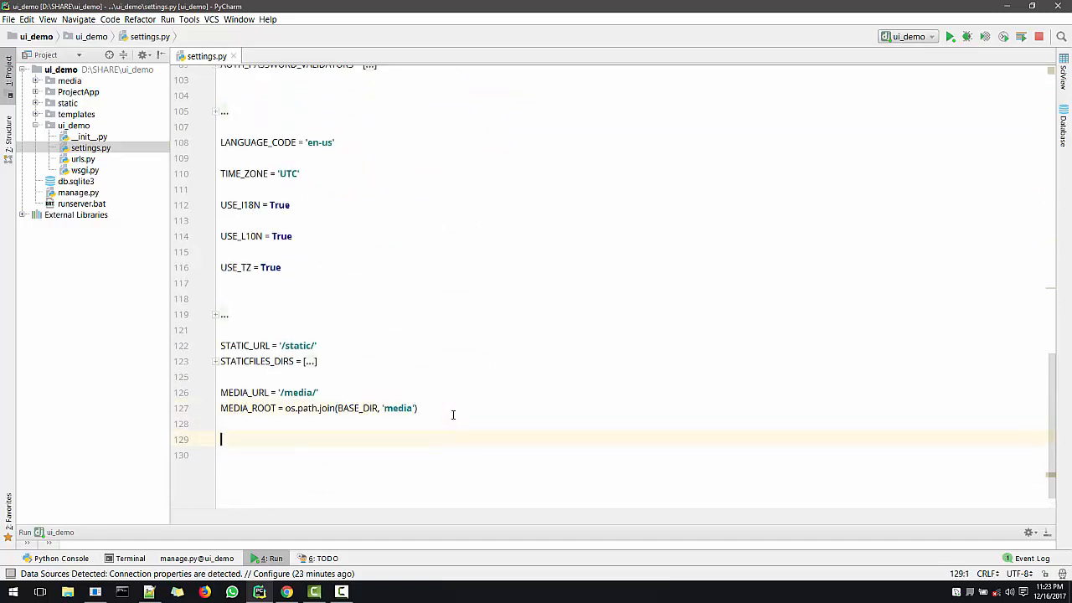
text(SESS)
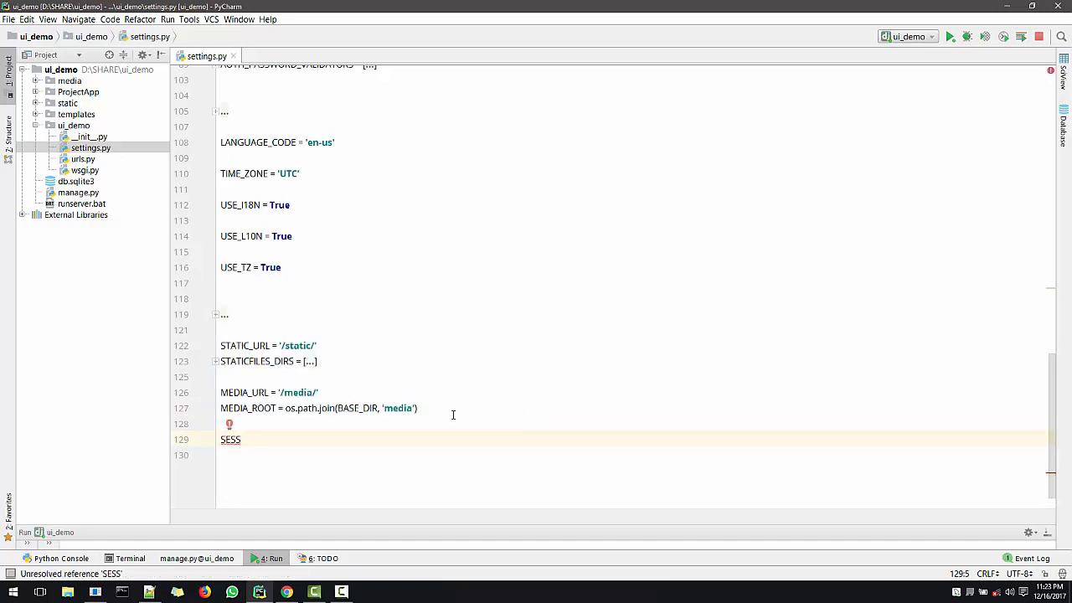
text(ION_)
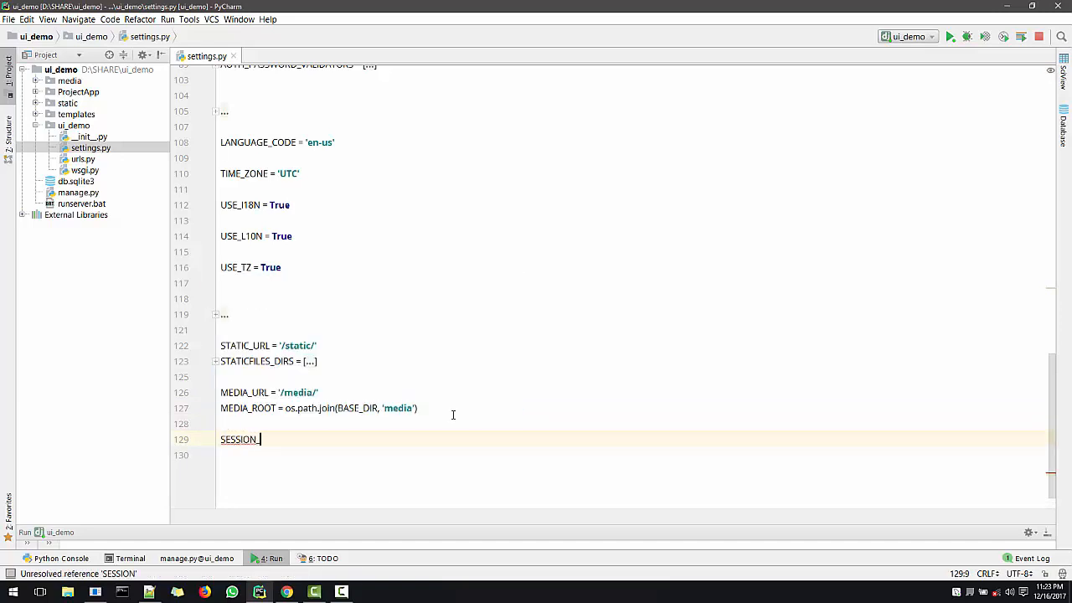
text(ENGINE)
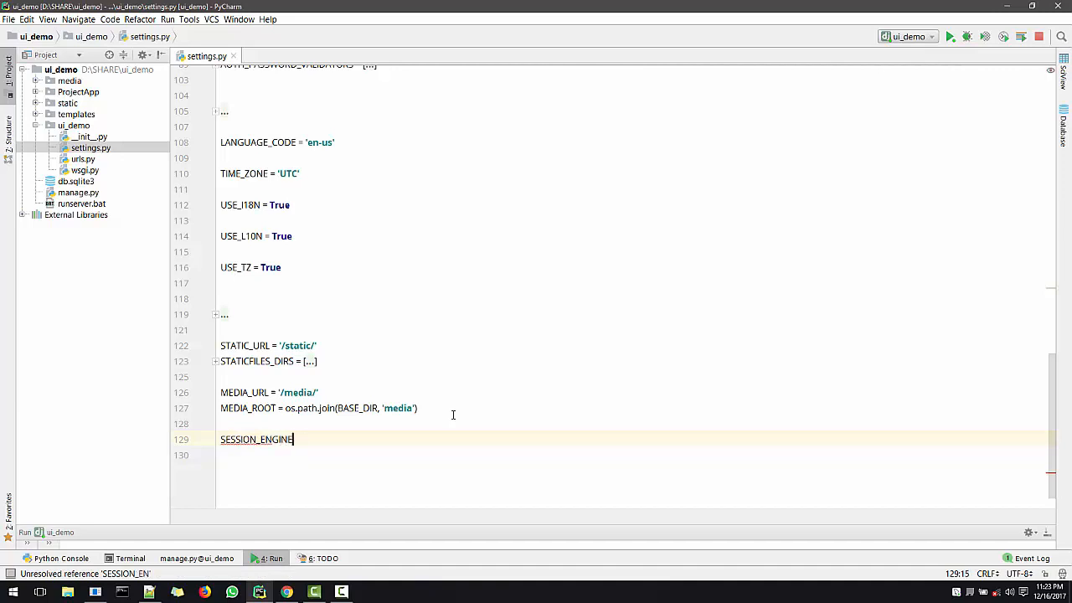
text(= "django.contrib.sessions.backends.cache")
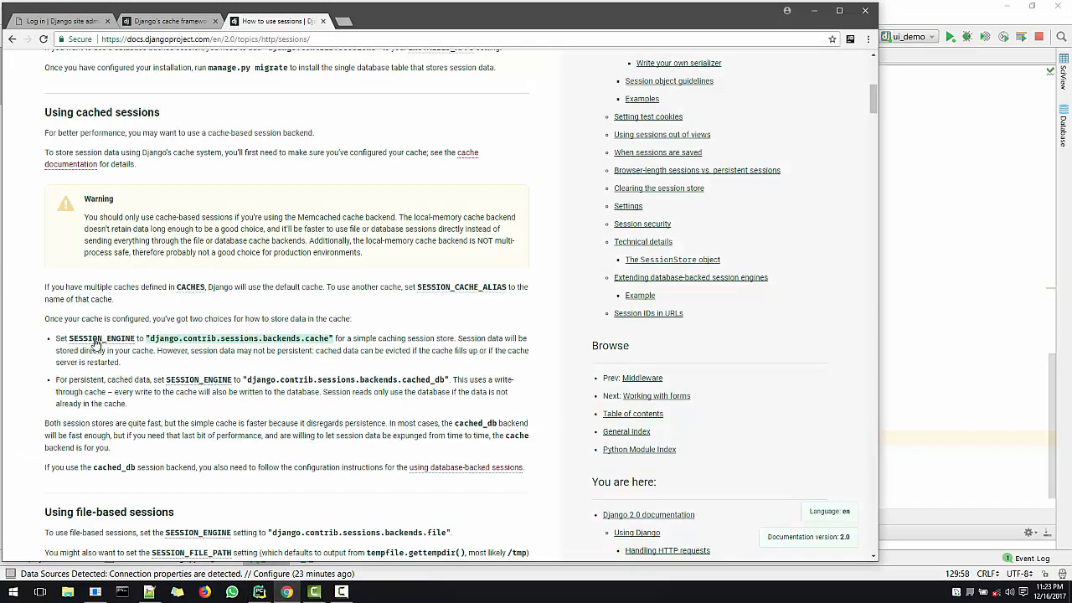
mouse_move(941, 52)
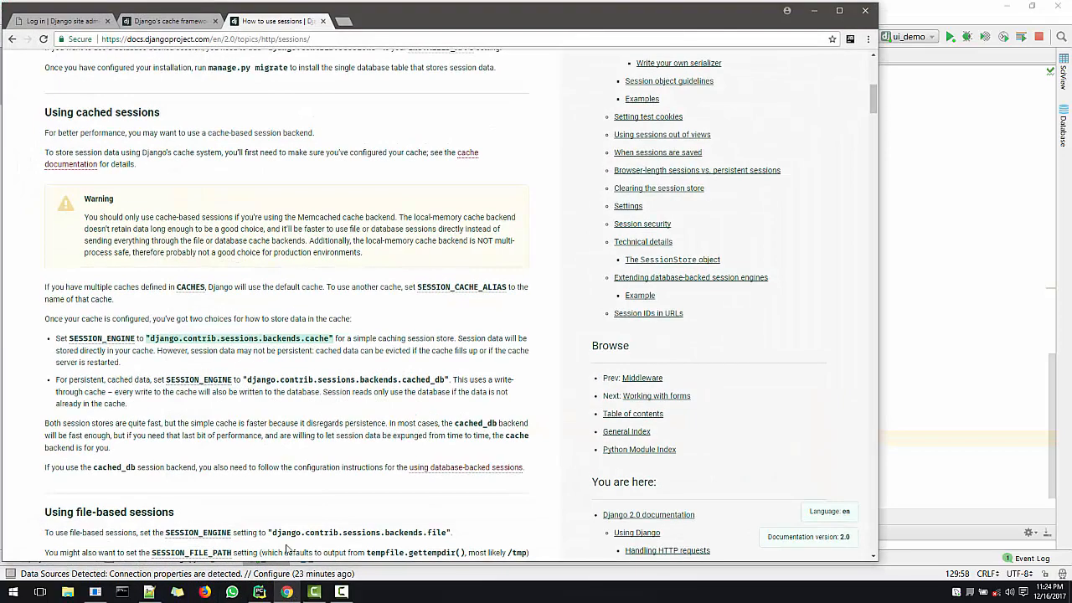
- Switch back to the local Django admin login tab
click(64, 20)
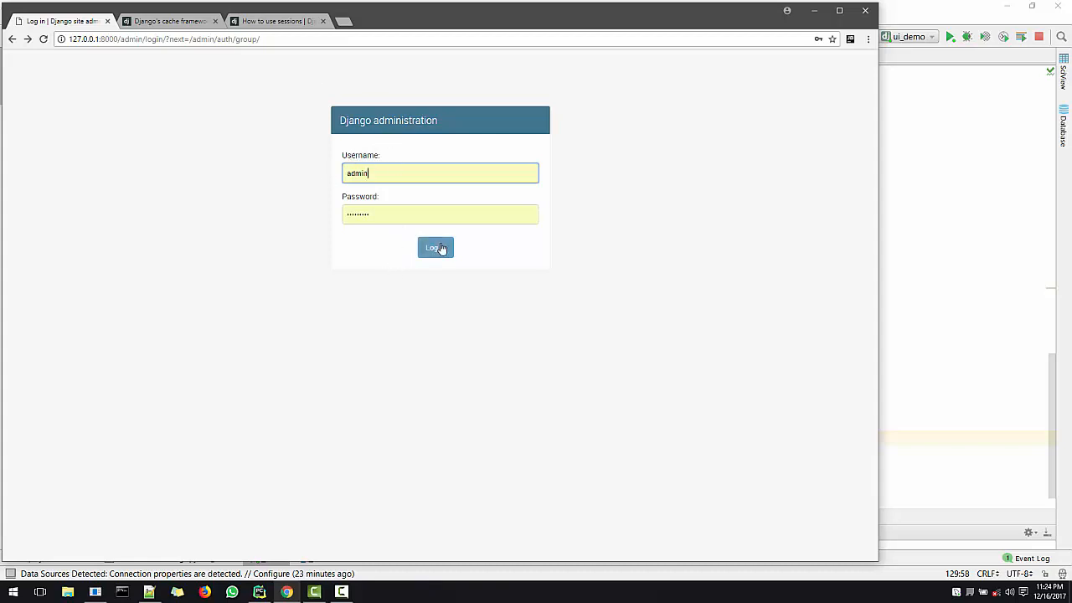
- Log in to Django admin, go to the site administration home, then return to the cache framework docs
click(435, 248)
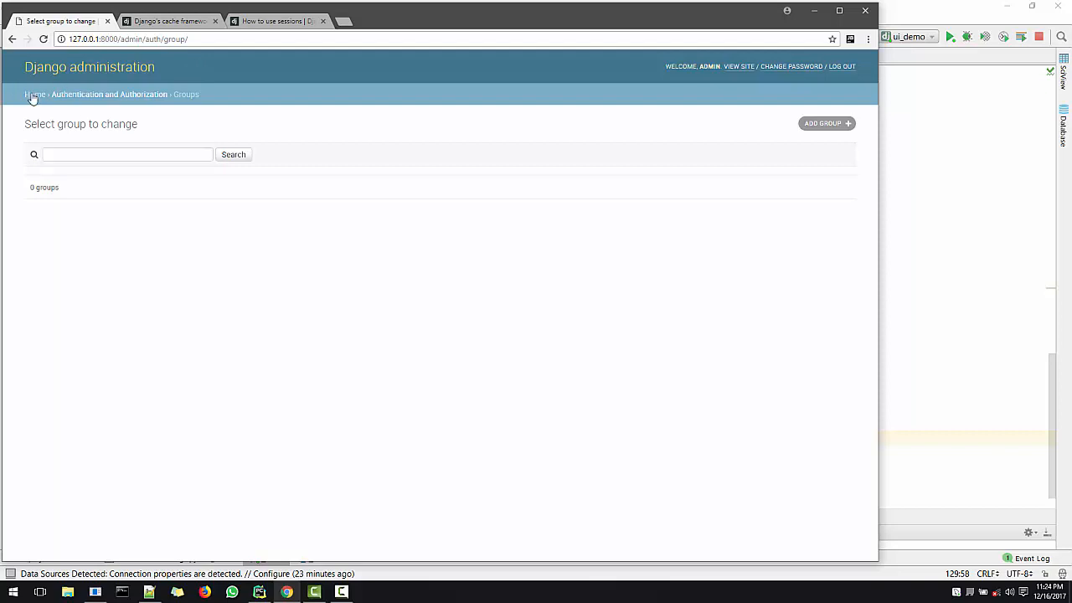
click(36, 94)
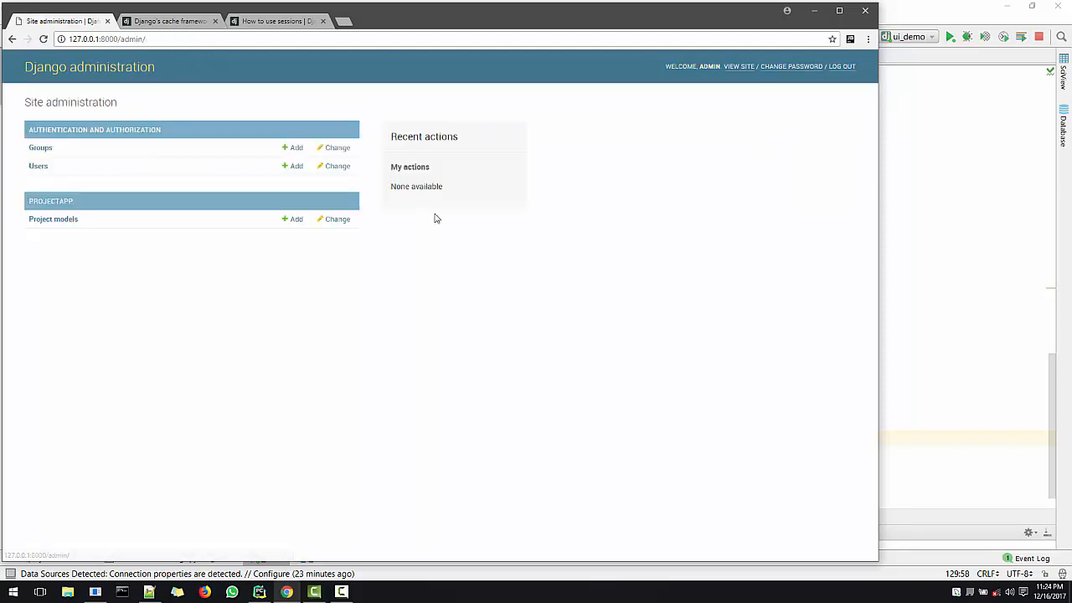
mouse_move(770, 80)
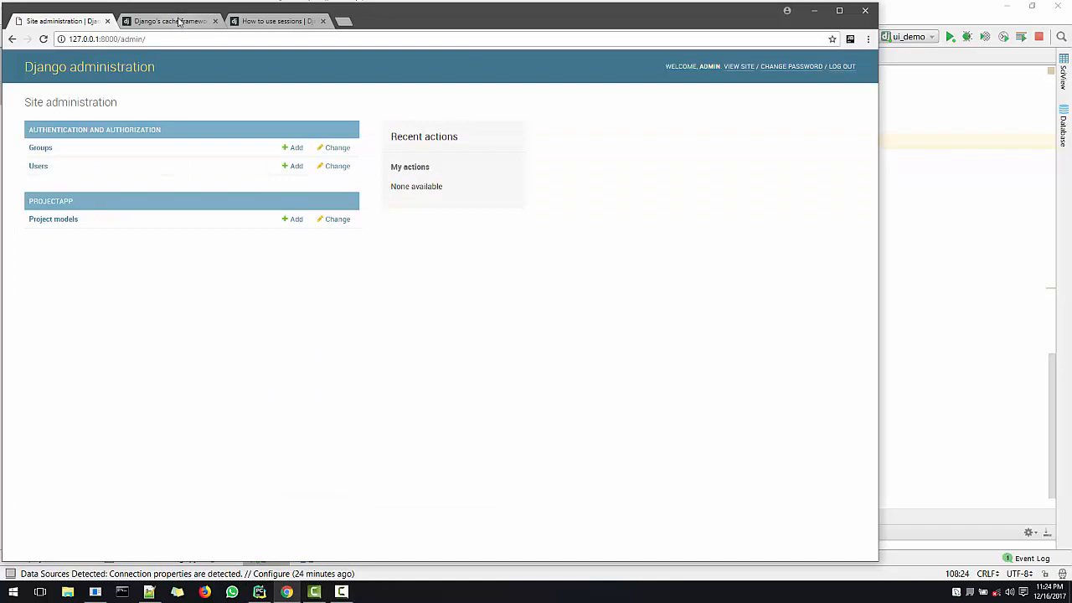
click(167, 20)
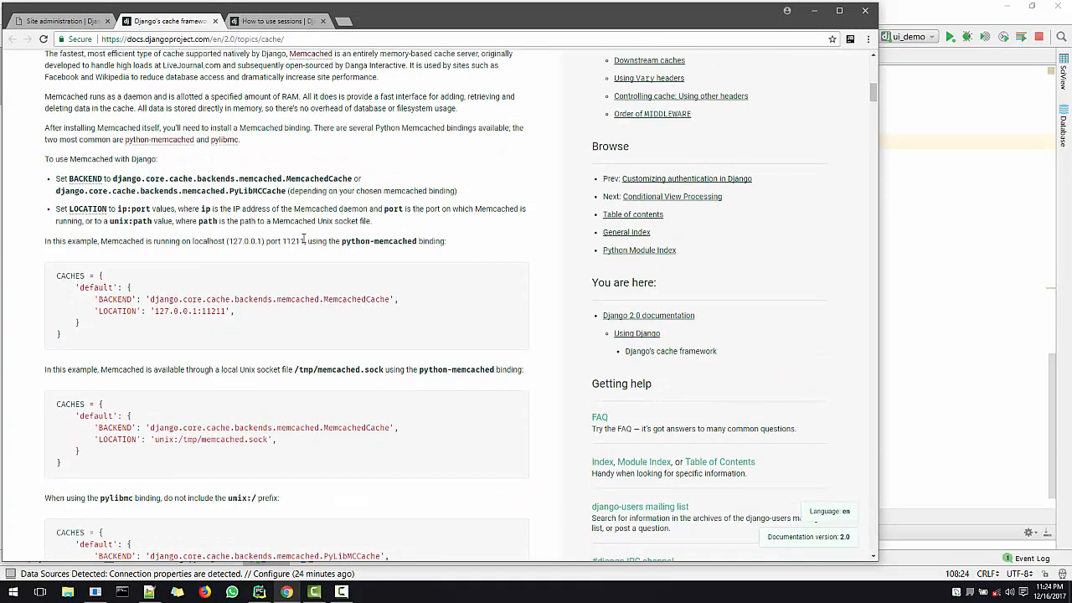
- Select the Memcached CACHES example using MemcachedCache at 127.0.0.1:11211
scroll(up, 3)
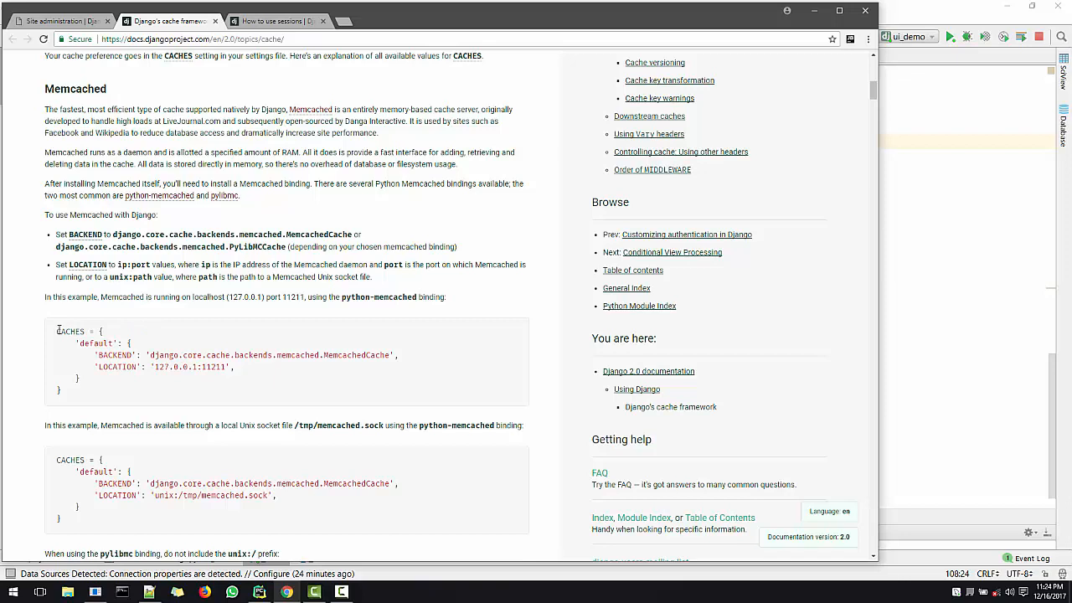
drag(57, 332, 80, 385)
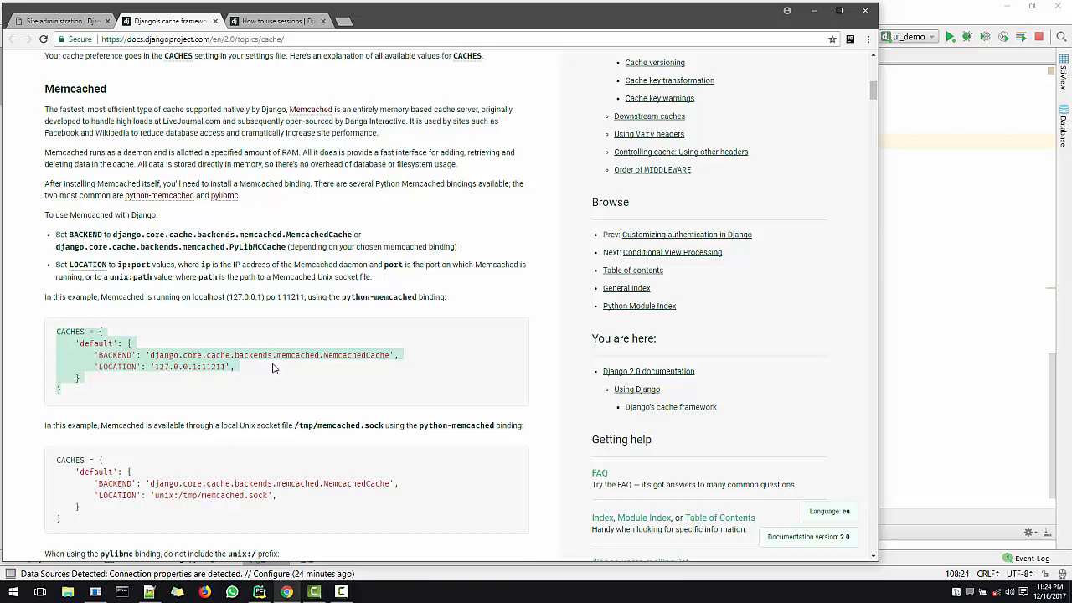
mouse_move(124, 378)
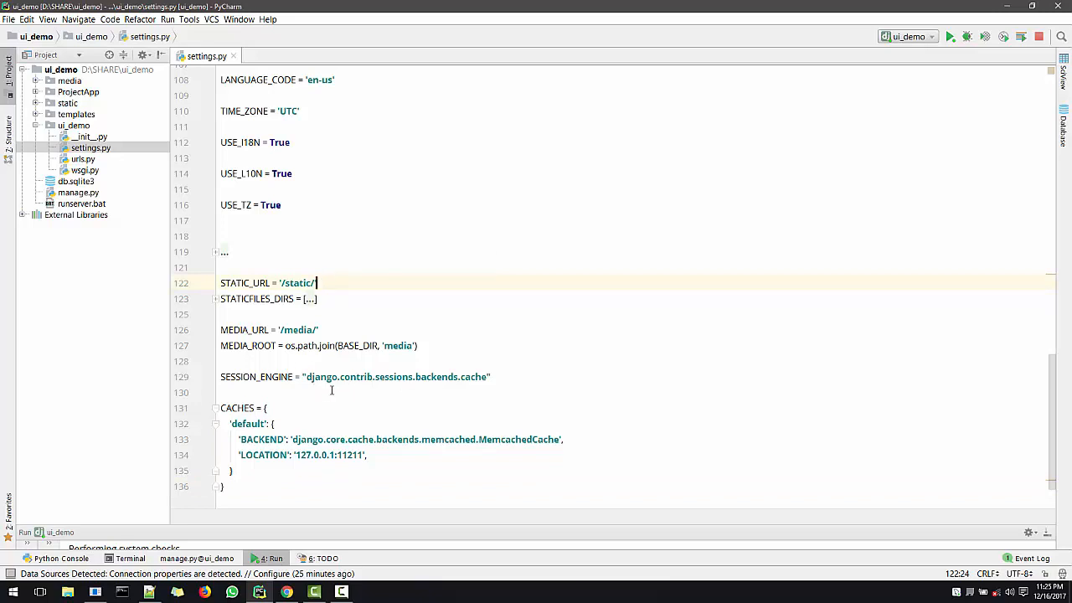
mouse_move(489, 431)
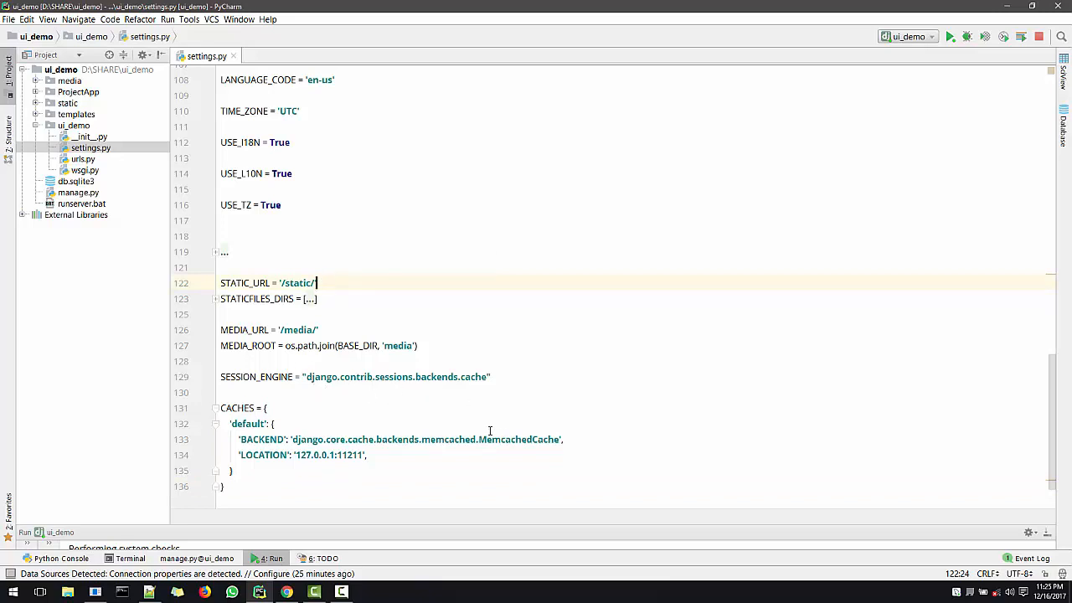
- Review the pasted CACHES block and SESSION_ENGINE in settings.py, then return to the browser
double_click(519, 439)
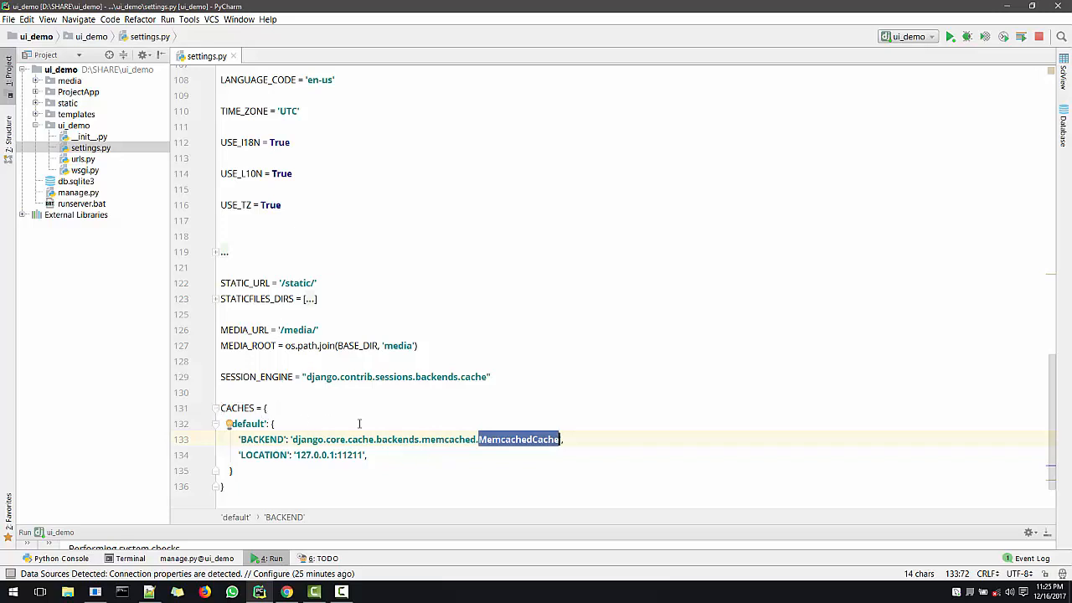
mouse_move(377, 301)
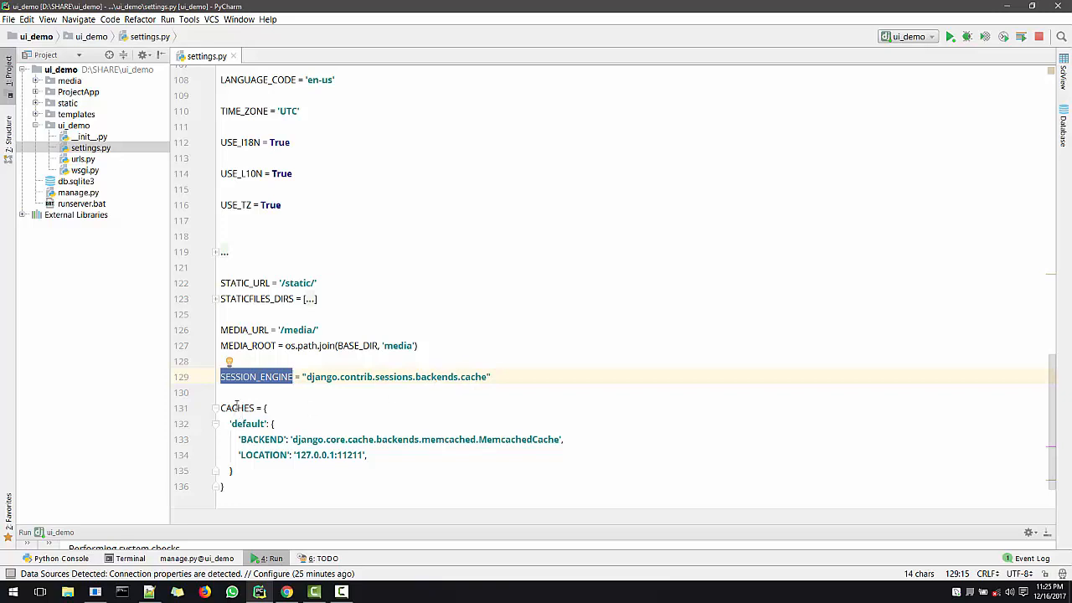
double_click(237, 408)
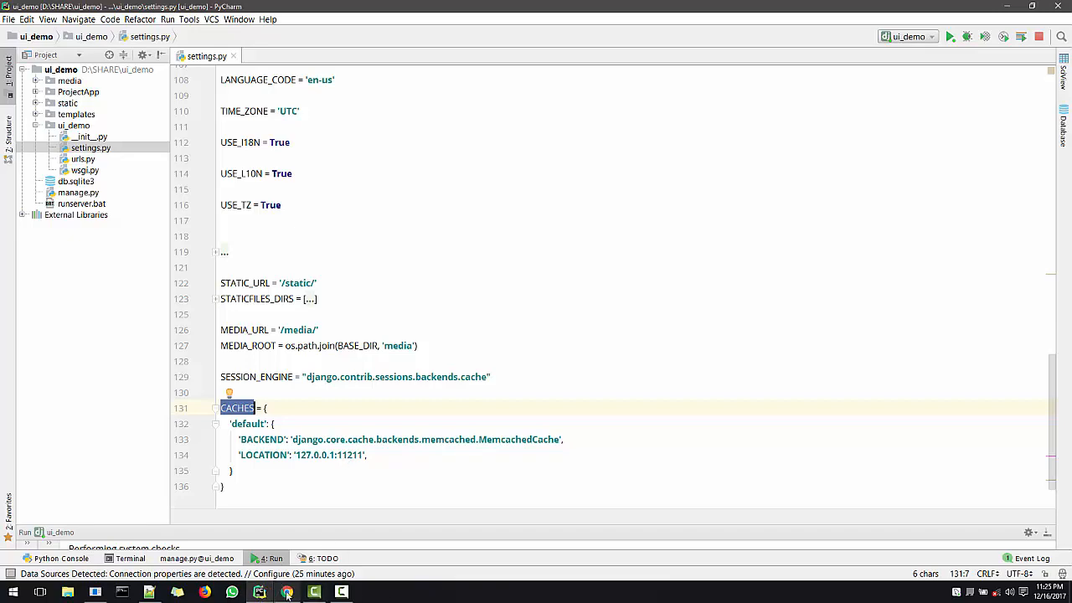
click(285, 593)
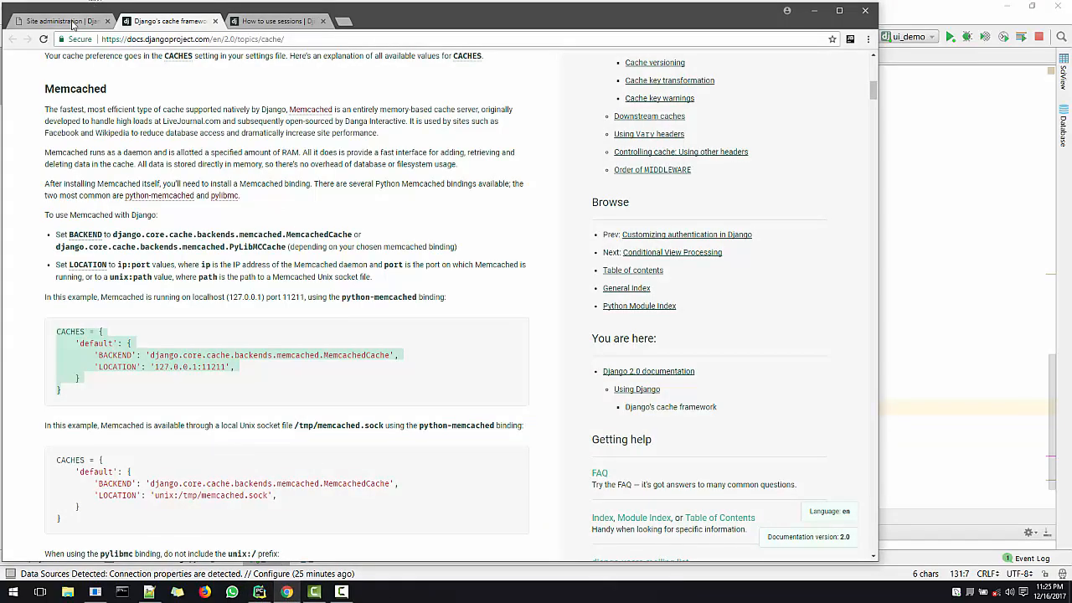
- Retry the Django admin login, getting a RuntimeError that no session key can be created
click(58, 20)
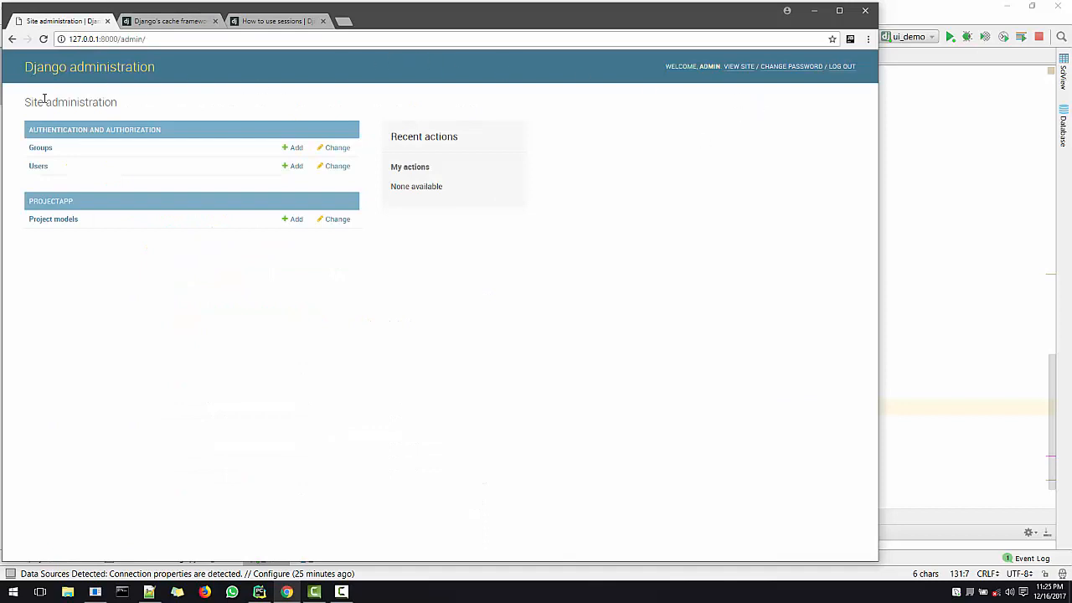
mouse_move(165, 171)
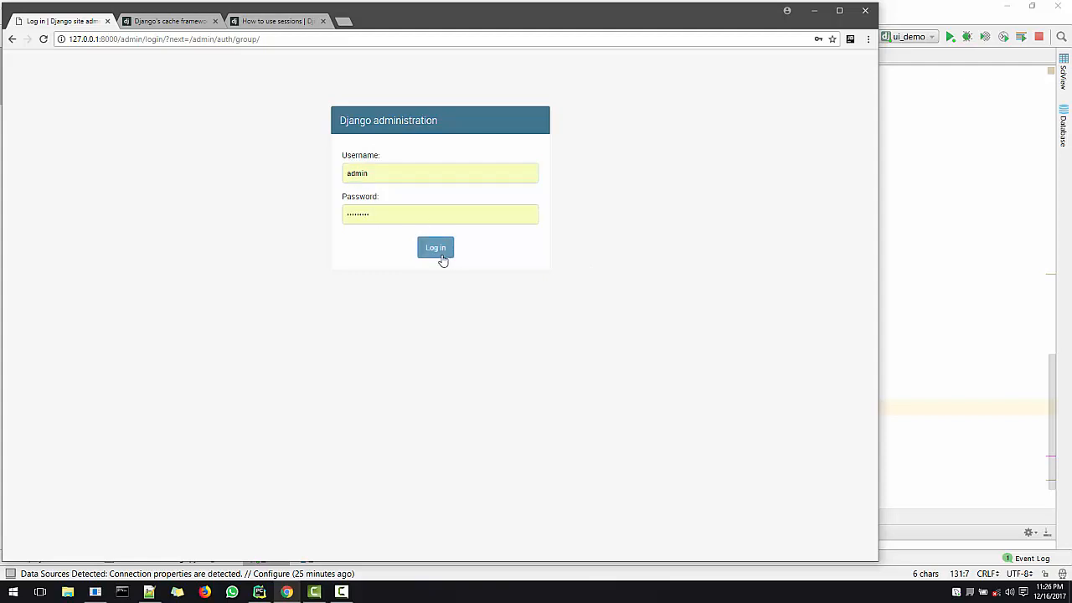
click(435, 248)
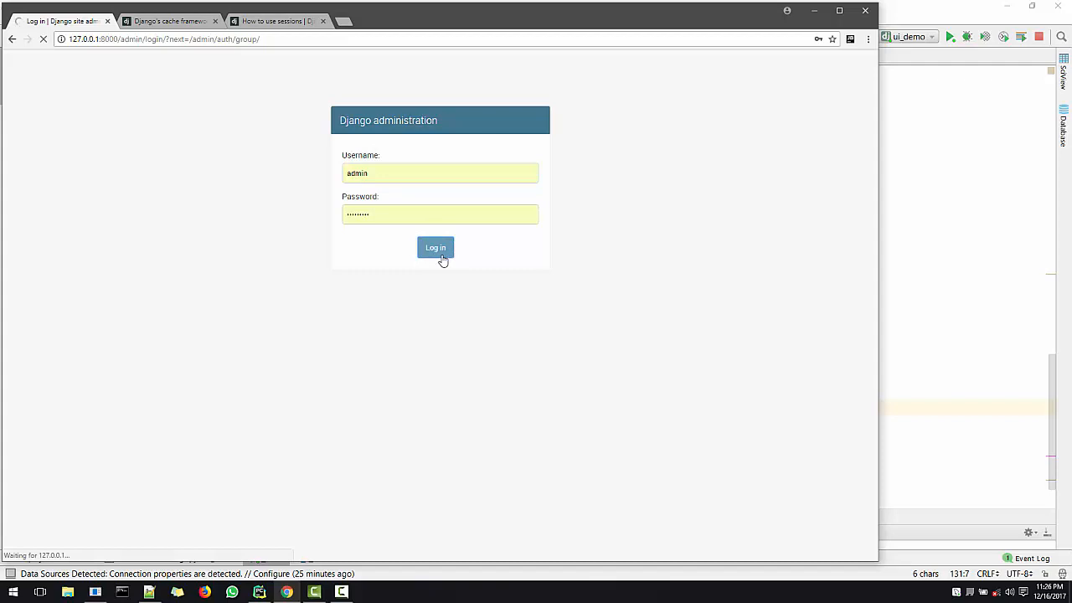
click(435, 248)
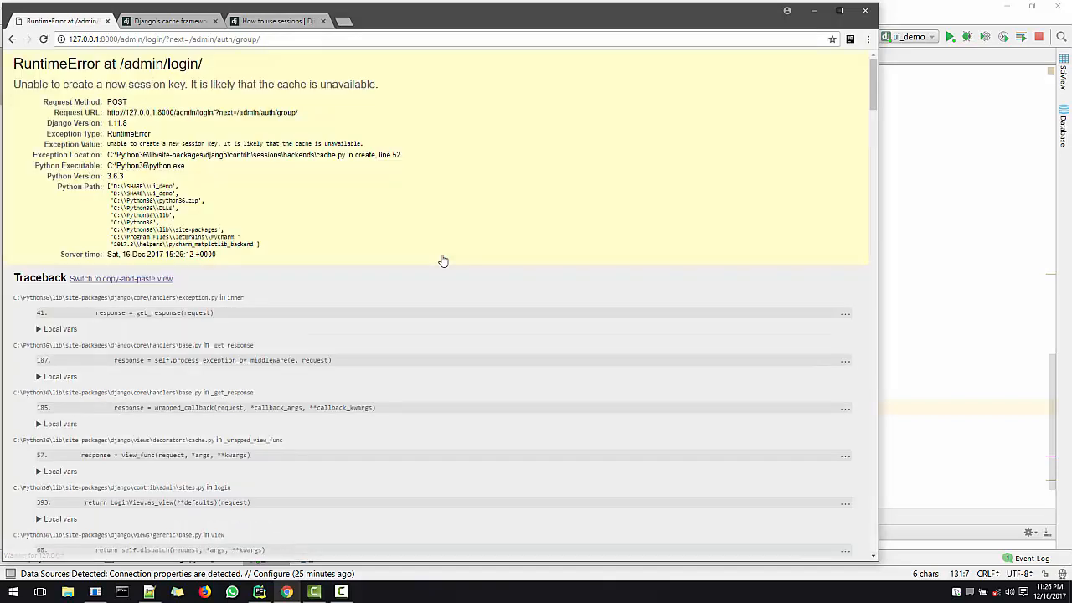
mouse_move(305, 211)
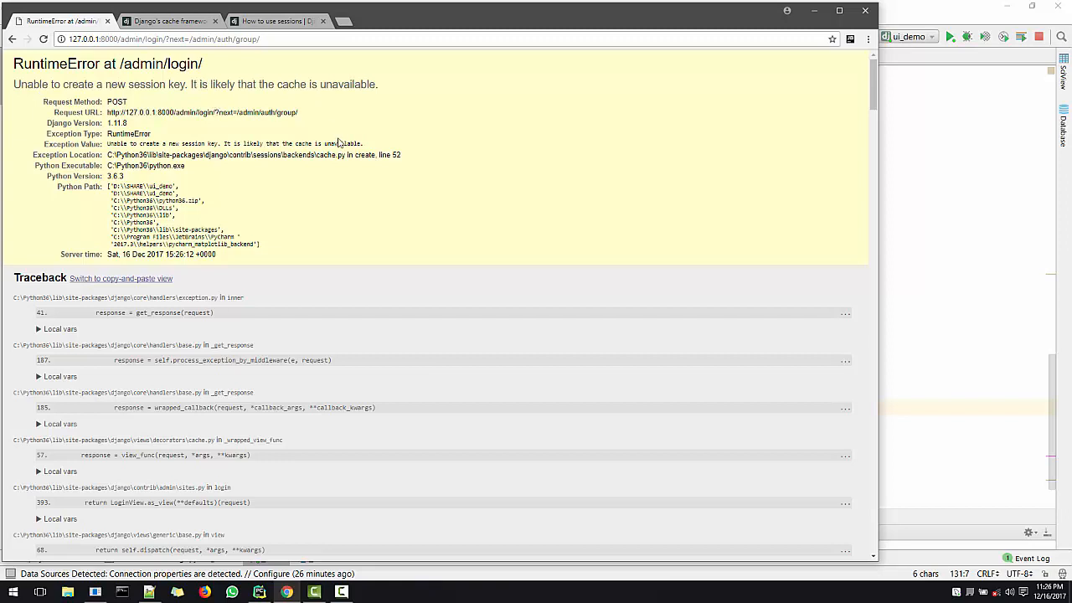
drag(278, 84, 349, 83)
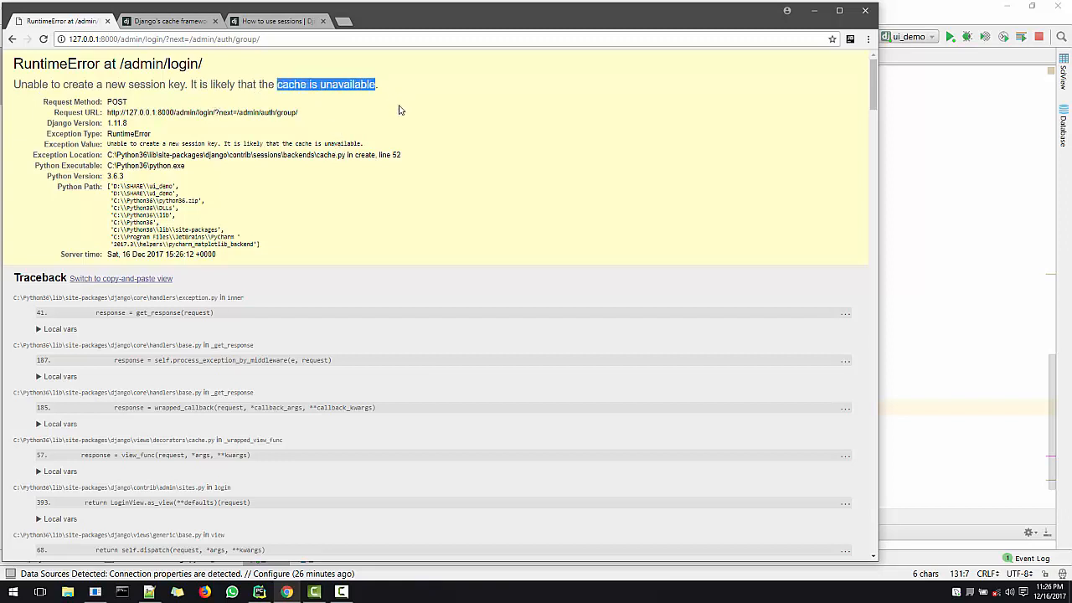
mouse_move(559, 201)
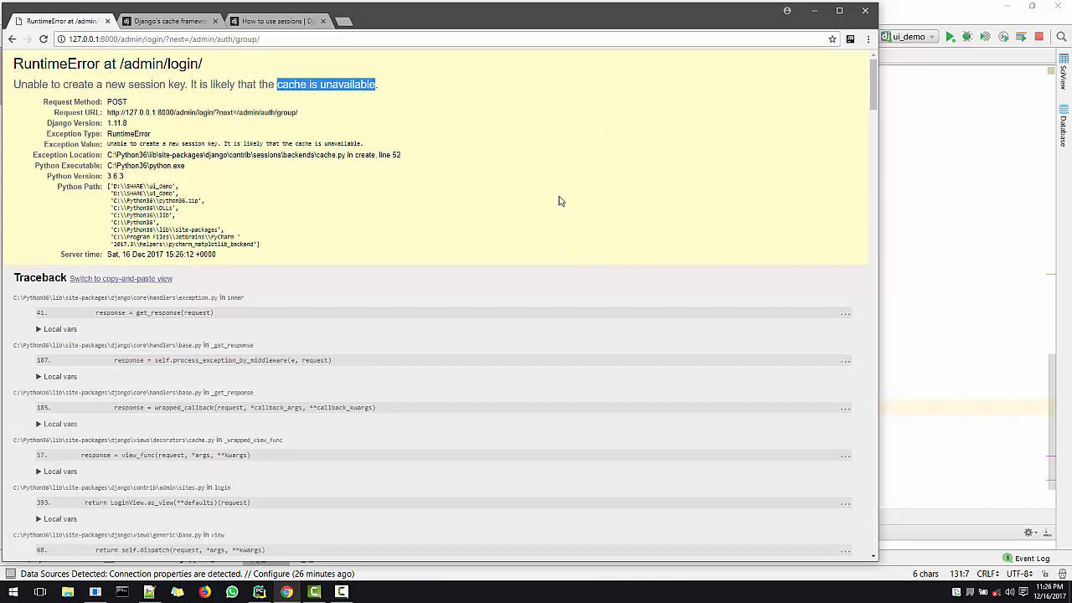
mouse_move(533, 183)
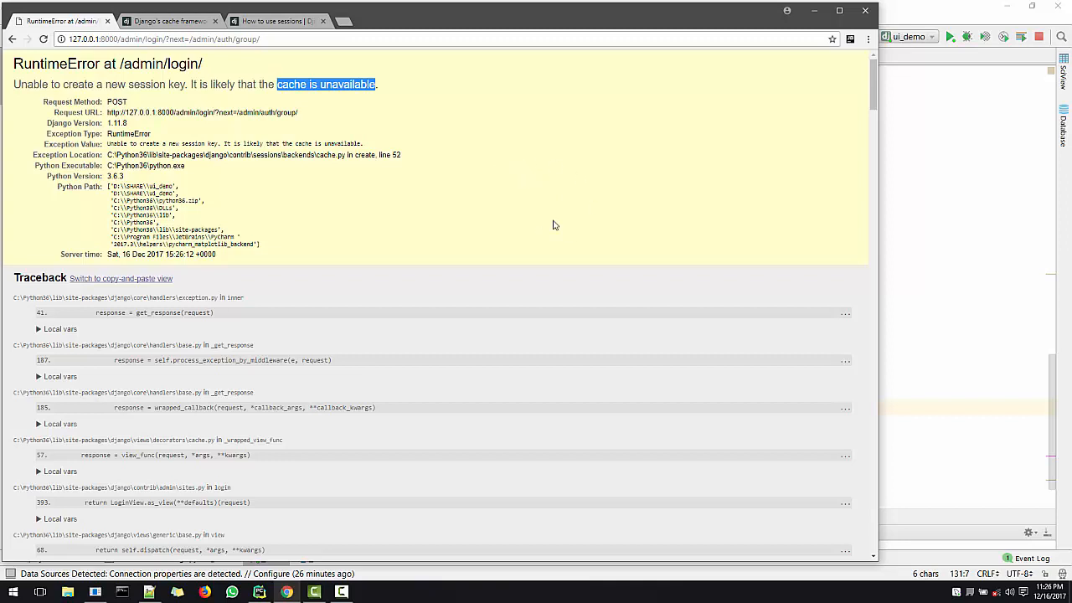
mouse_move(167, 53)
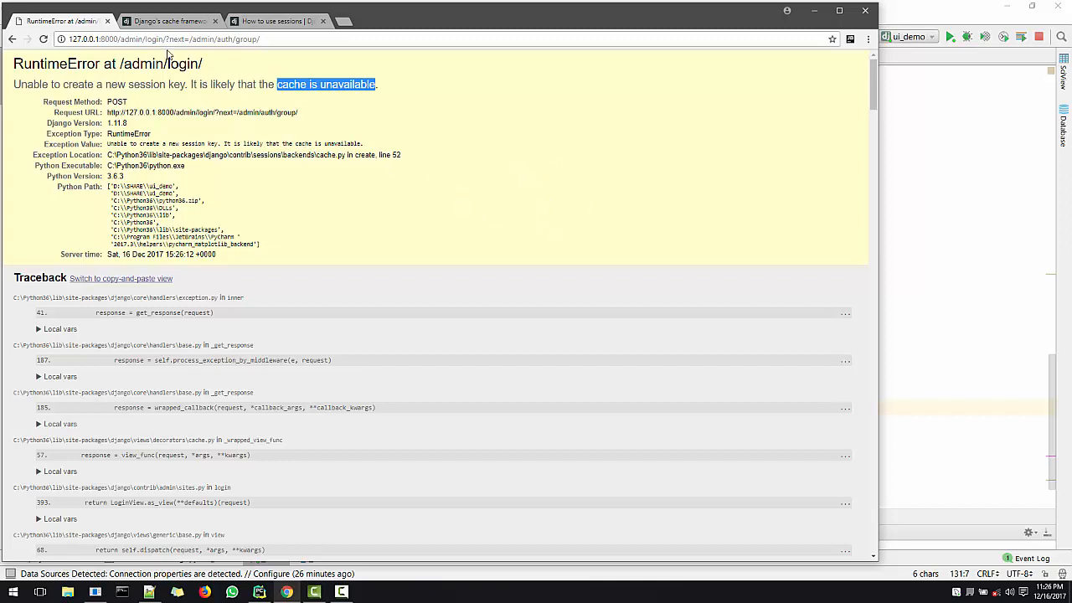
mouse_move(199, 509)
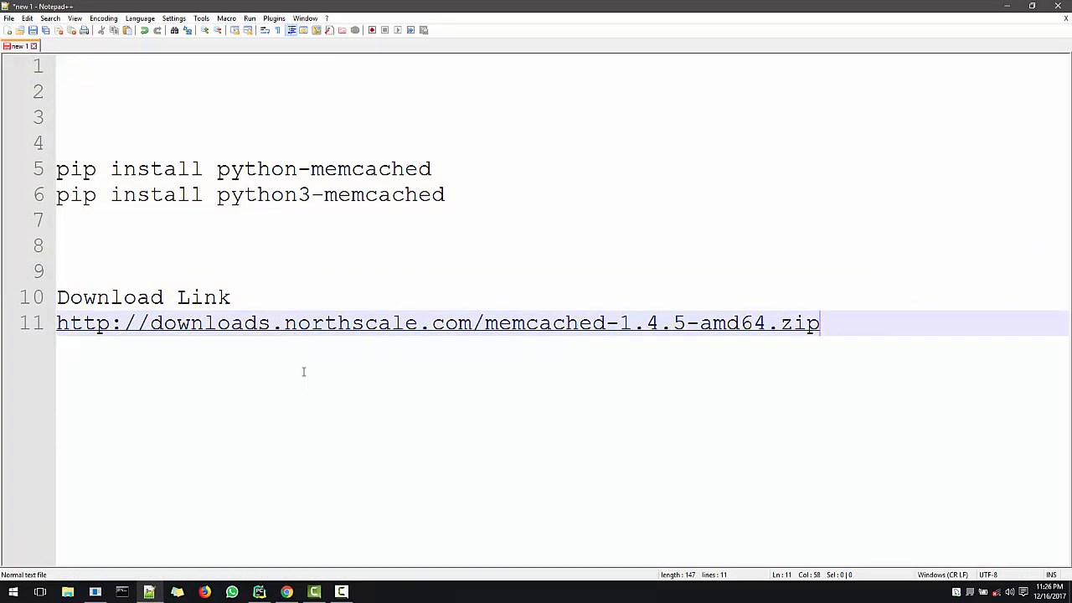
mouse_move(623, 332)
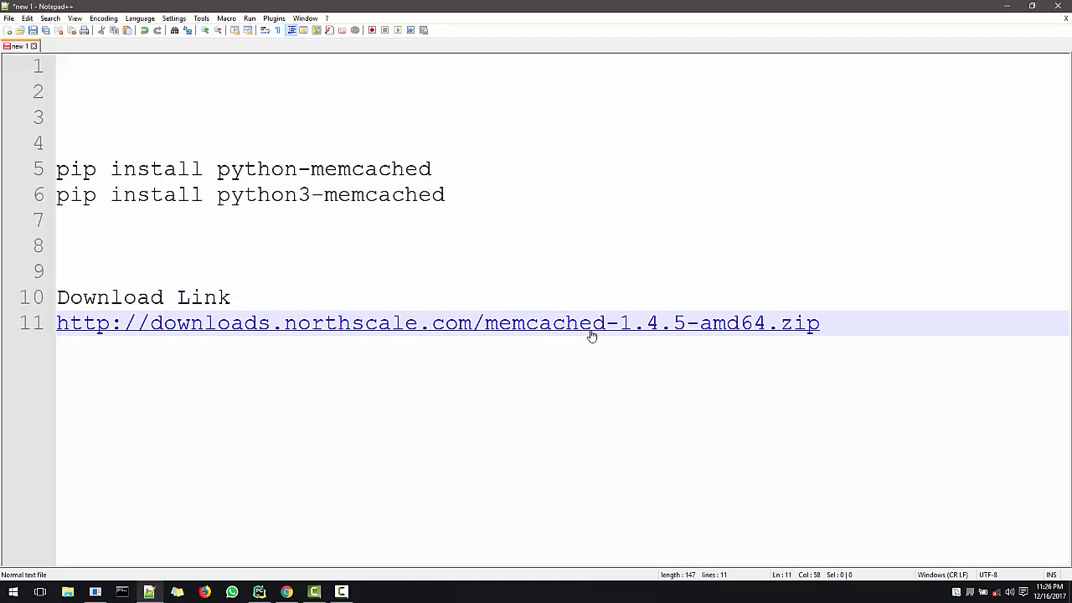
mouse_move(126, 335)
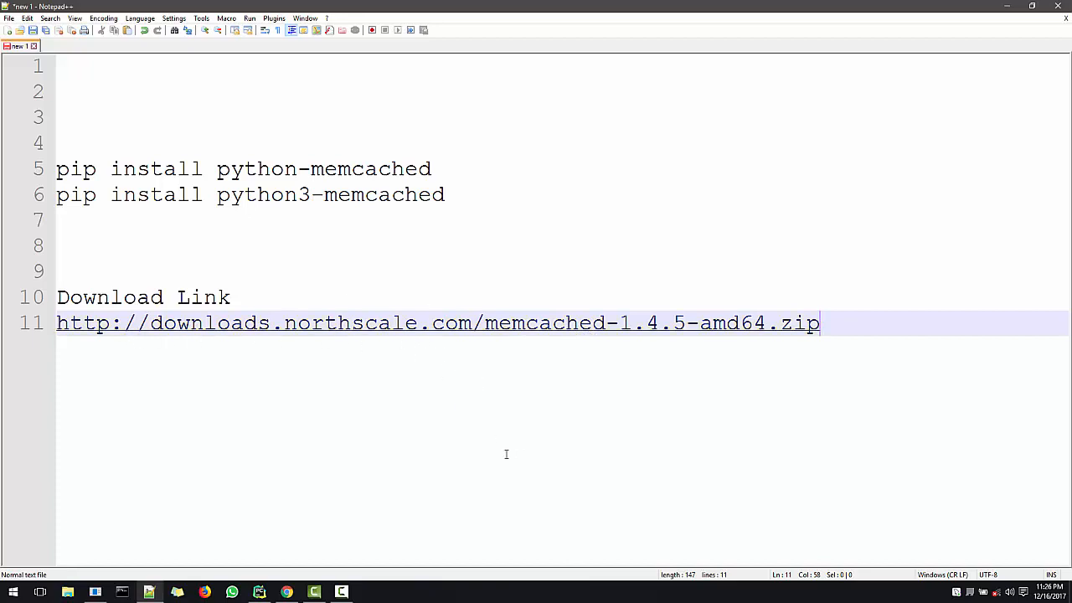
mouse_move(504, 478)
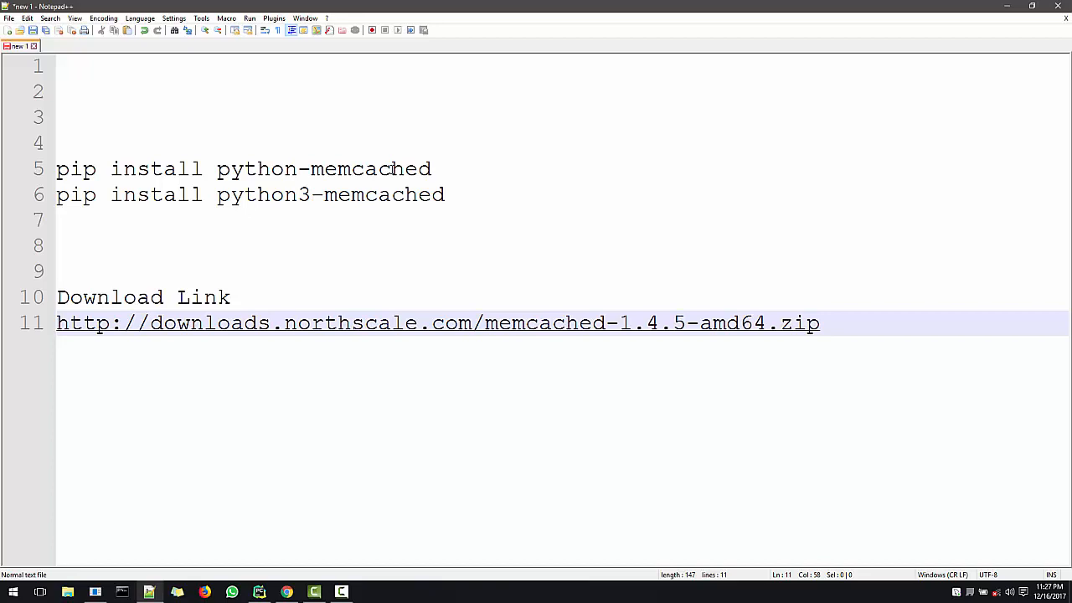
double_click(368, 167)
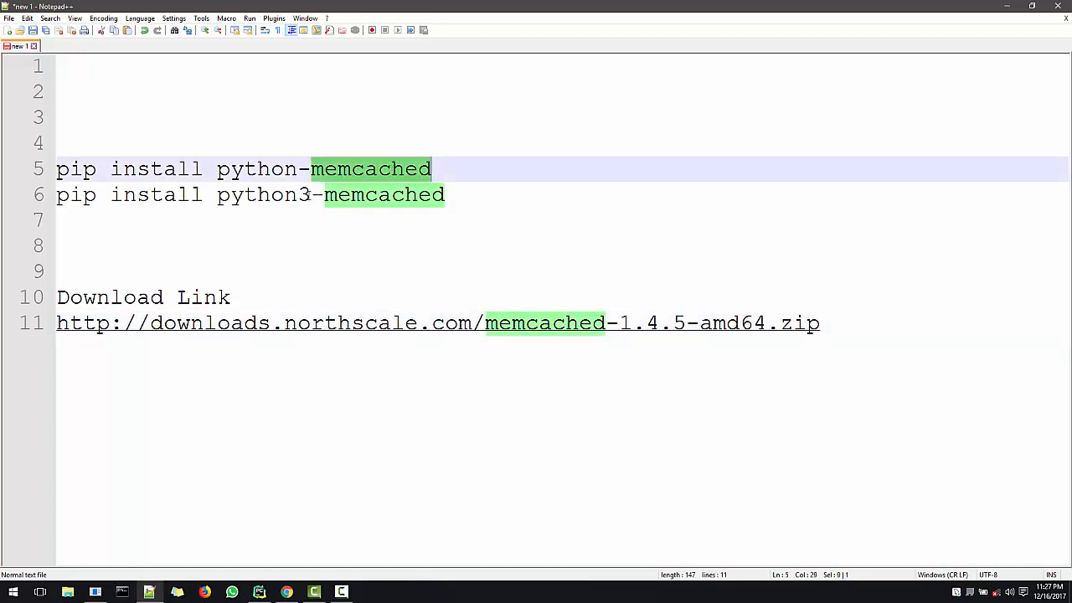
click(462, 221)
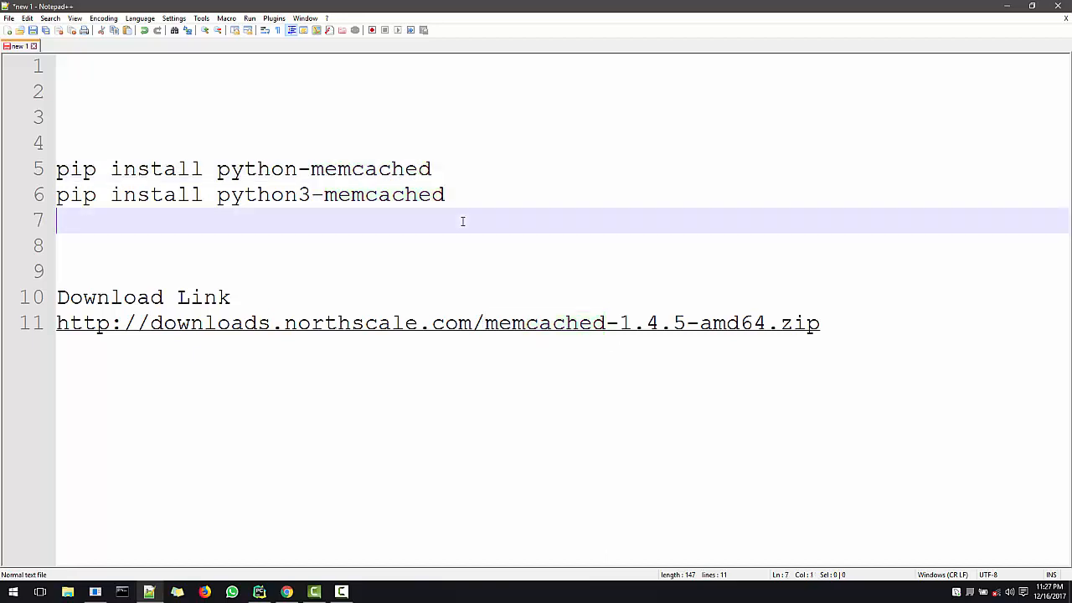
mouse_move(258, 216)
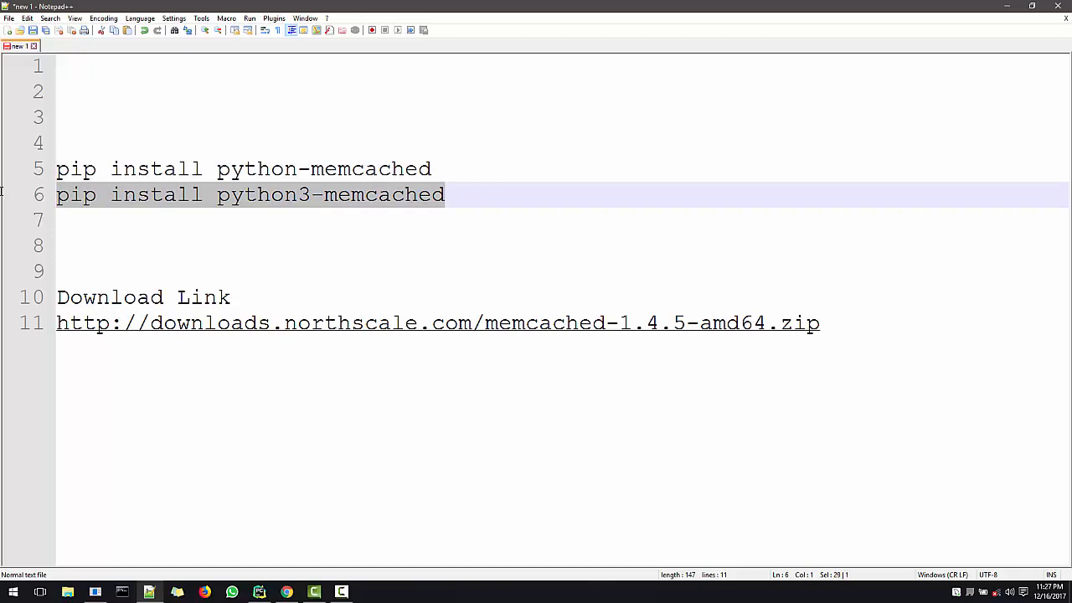
mouse_move(584, 327)
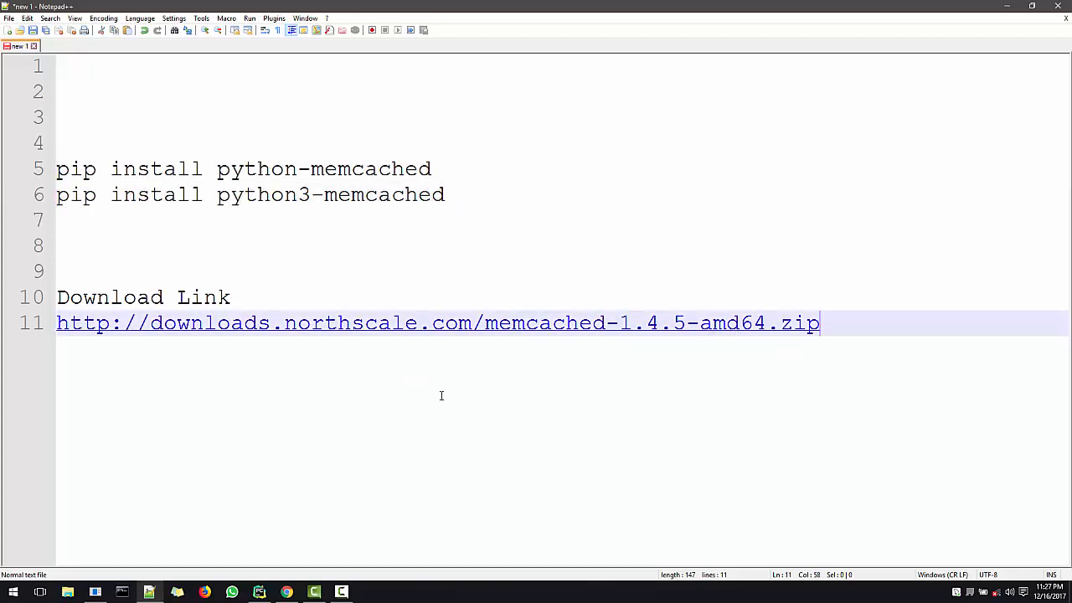
mouse_move(181, 509)
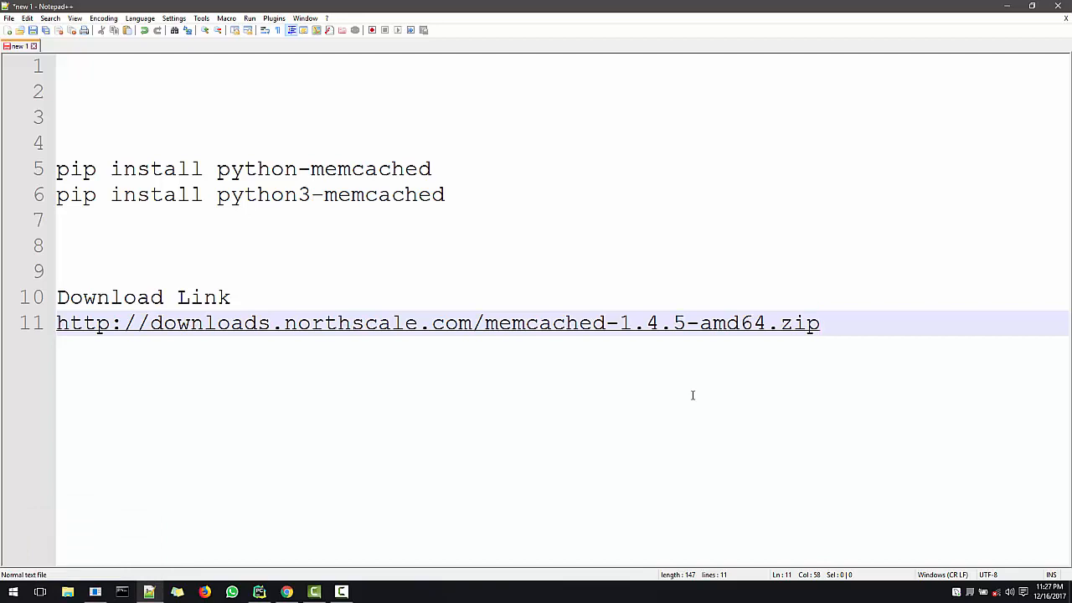
click(819, 324)
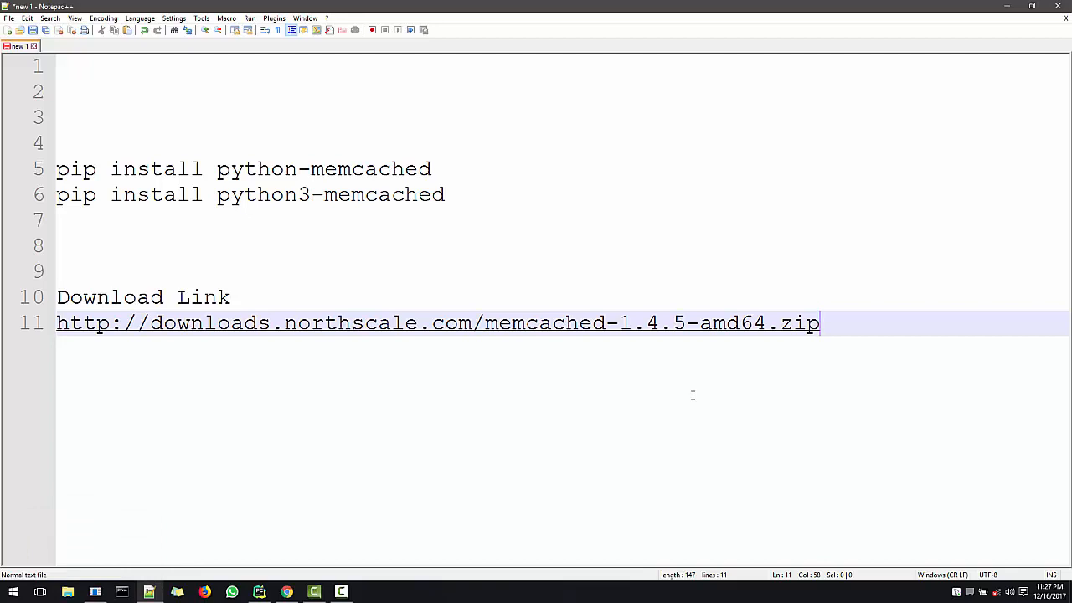
mouse_move(87, 456)
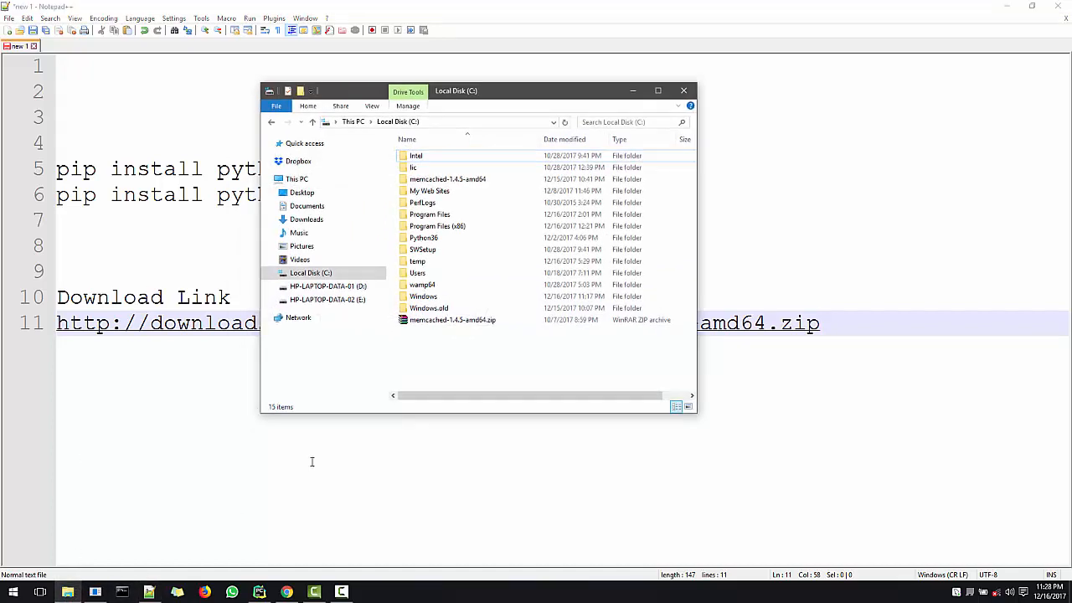
- Open C:\memcached-1.4.5-amd64 and launch a command window in that folder
click(452, 319)
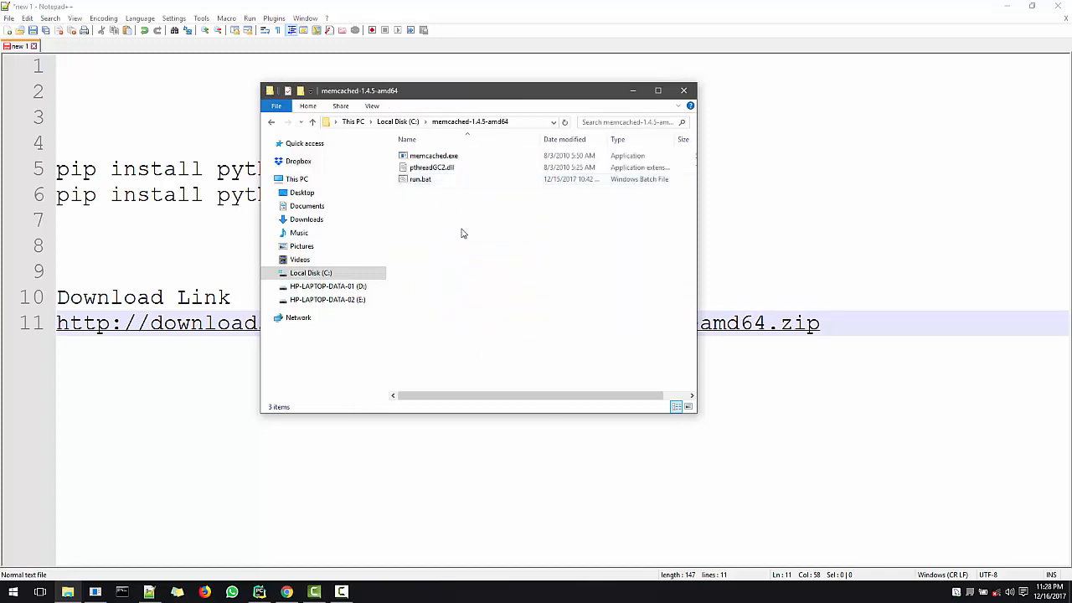
click(433, 156)
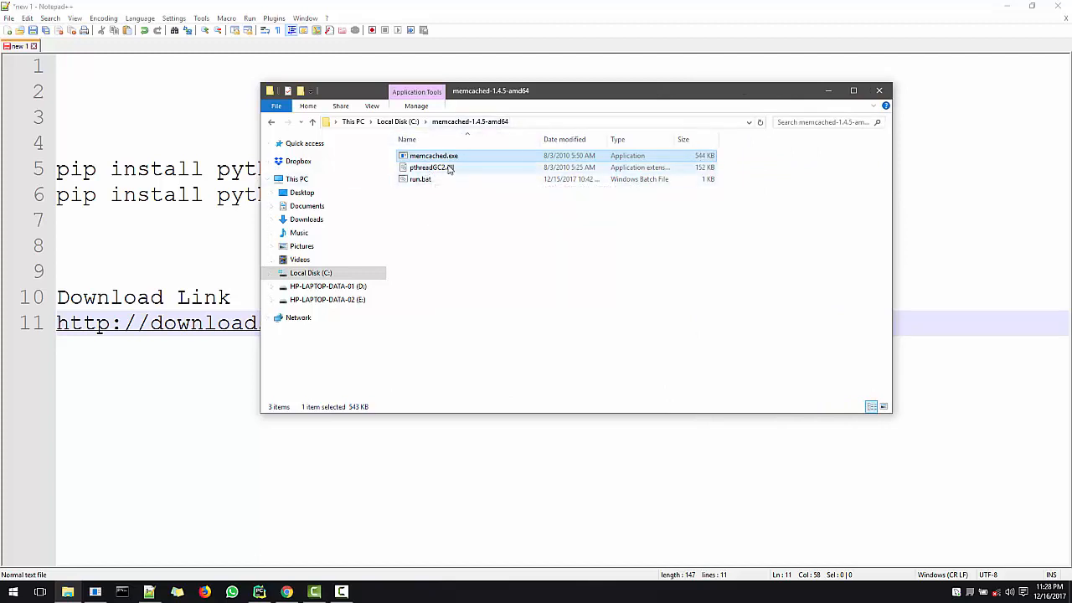
mouse_move(432, 167)
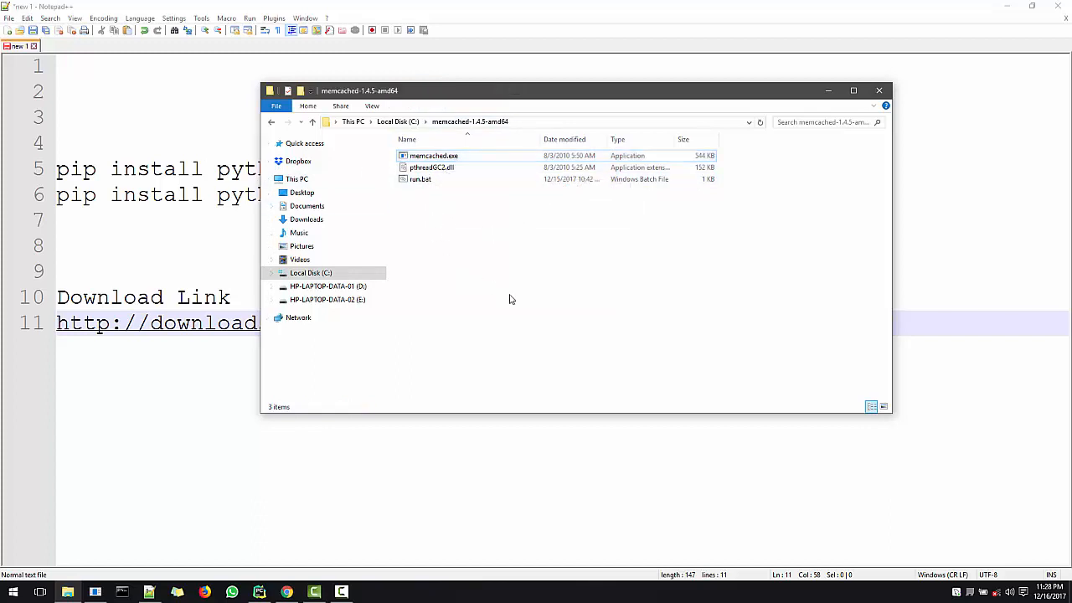
right_click(512, 298)
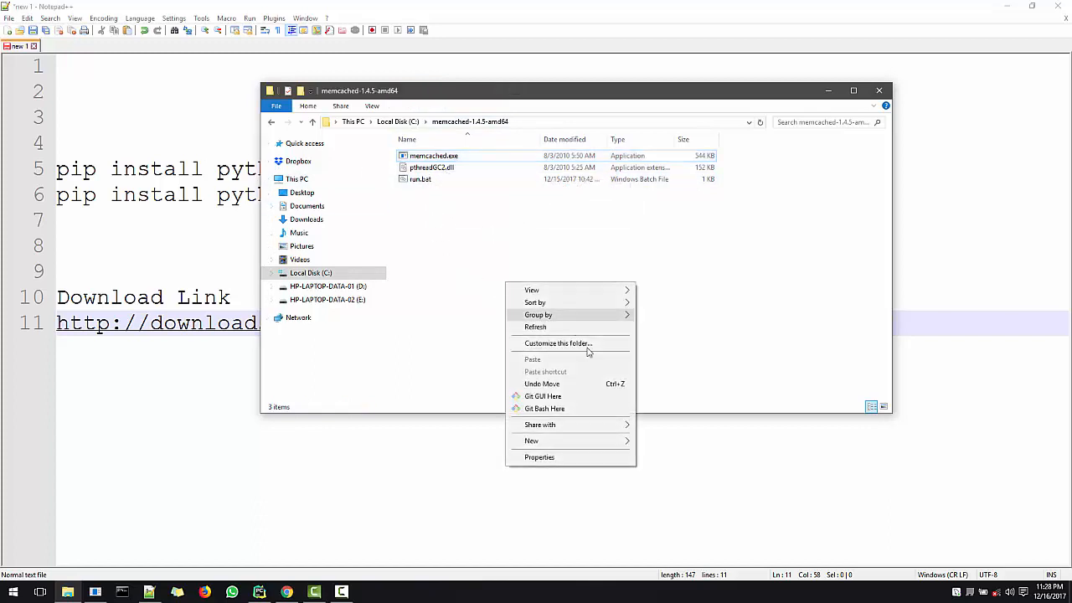
click(536, 277)
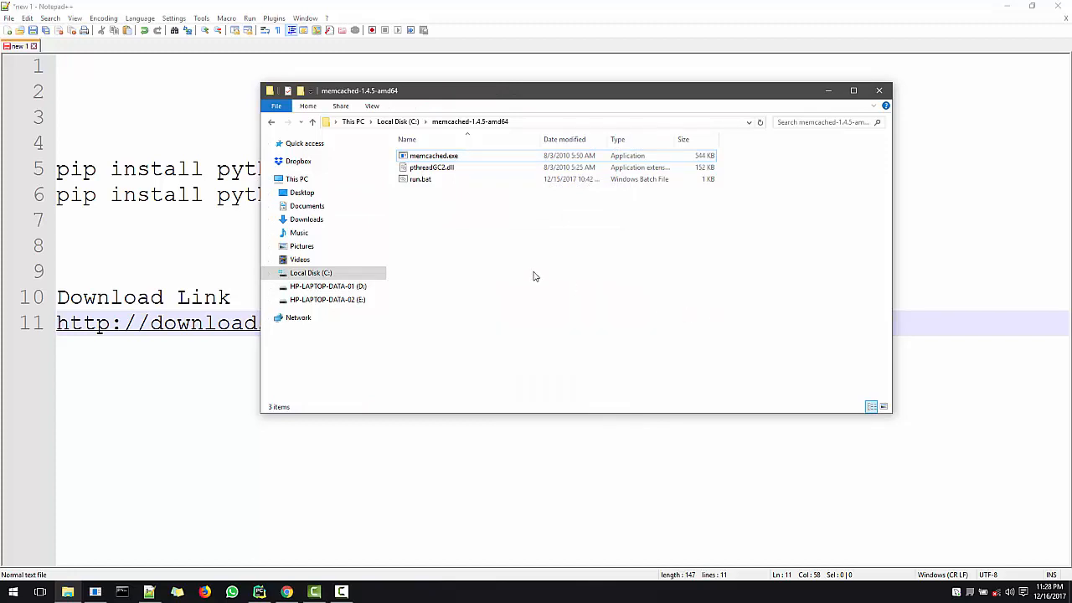
right_click(536, 276)
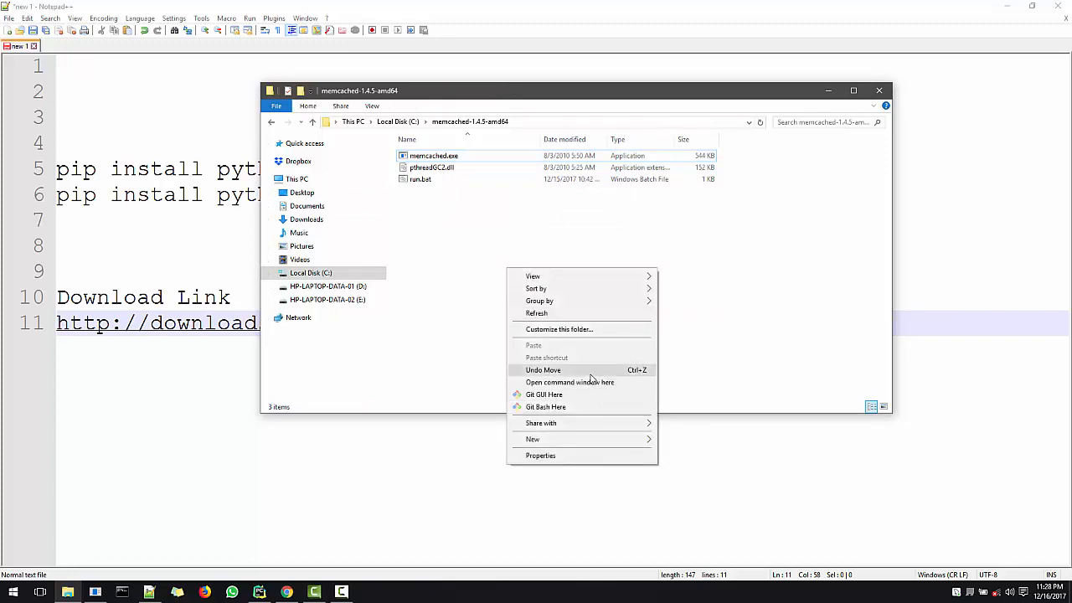
click(570, 382)
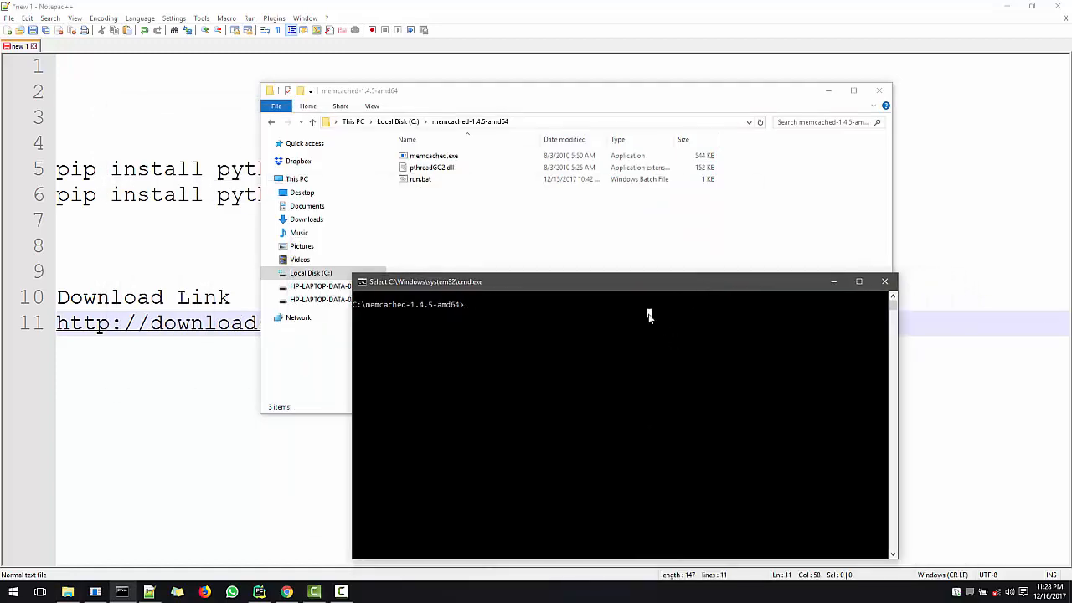
- Run memcached.exe -h to list all command-line options and defaults
text(memcached.exe)
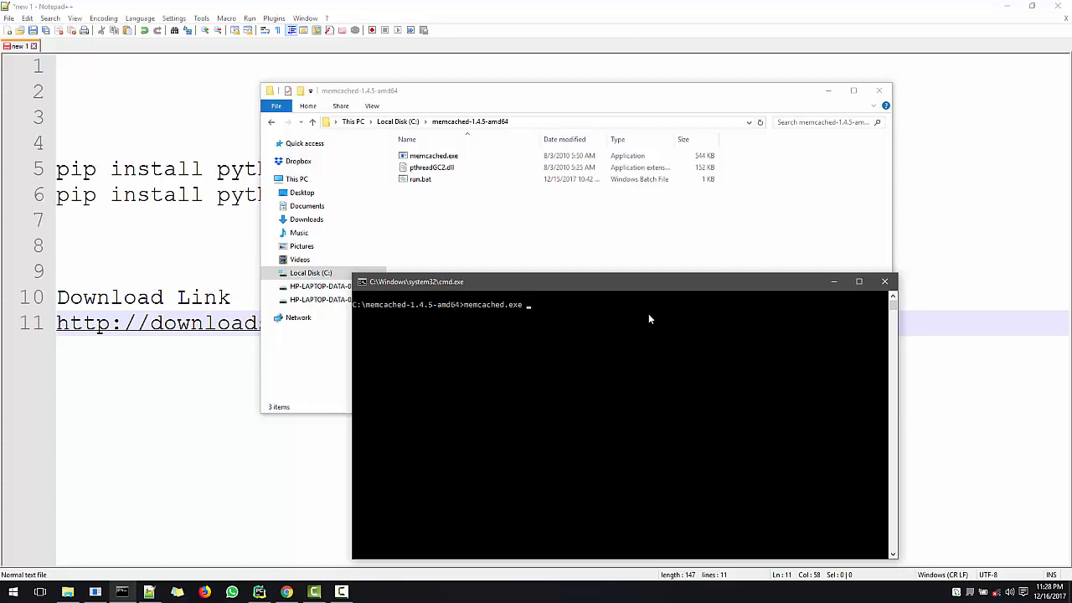
text(-h)
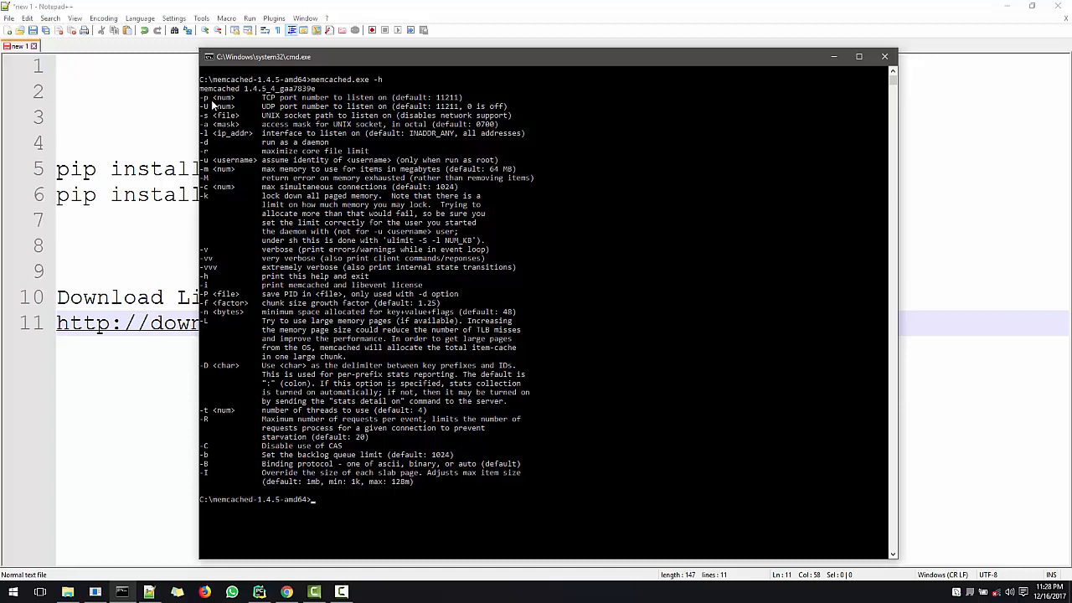
mouse_move(255, 104)
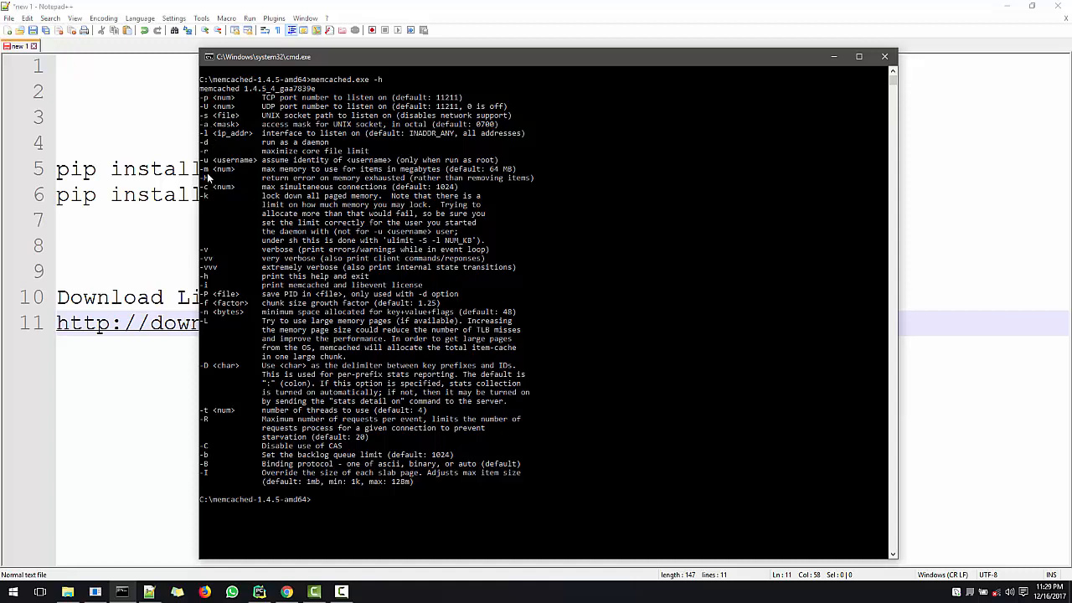
mouse_move(208, 173)
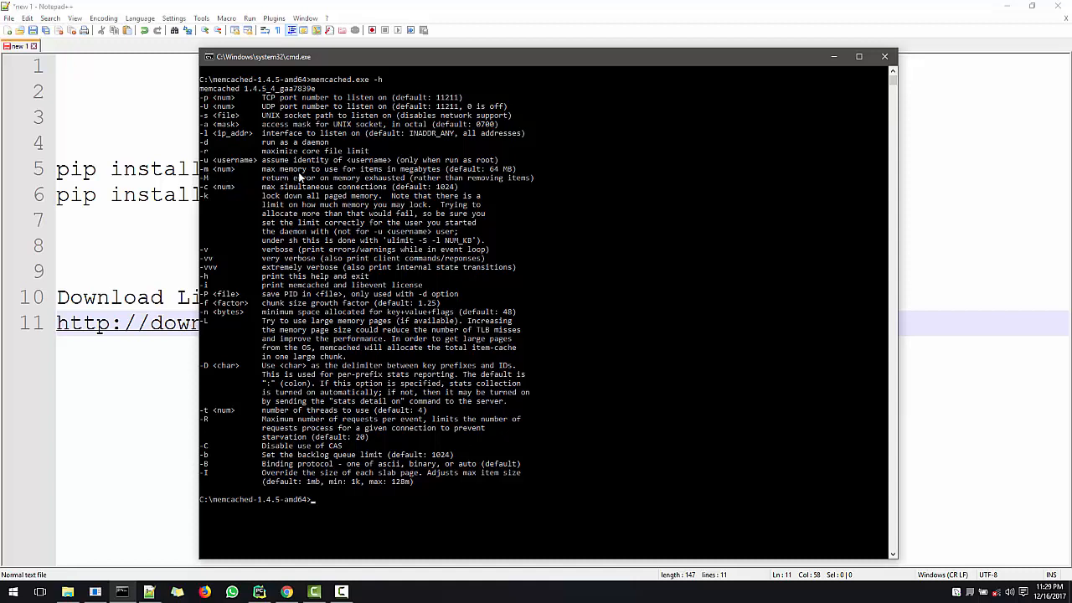
mouse_move(502, 184)
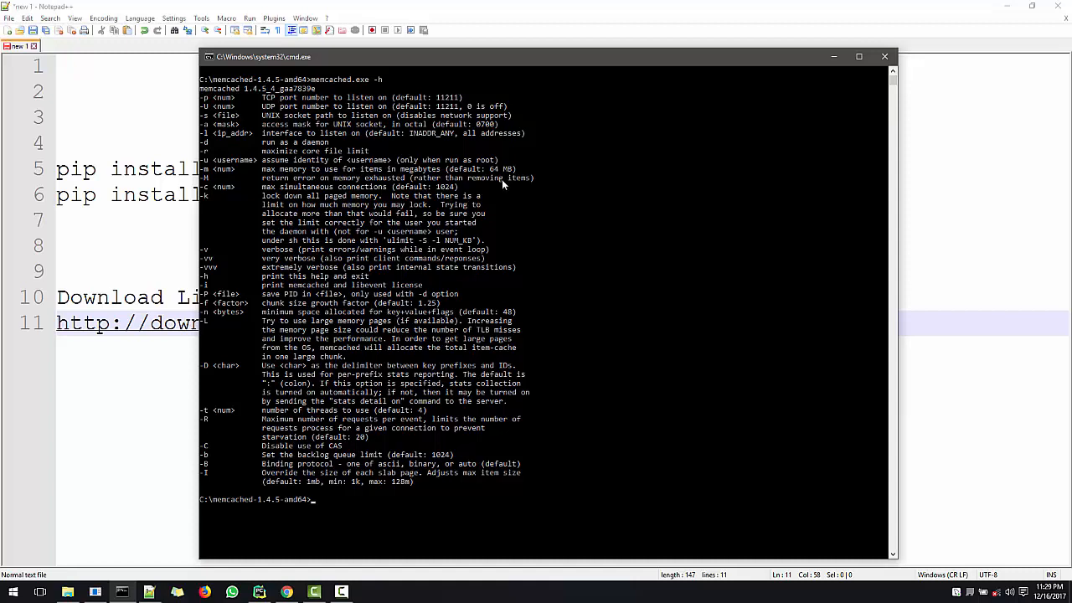
mouse_move(505, 181)
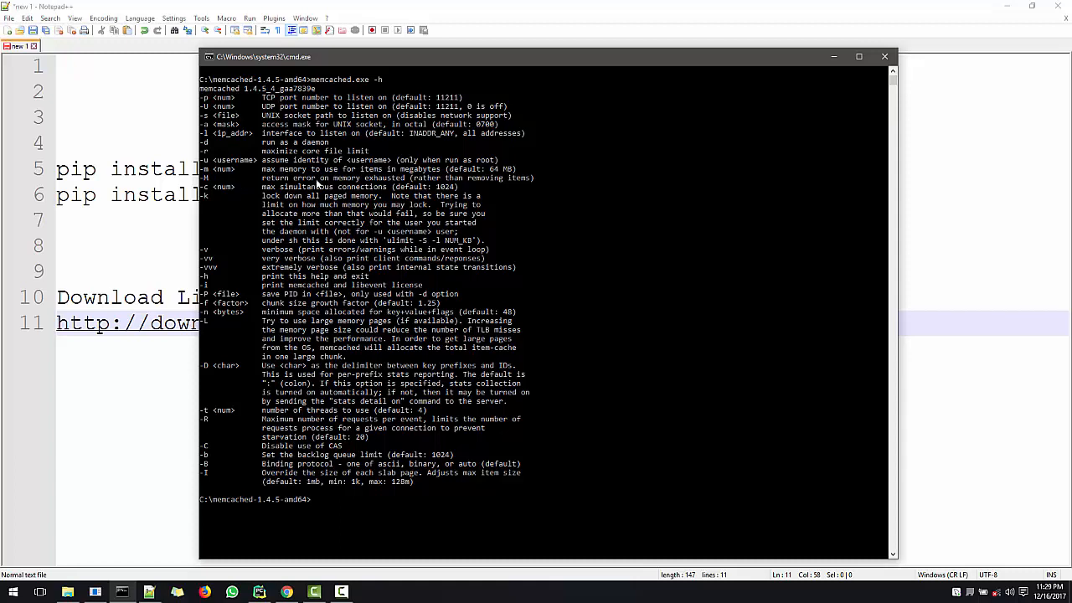
mouse_move(499, 176)
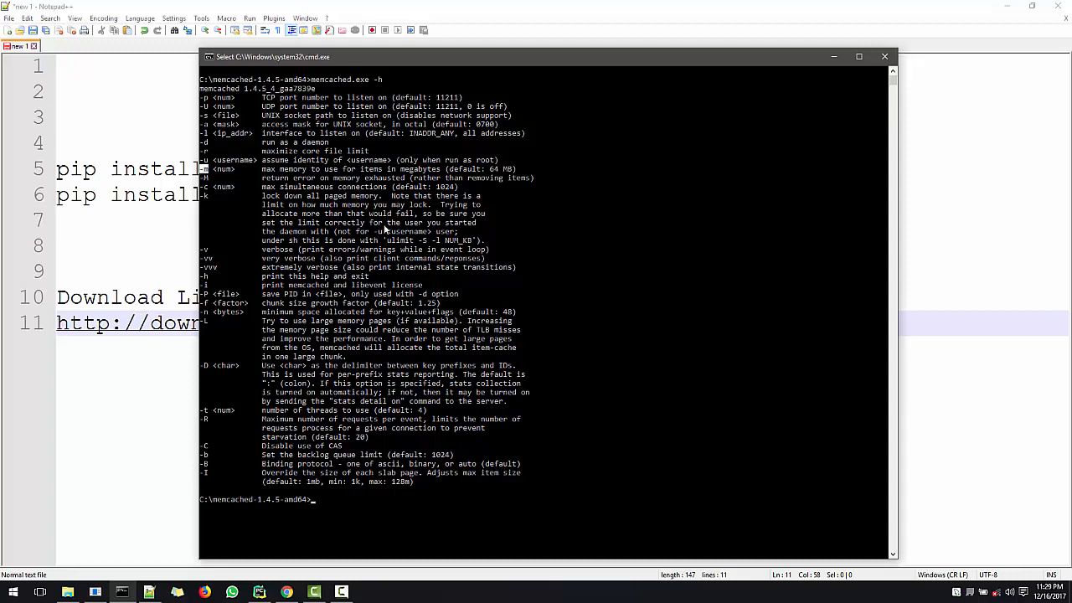
scroll(down, 3)
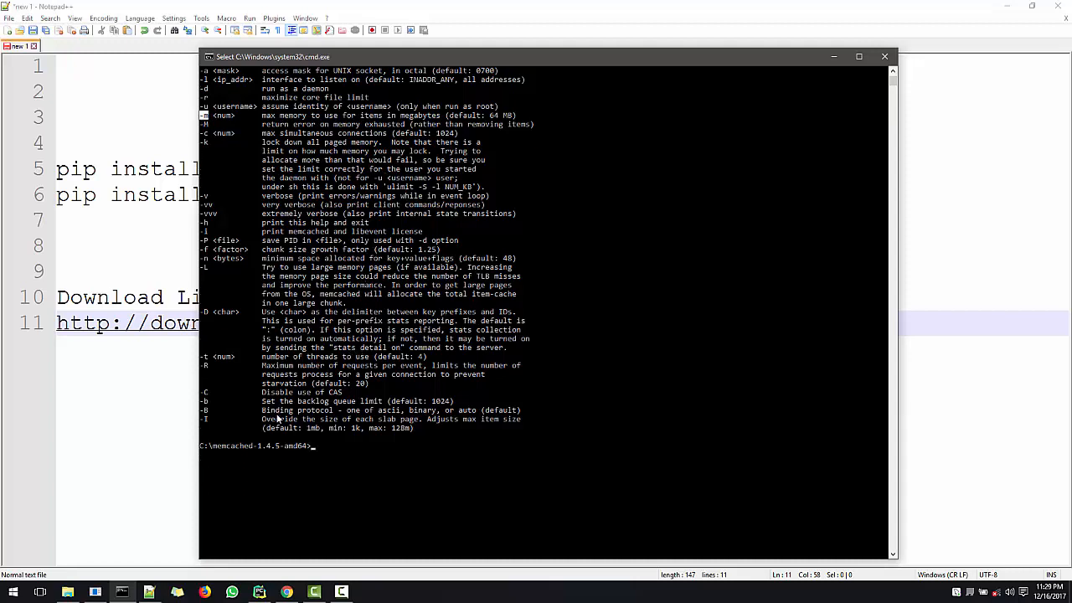
mouse_move(365, 365)
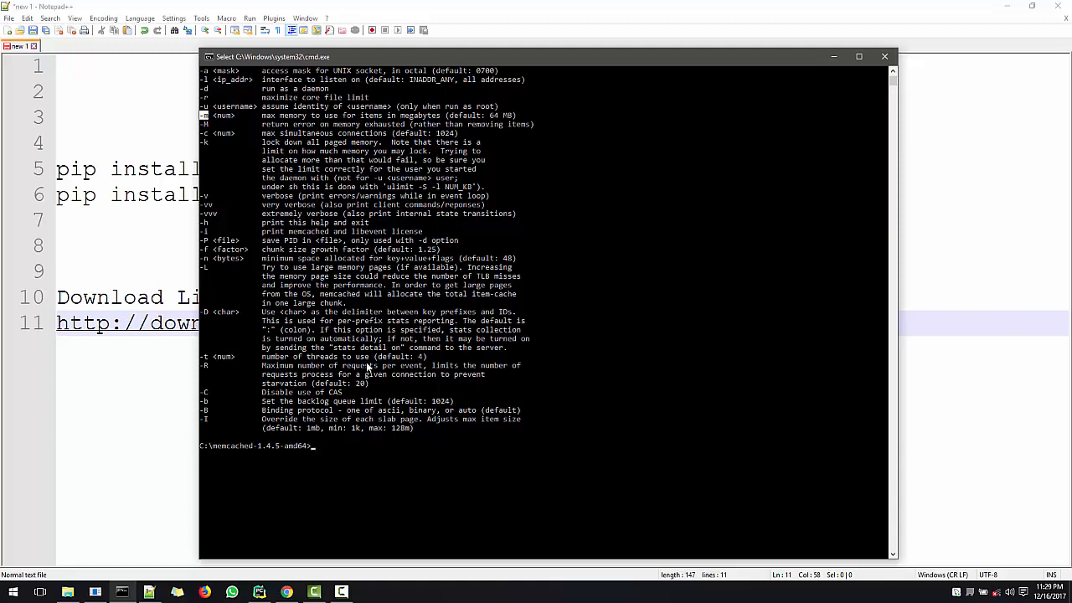
mouse_move(355, 320)
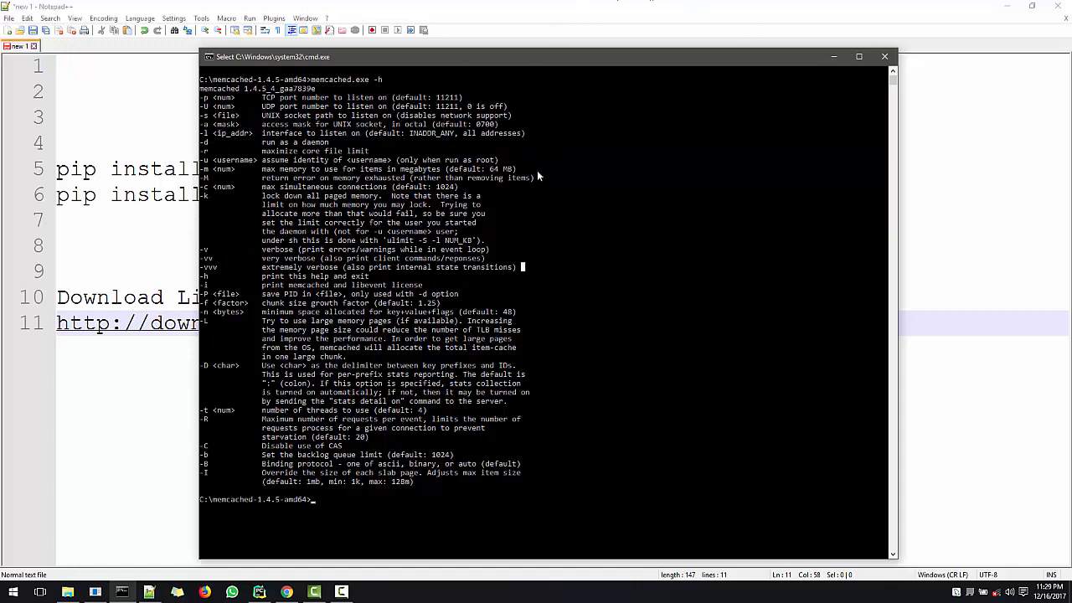
mouse_move(643, 264)
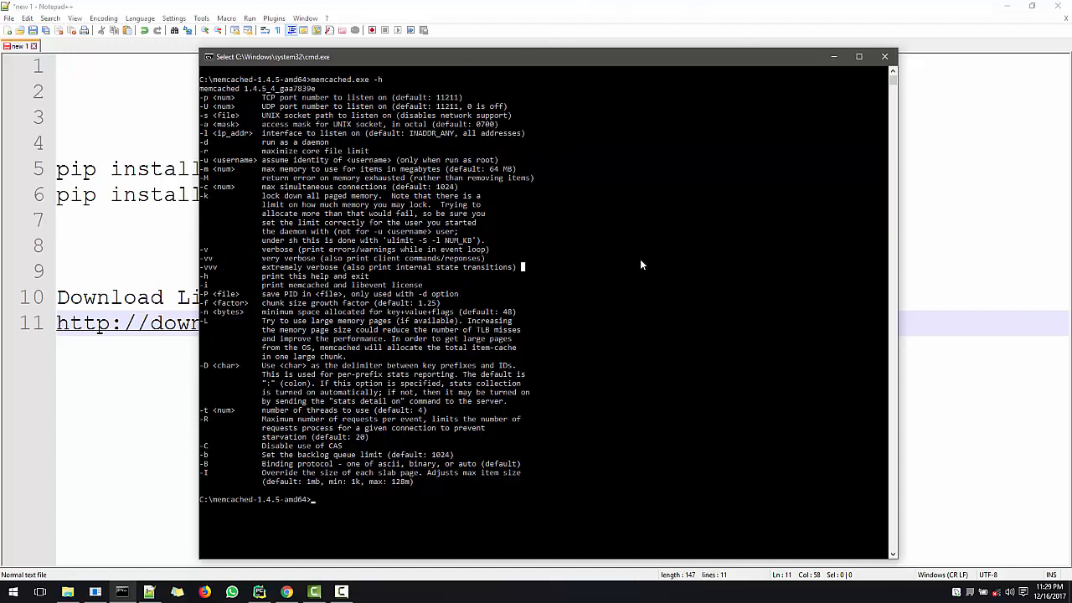
- Start memcached with 512 MB memory in extra-verbose mode: memcached.exe -m 512 -vvv
text(m)
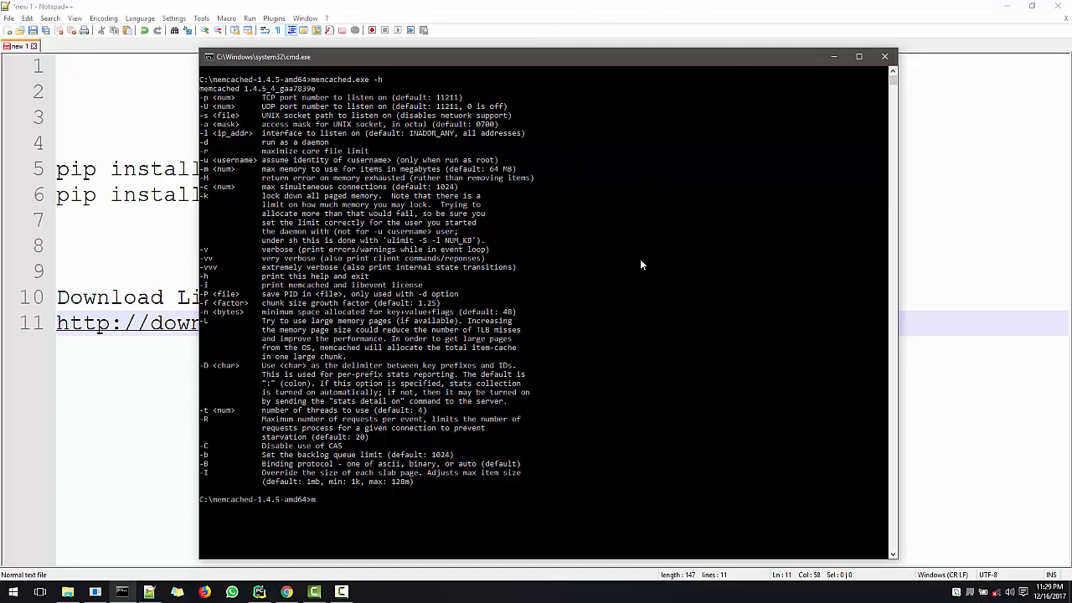
text(emcached.exe)
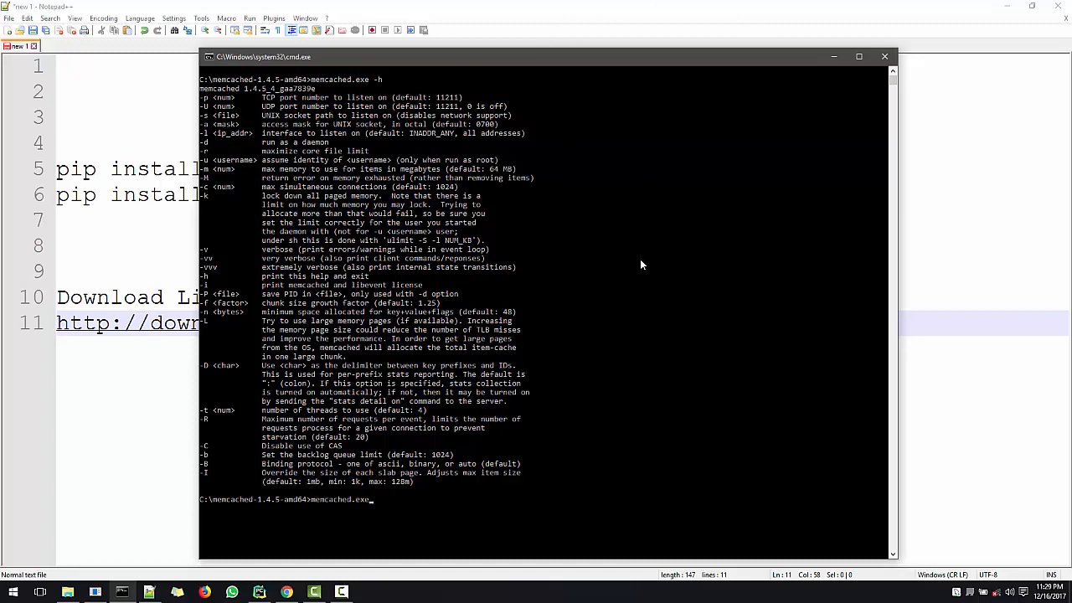
text(-m)
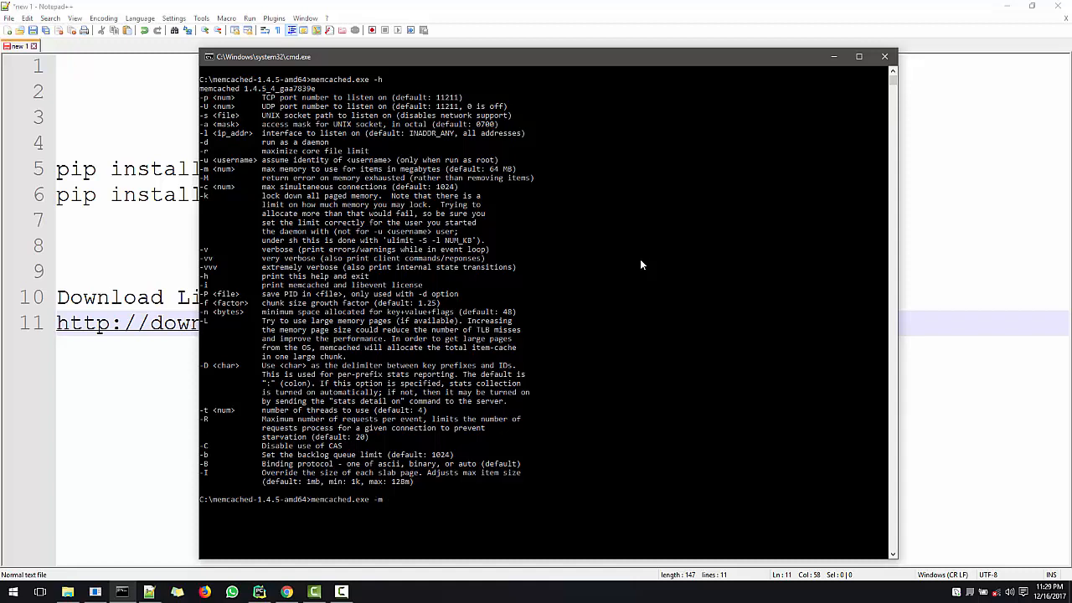
text(512)
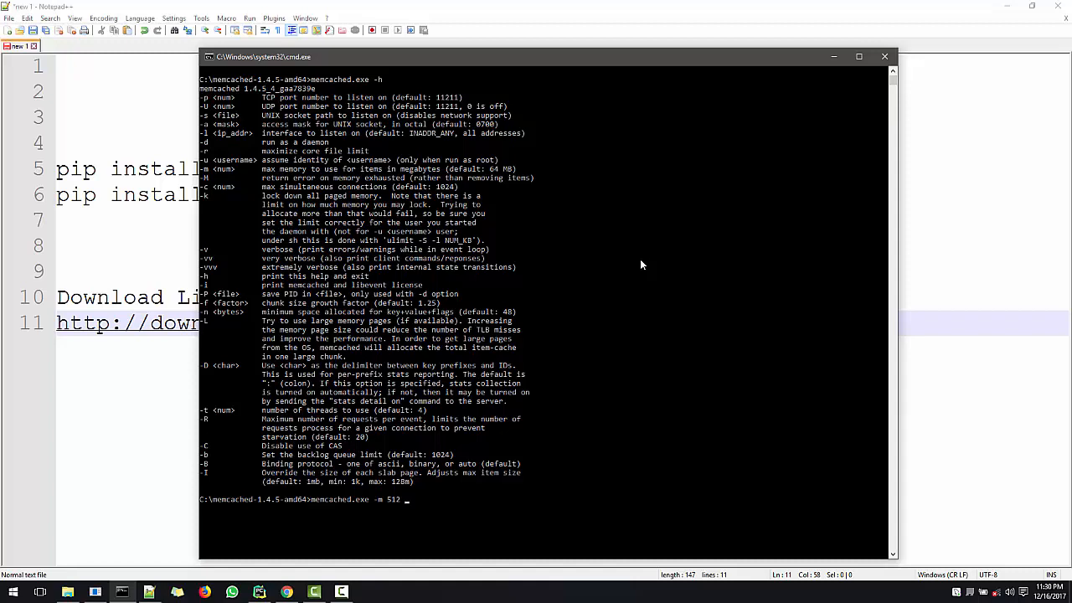
text(-vvv)
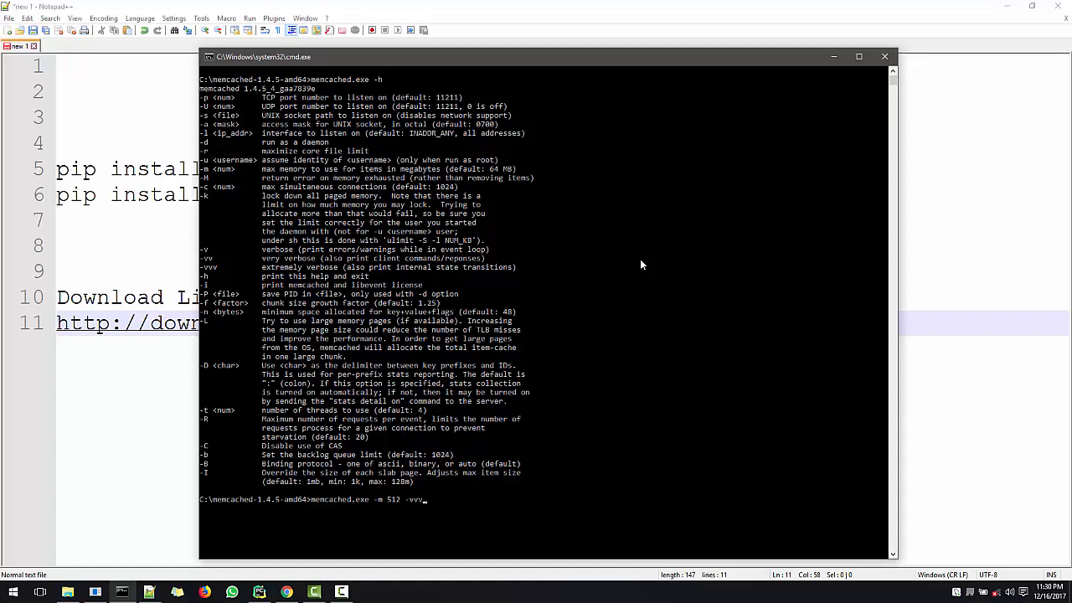
key(enter)
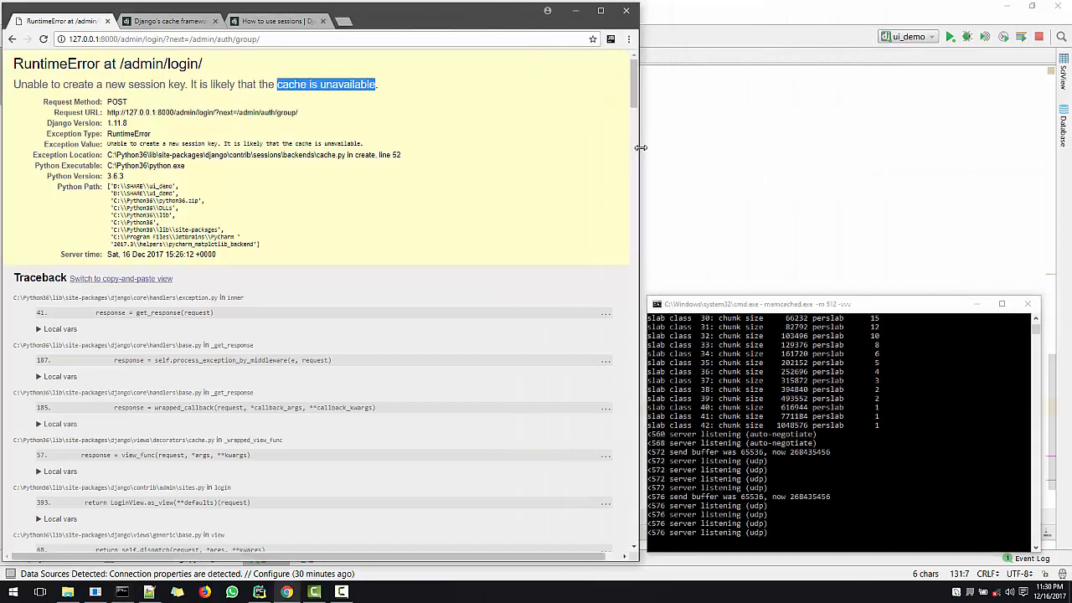
- Return to the admin login form and log in as admin, reaching the Groups list
click(165, 39)
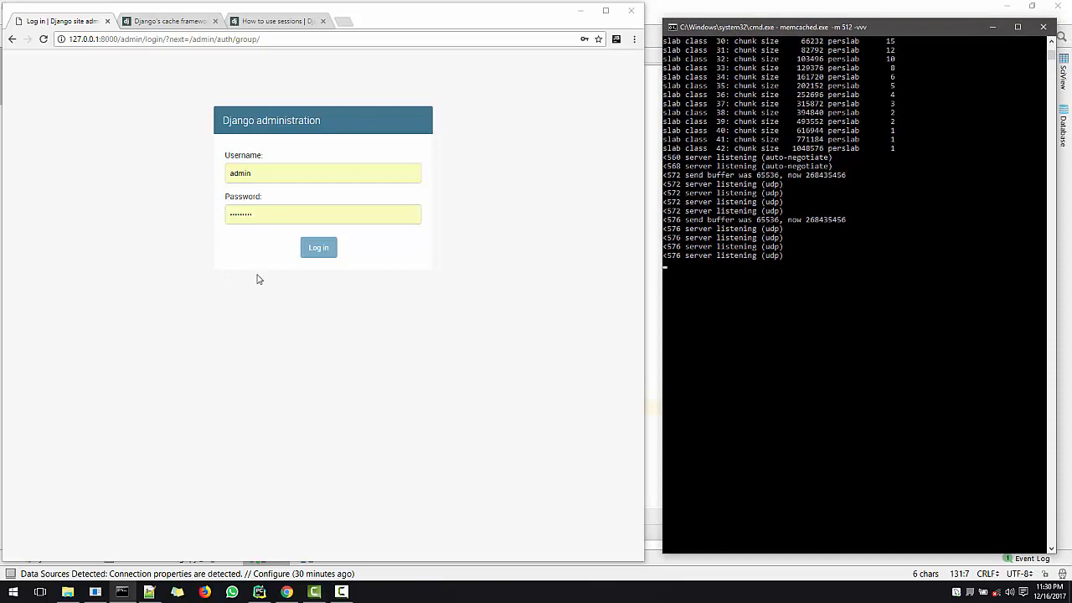
click(318, 248)
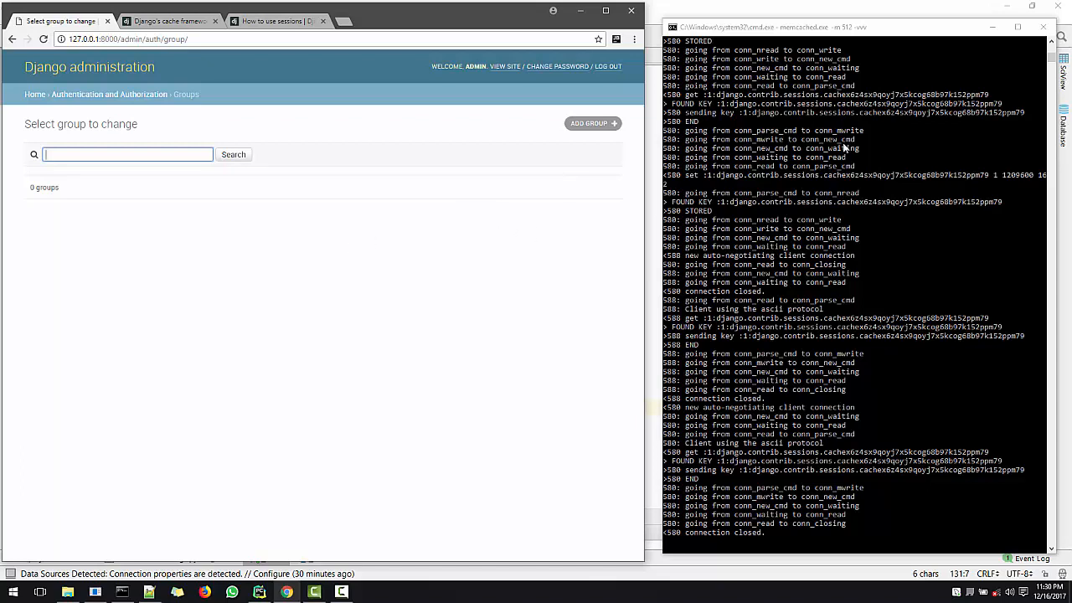
mouse_move(774, 237)
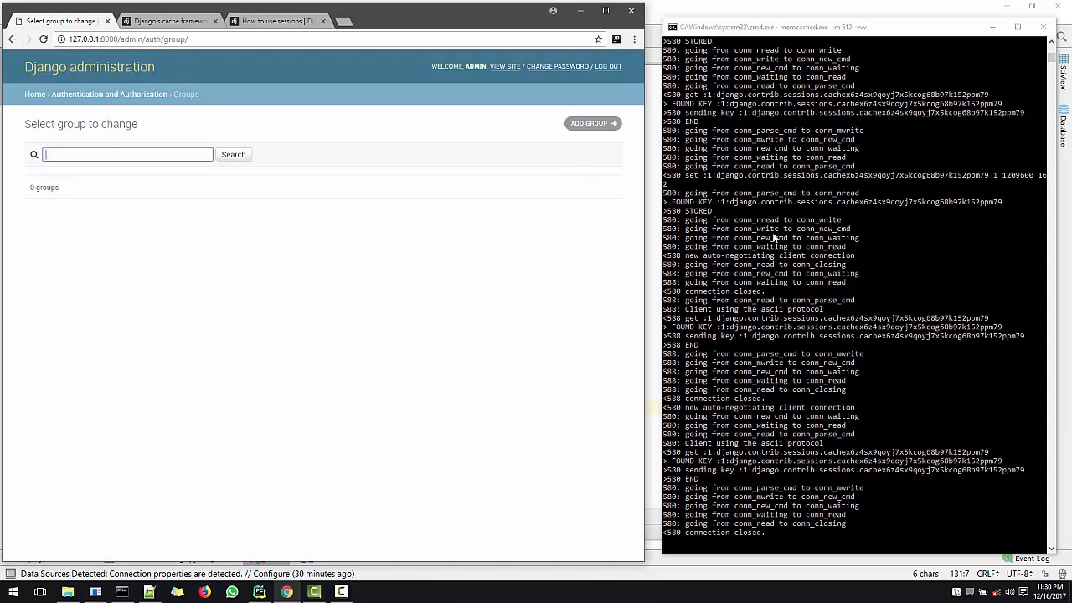
mouse_move(817, 321)
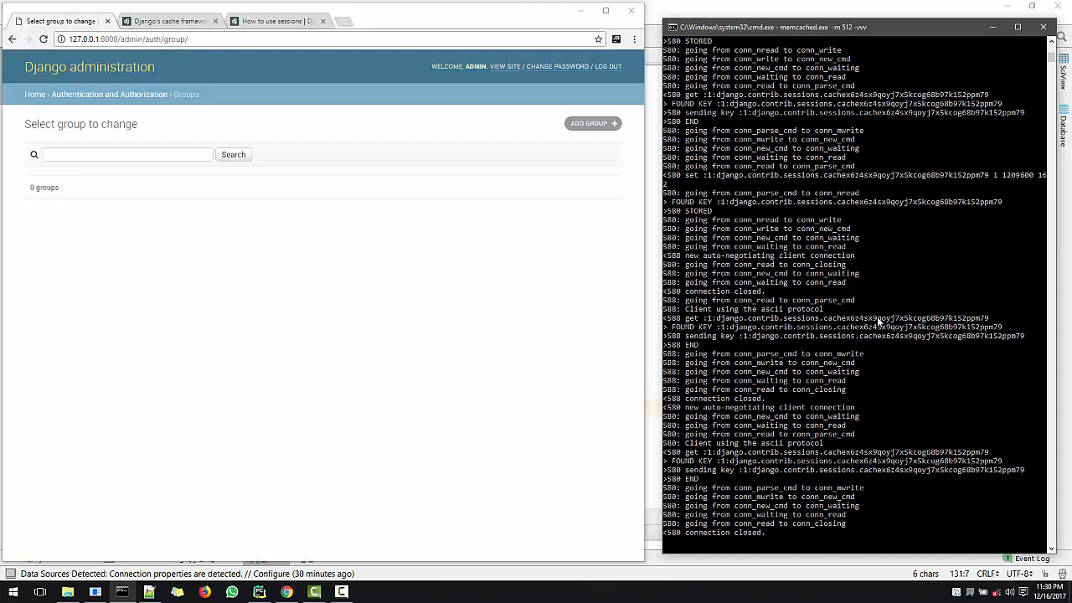
- From the admin home, browse the Users list and the admin user's change page
click(34, 94)
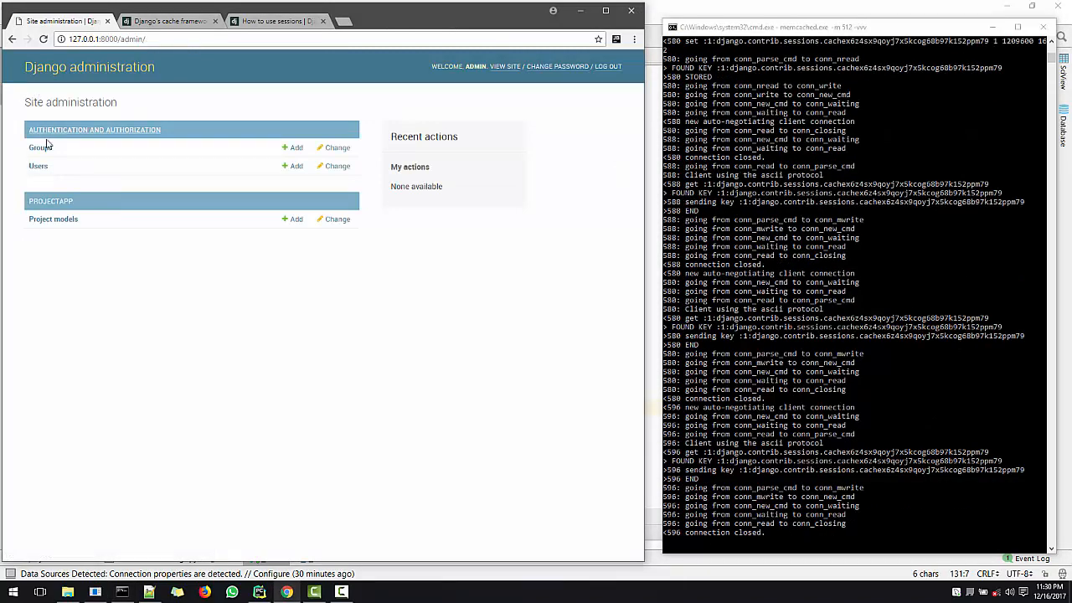
click(39, 166)
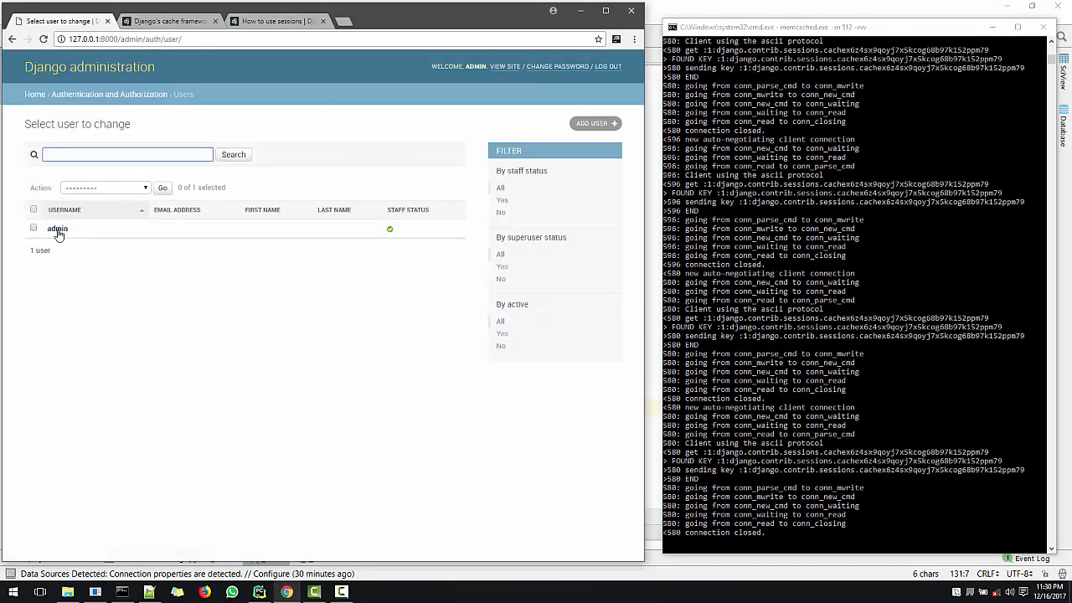
click(57, 228)
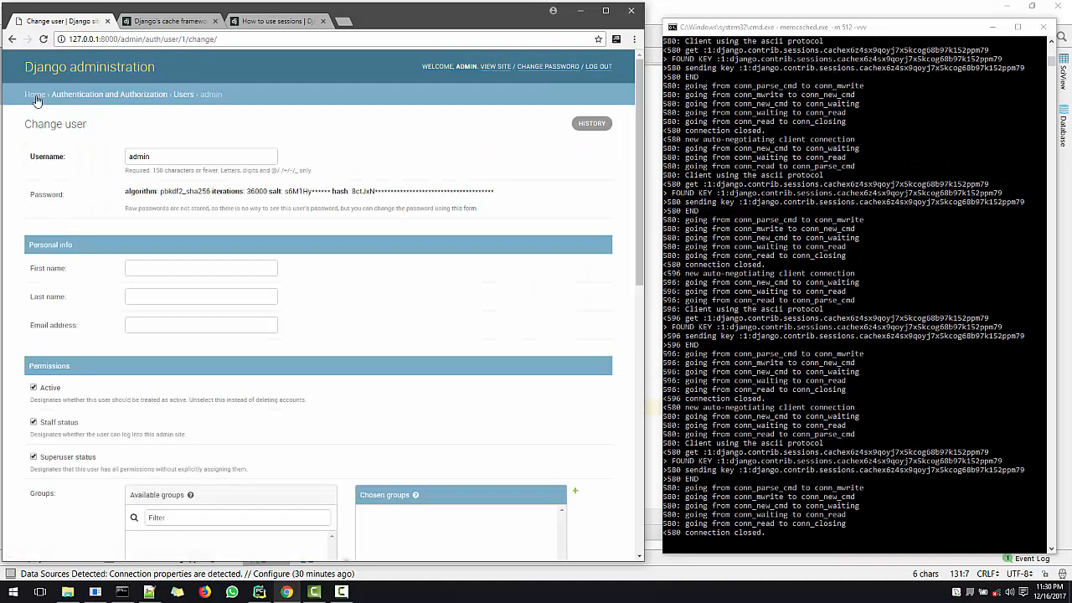
click(35, 94)
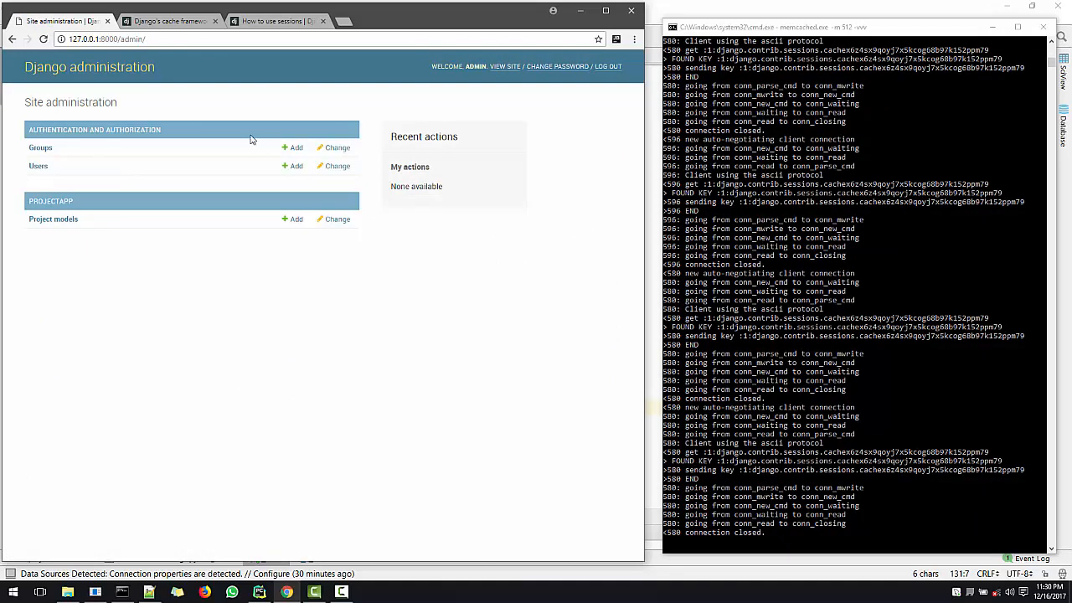
mouse_move(238, 171)
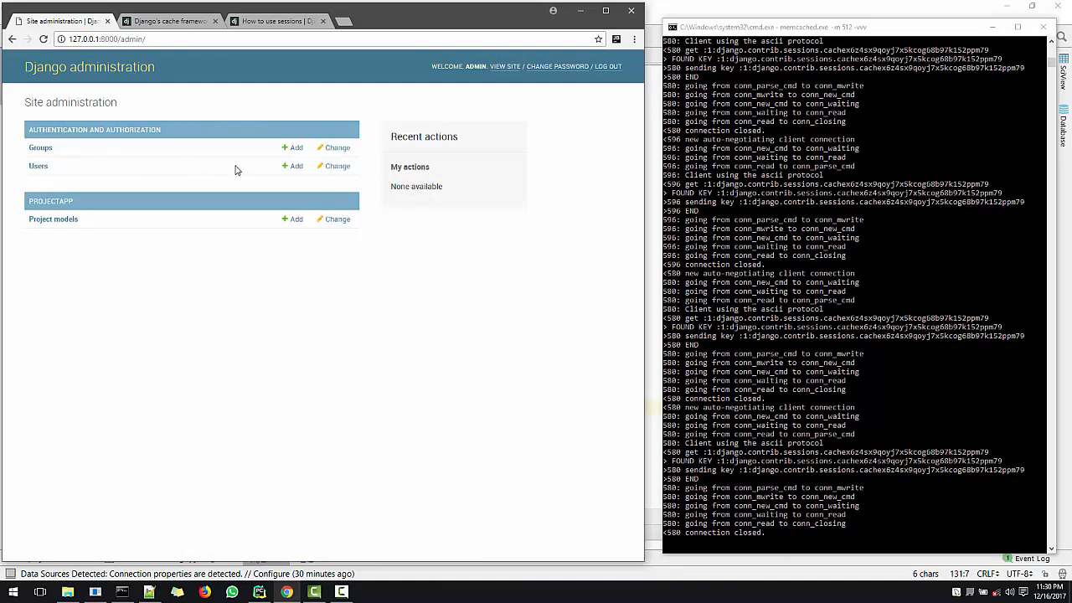
- Revisit Users and the admin user, then land on the Authentication and Authorization overview
click(39, 166)
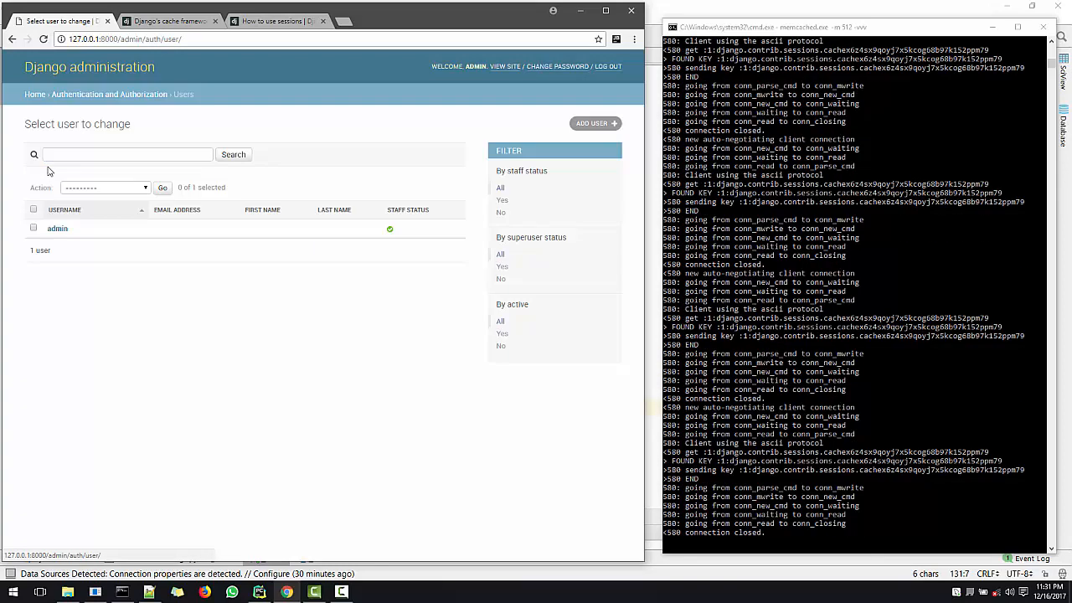
mouse_move(536, 57)
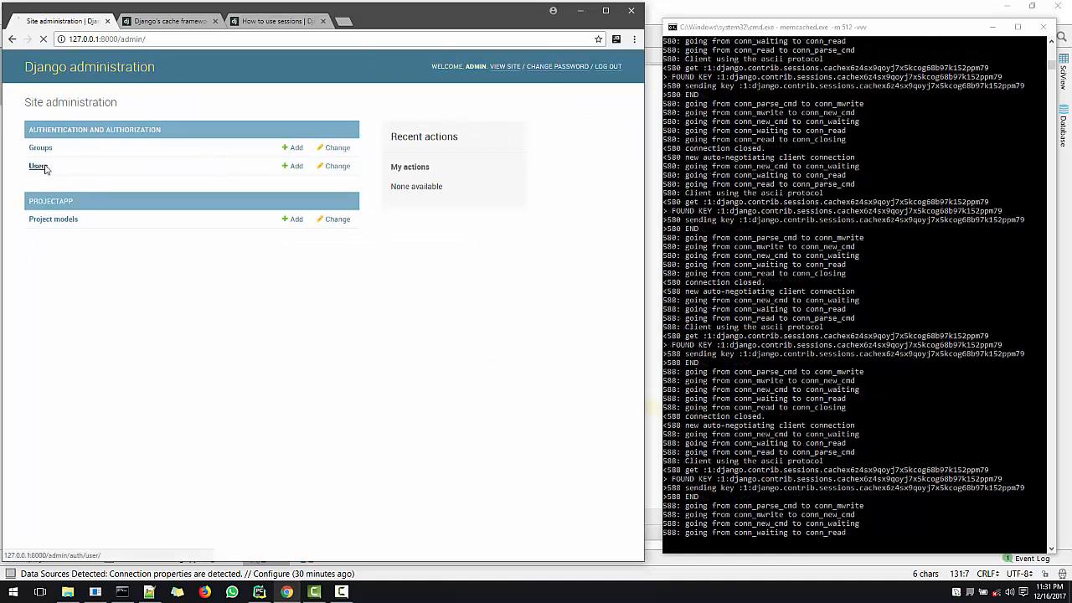
click(37, 165)
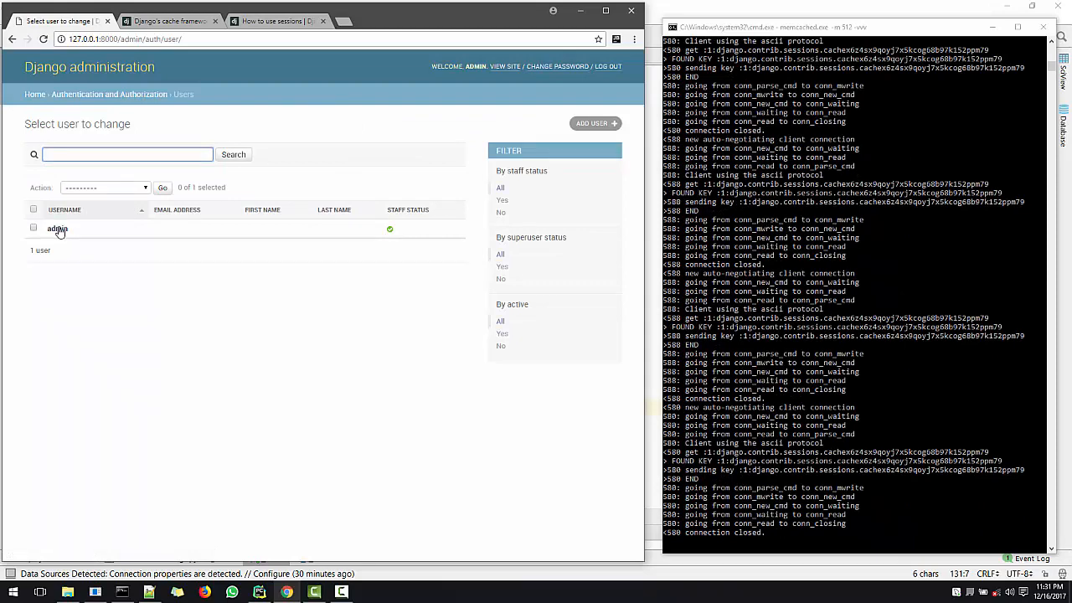
click(57, 227)
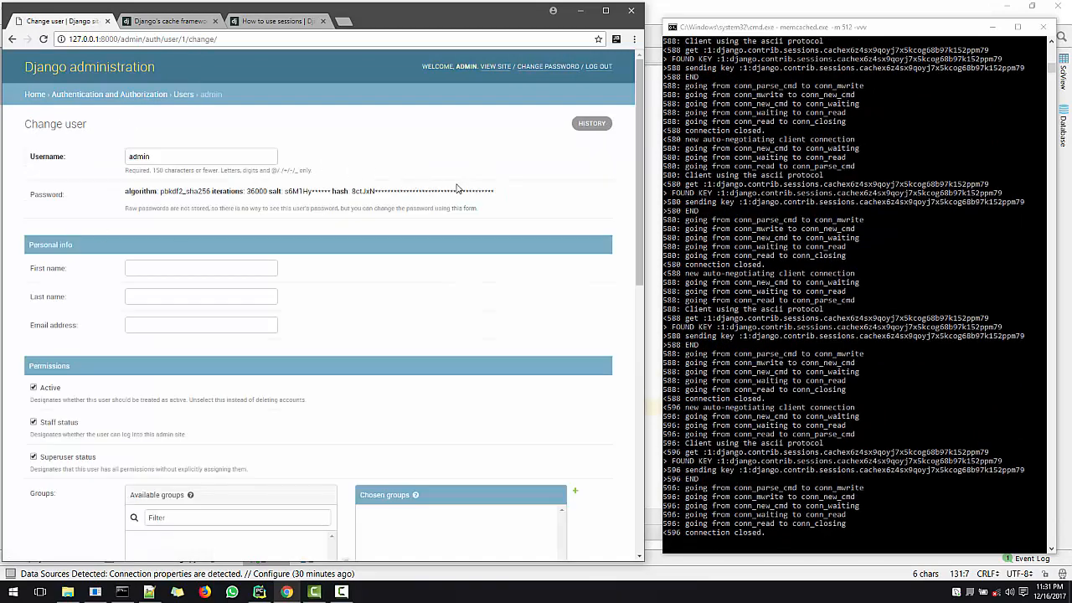
click(109, 94)
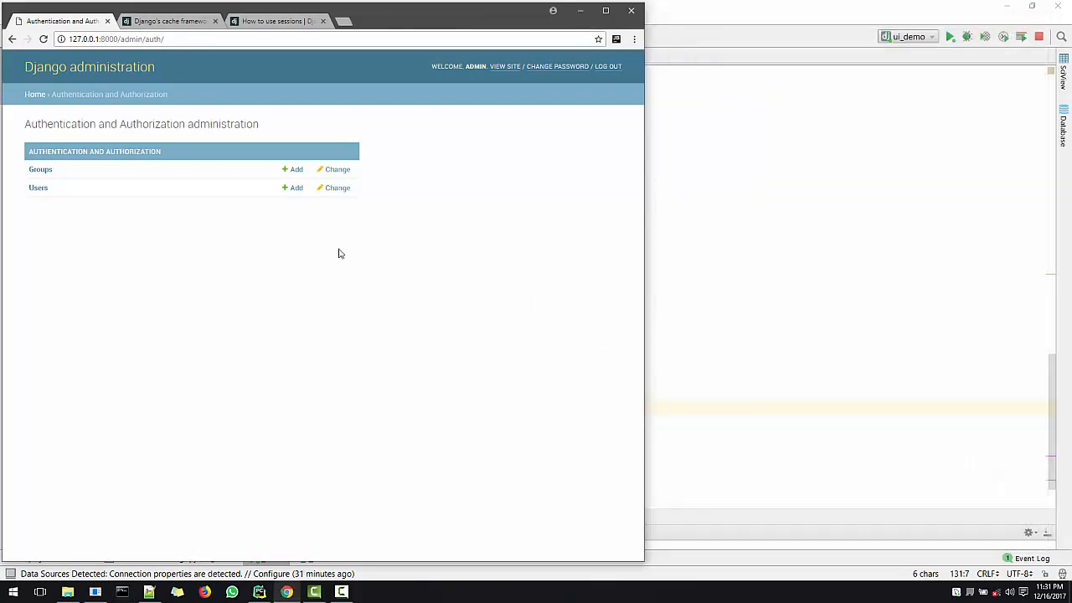
- Get redirected from Home to the login page and retry the admin login three times without success
click(36, 94)
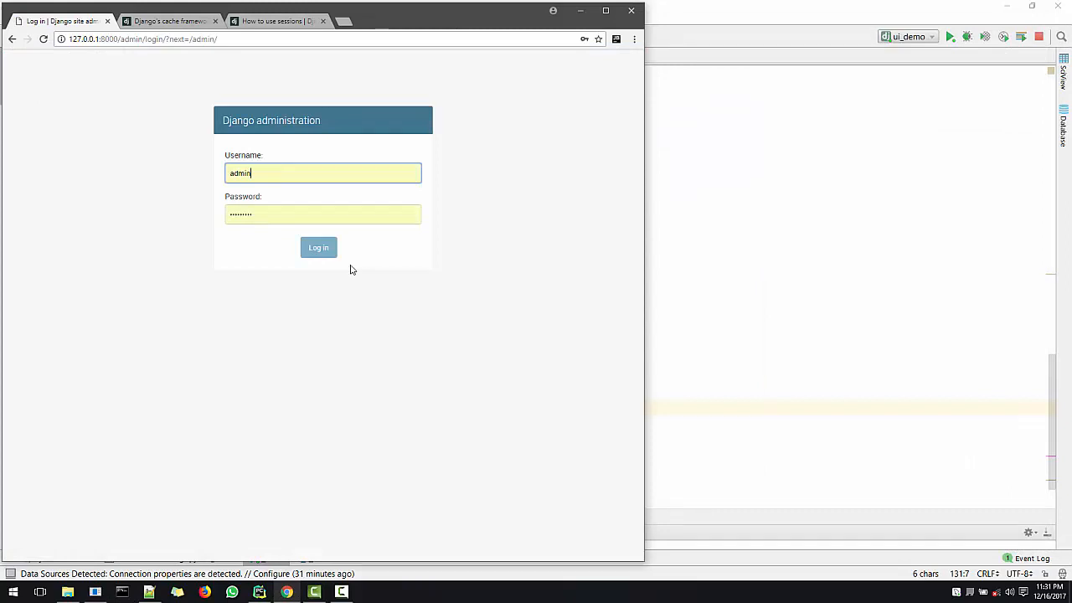
mouse_move(181, 233)
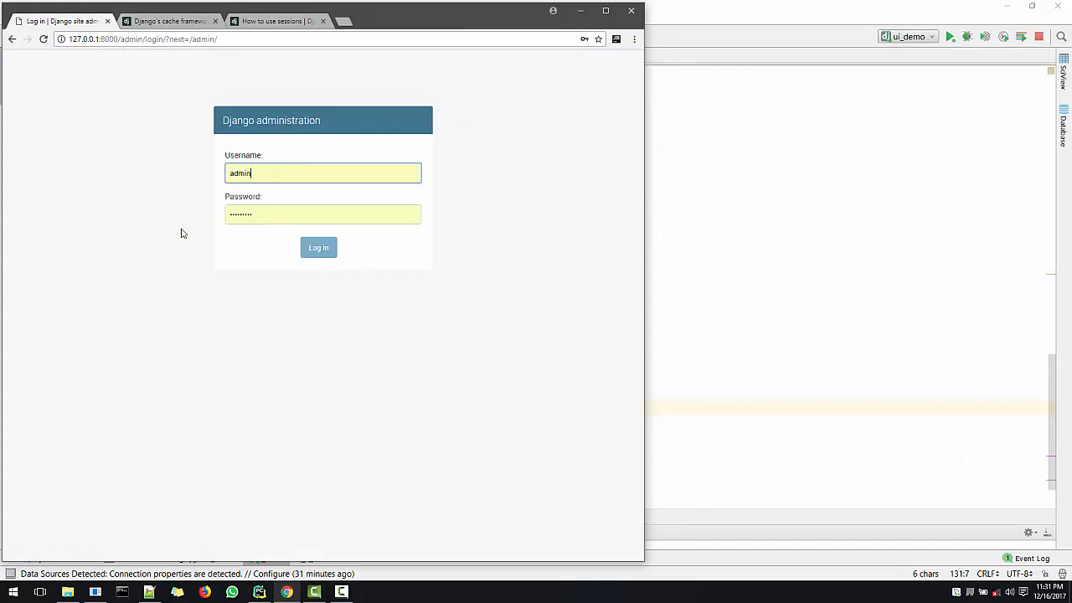
click(318, 248)
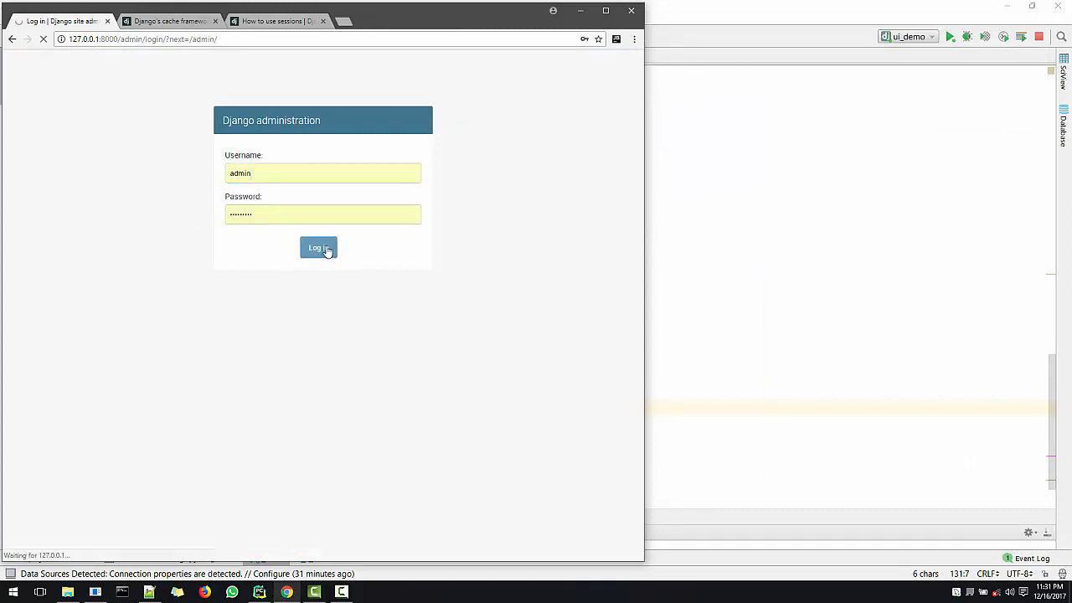
click(318, 248)
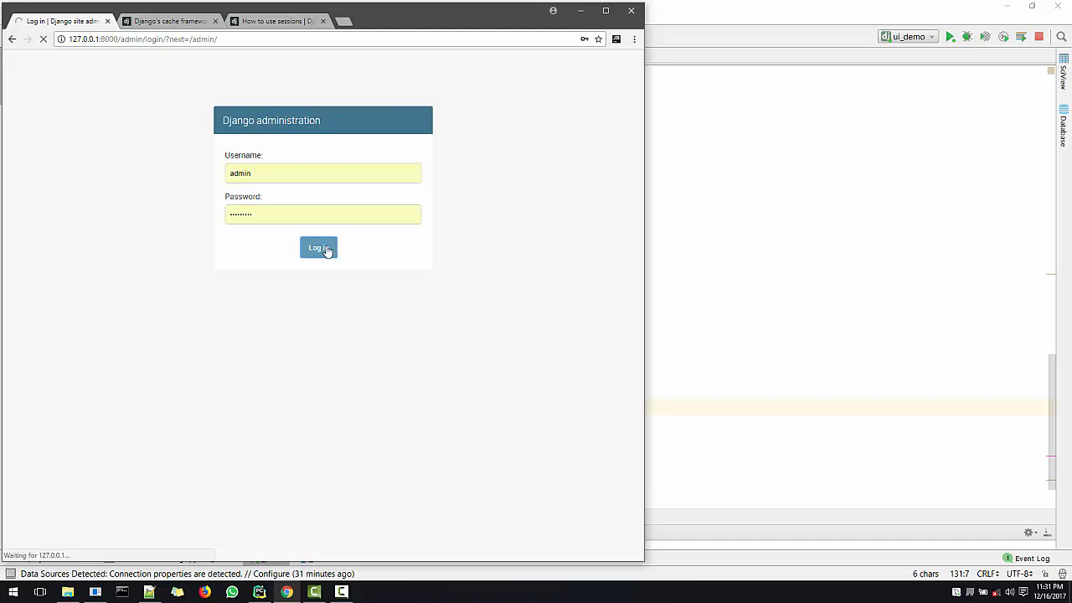
click(318, 248)
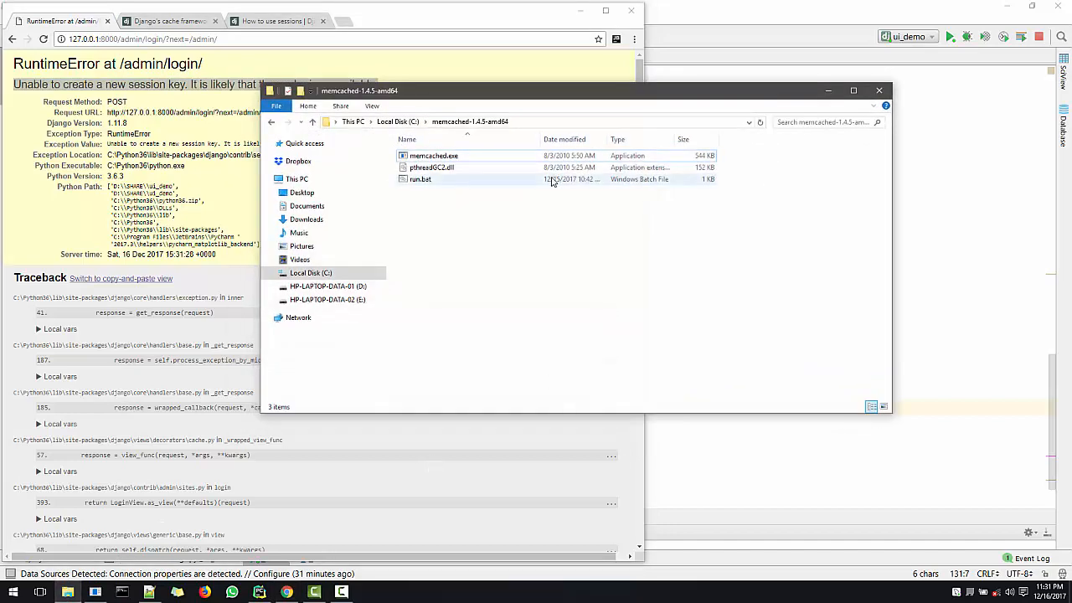
mouse_move(422, 181)
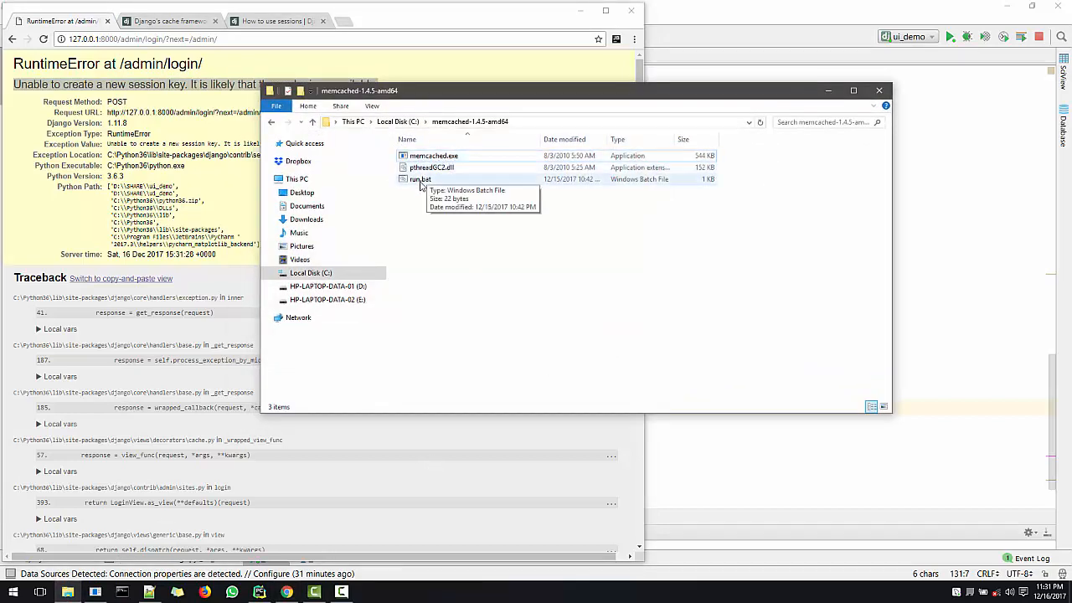
- Launch run.bat in the memcached-1.4.5-amd64 folder to restart memcached in a console
double_click(420, 179)
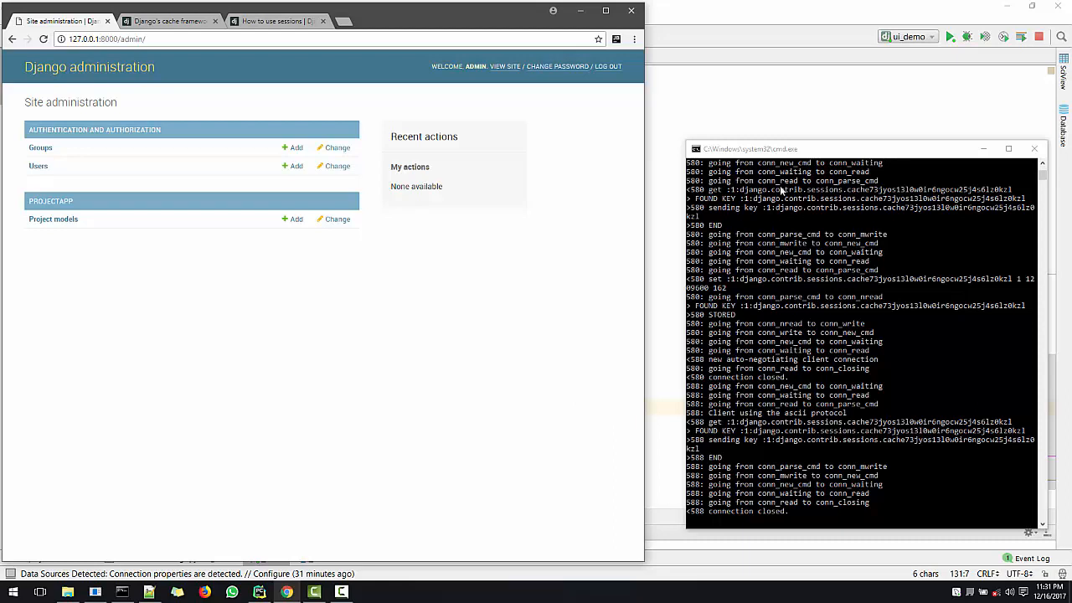
mouse_move(469, 442)
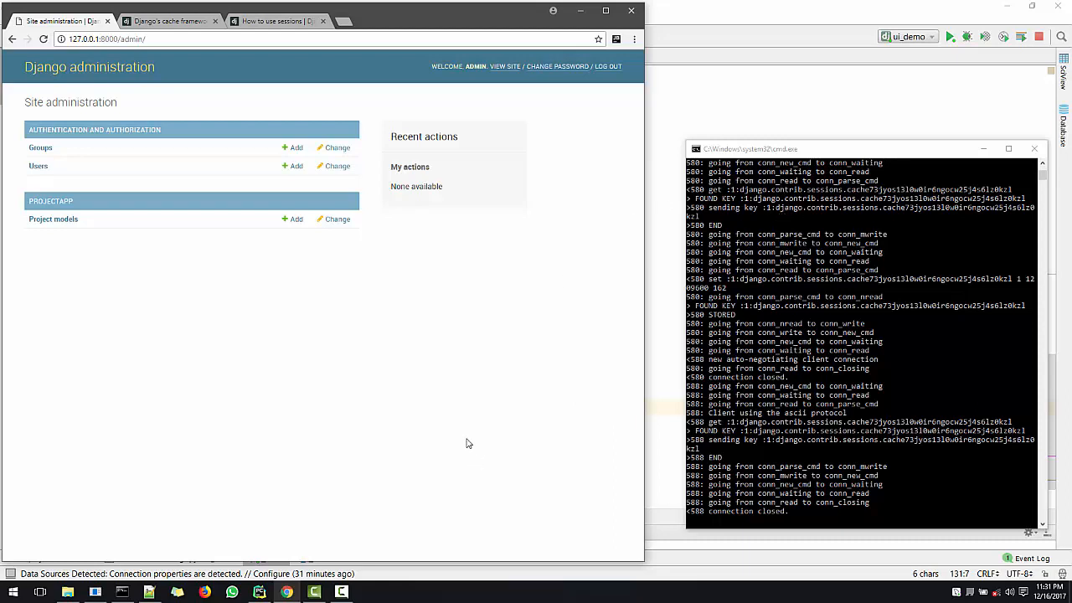
mouse_move(411, 513)
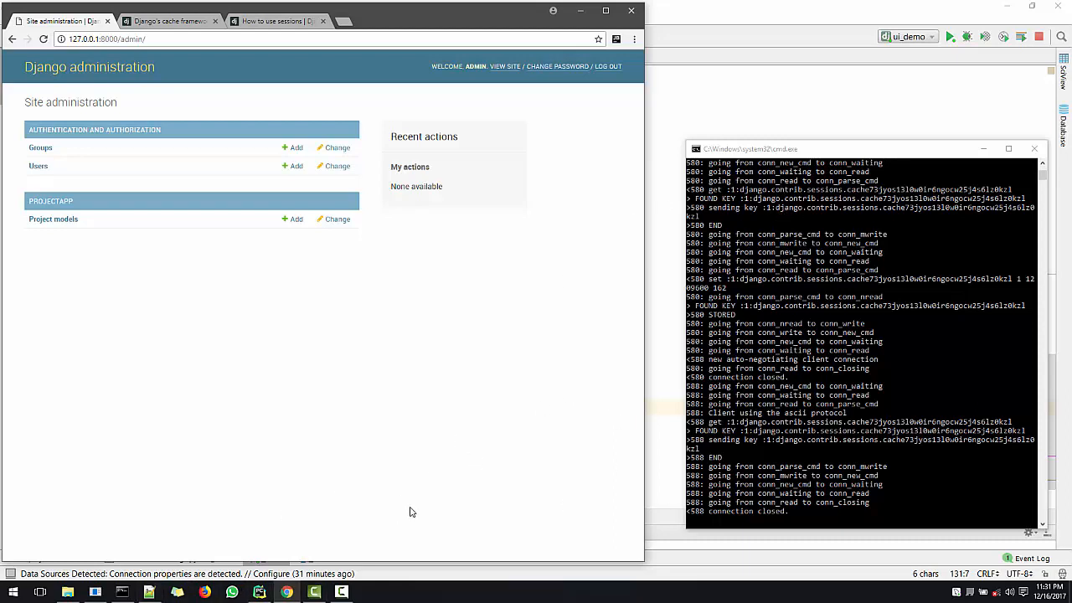
mouse_move(381, 519)
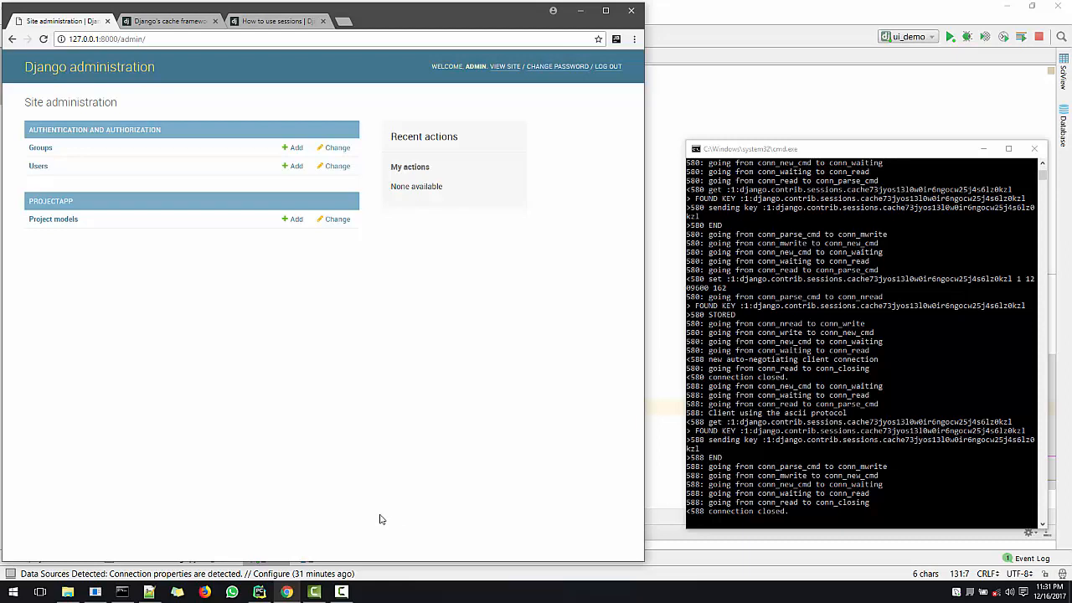